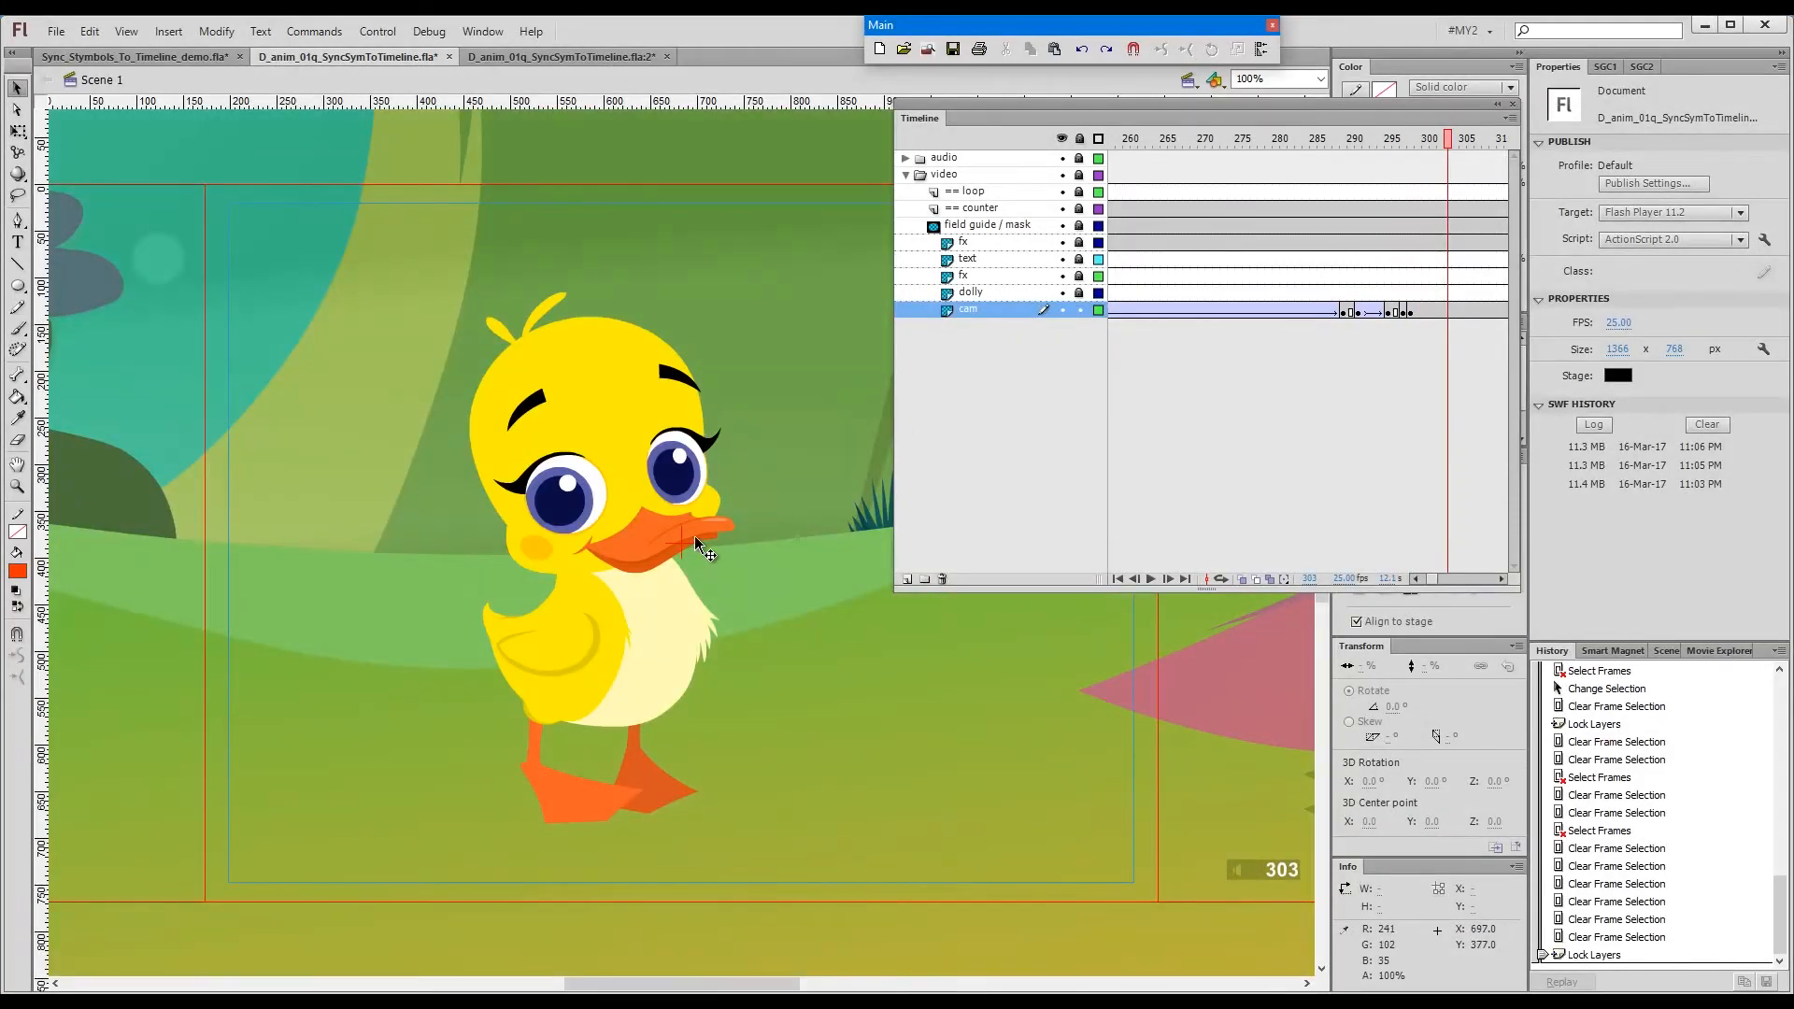
{"action": "left_click", "coordinate": [1318, 137]}
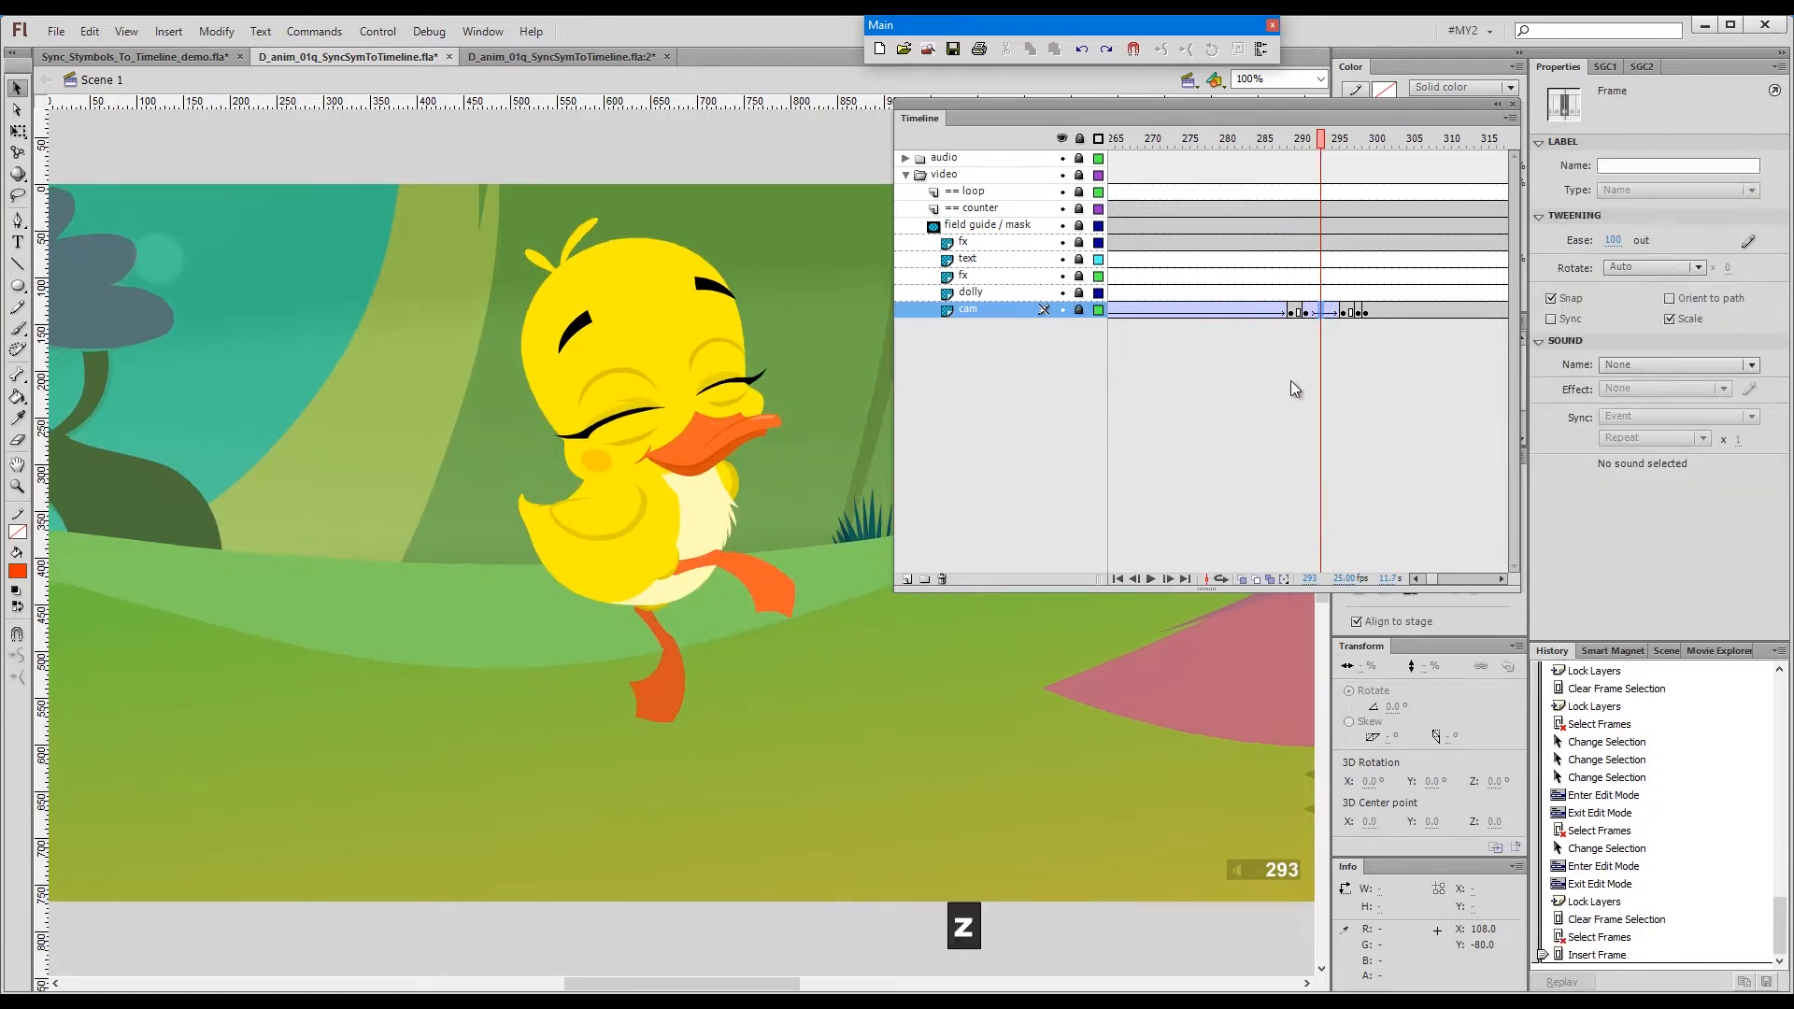
{"action": "left_click", "coordinate": [1300, 137]}
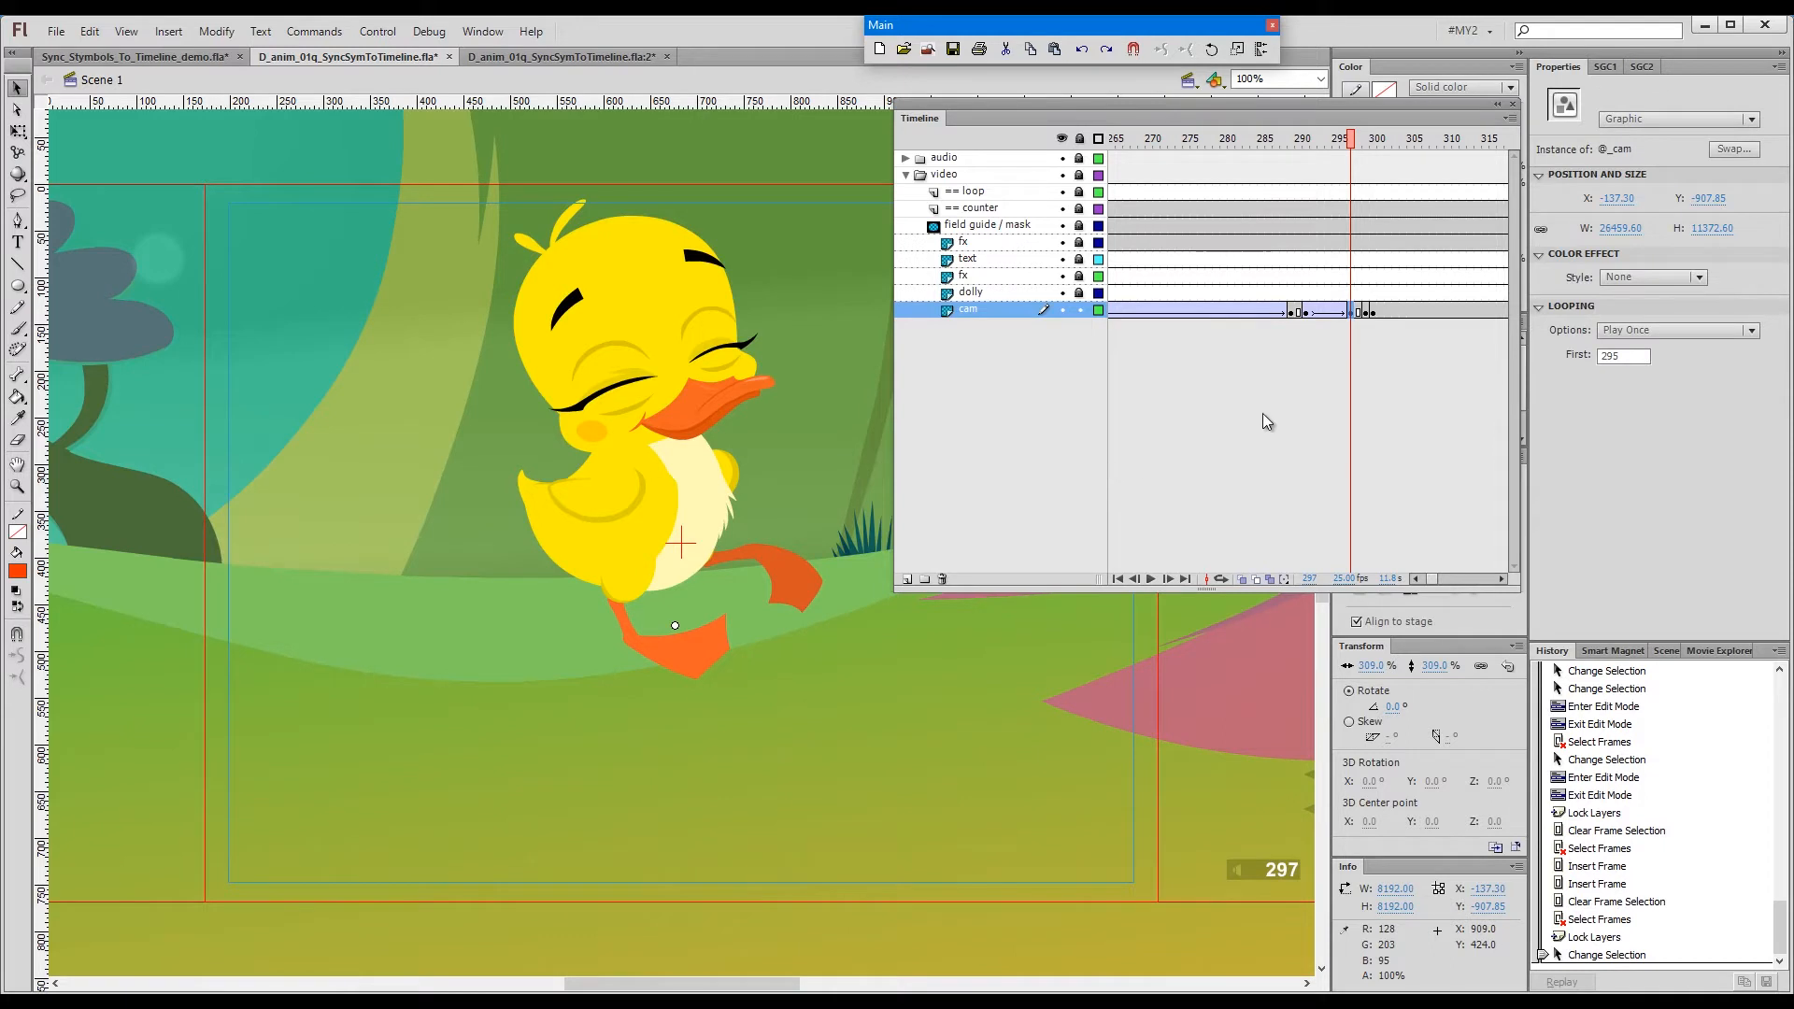
{"action": "mouse_move", "coordinate": [1539, 397]}
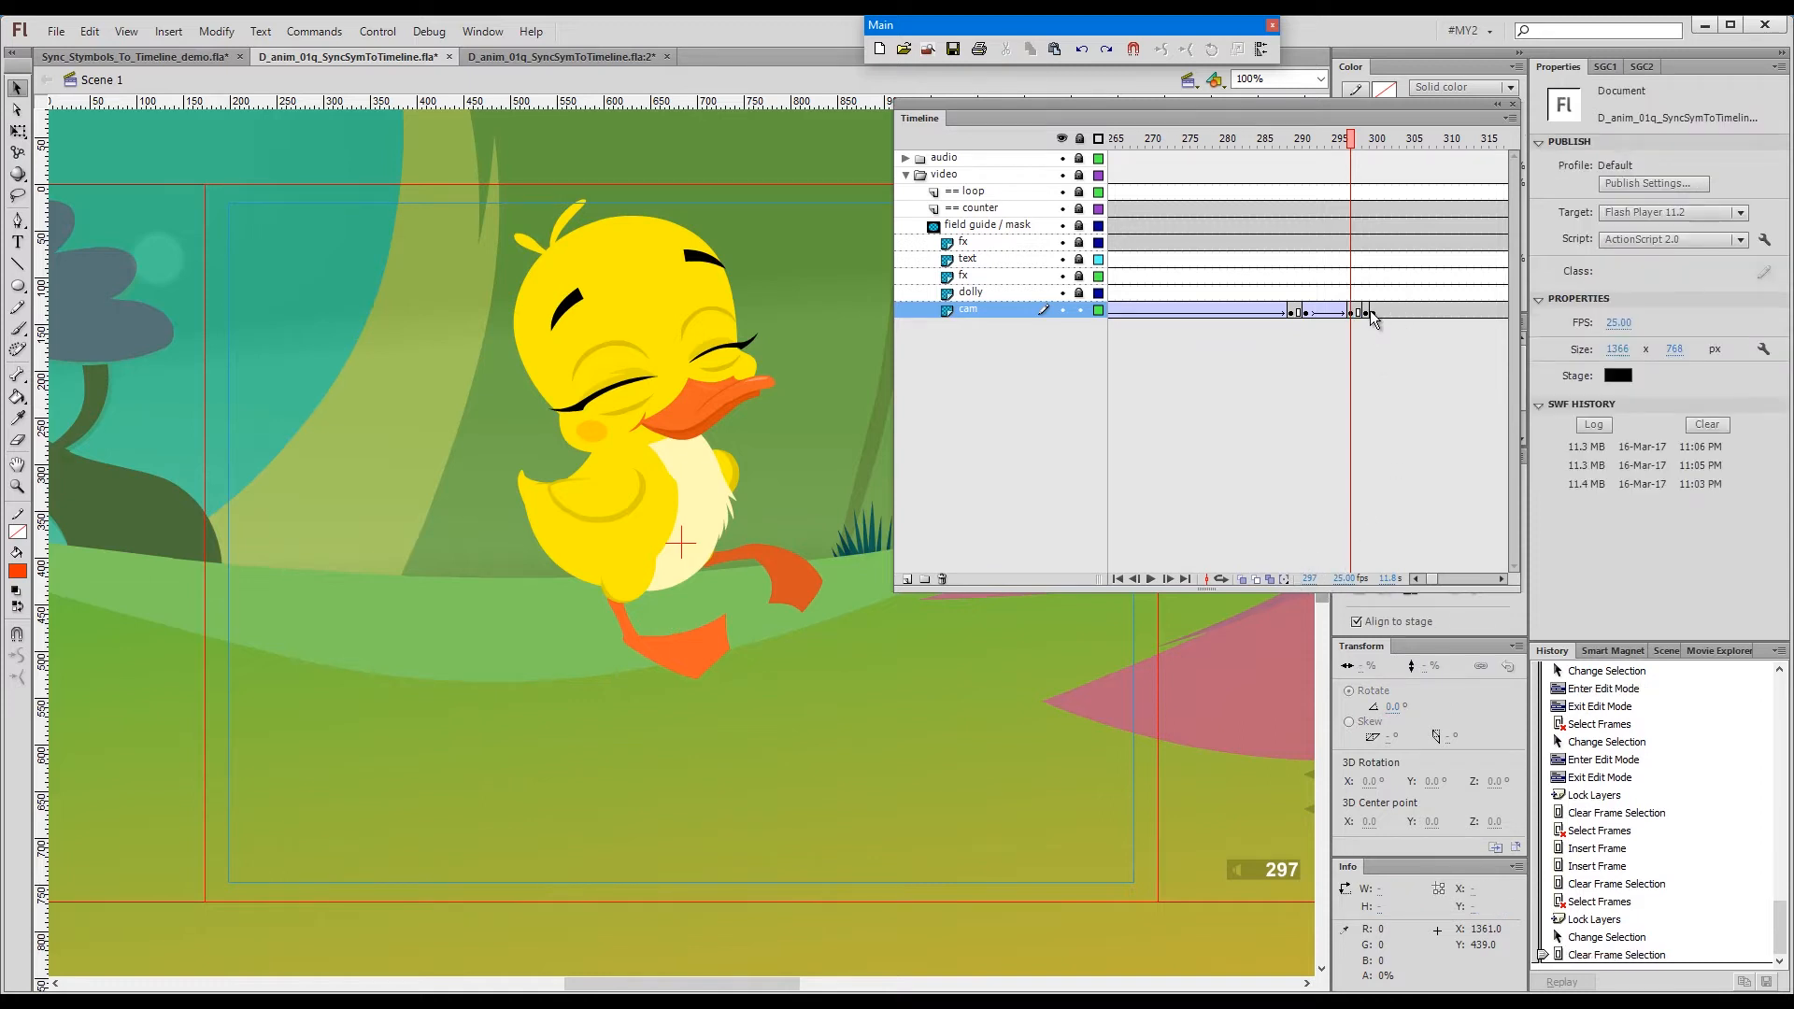
{"action": "left_click", "coordinate": [1361, 310]}
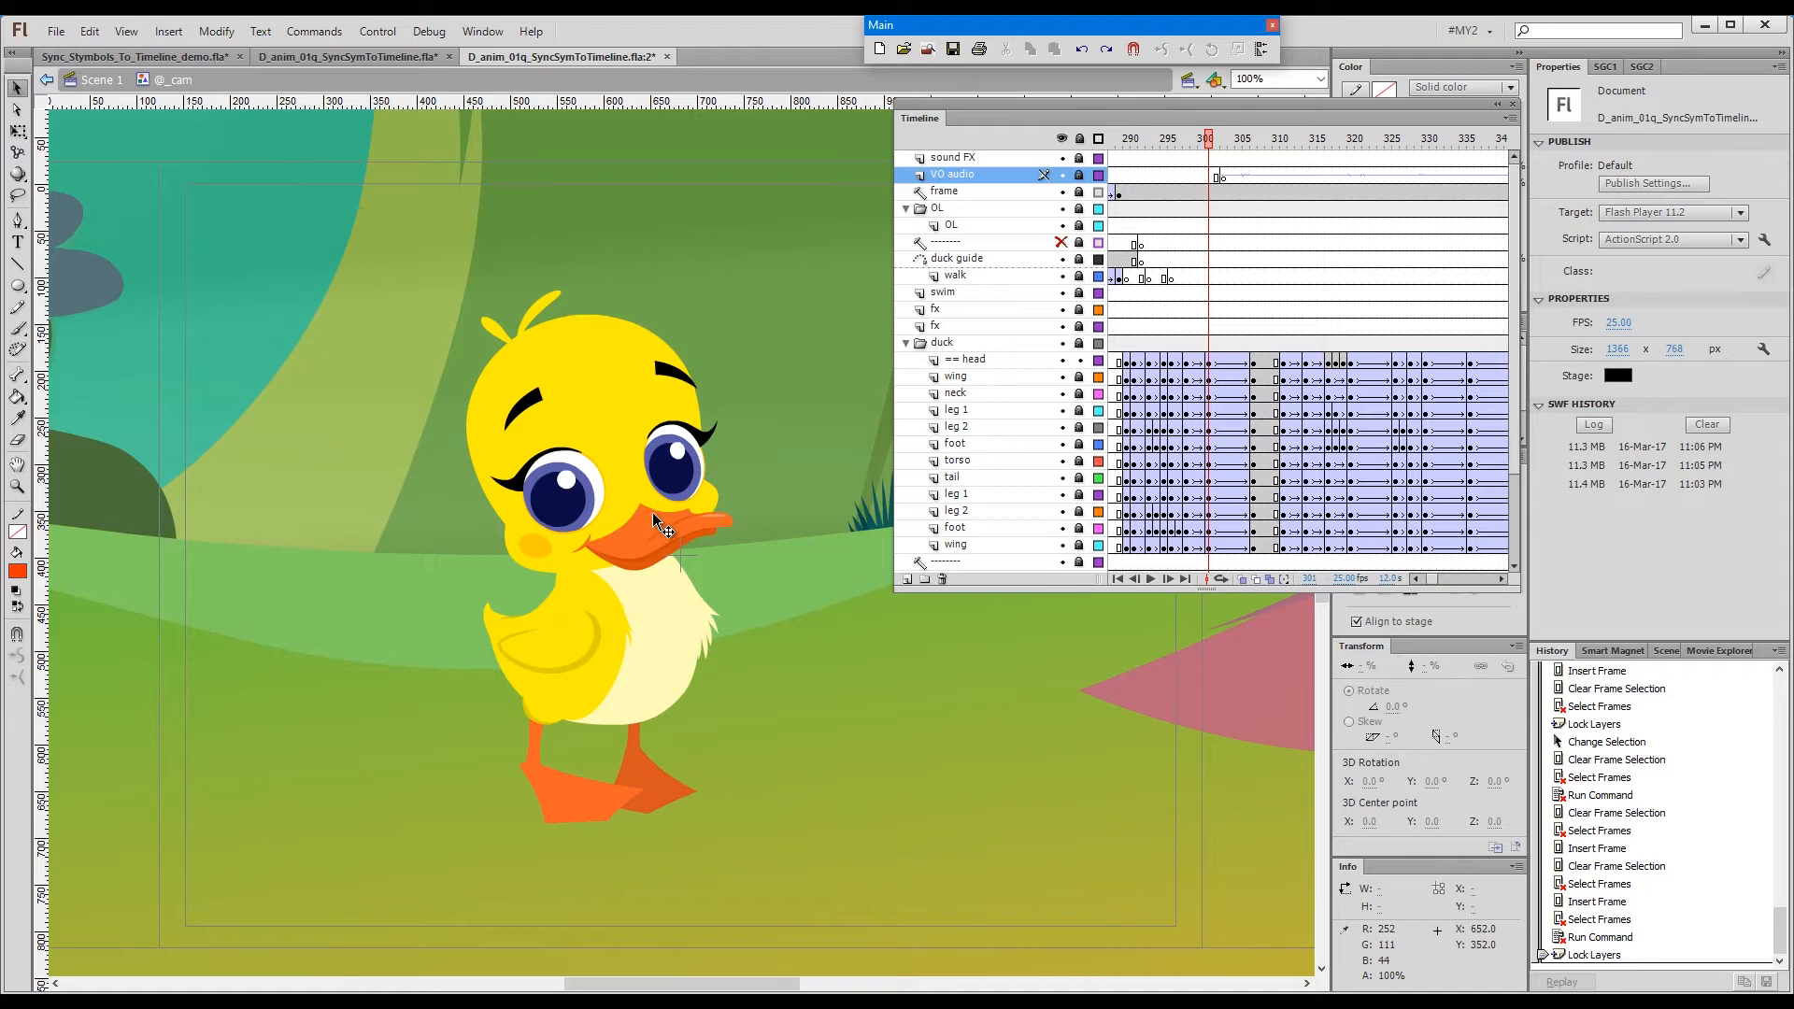
{"action": "left_click", "coordinate": [652, 532]}
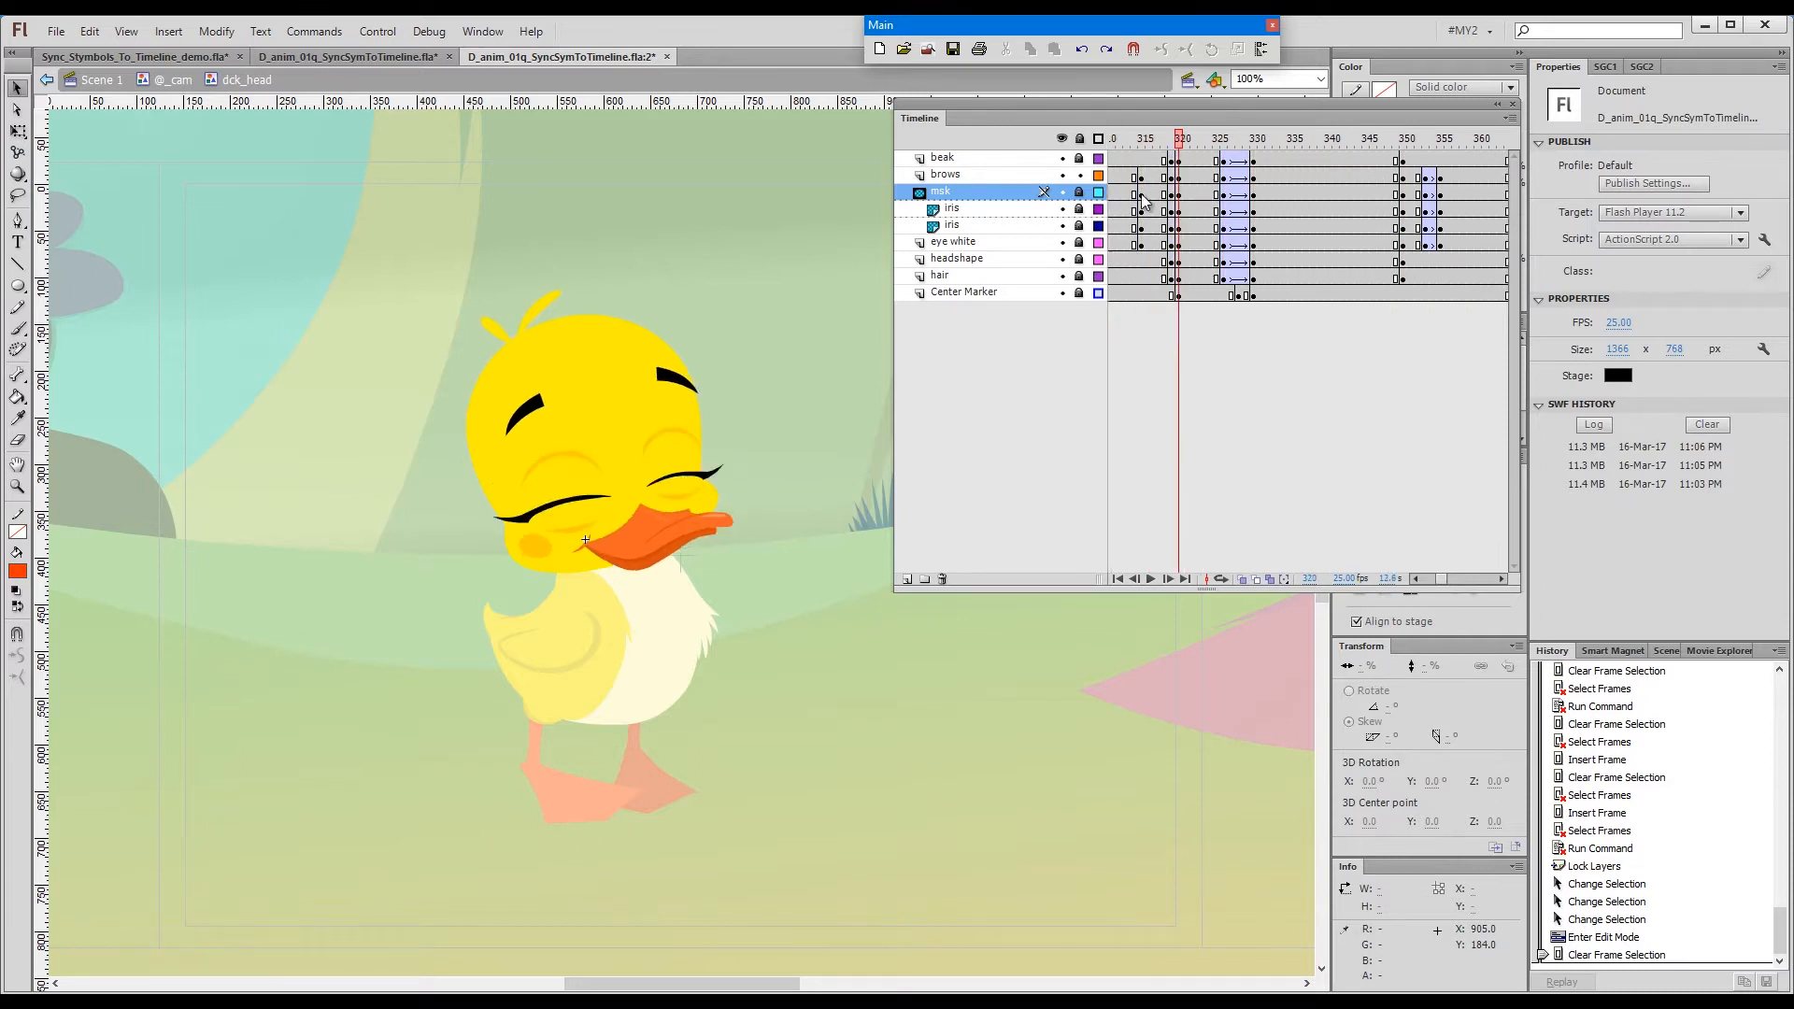
{"action": "left_click", "coordinate": [1273, 137]}
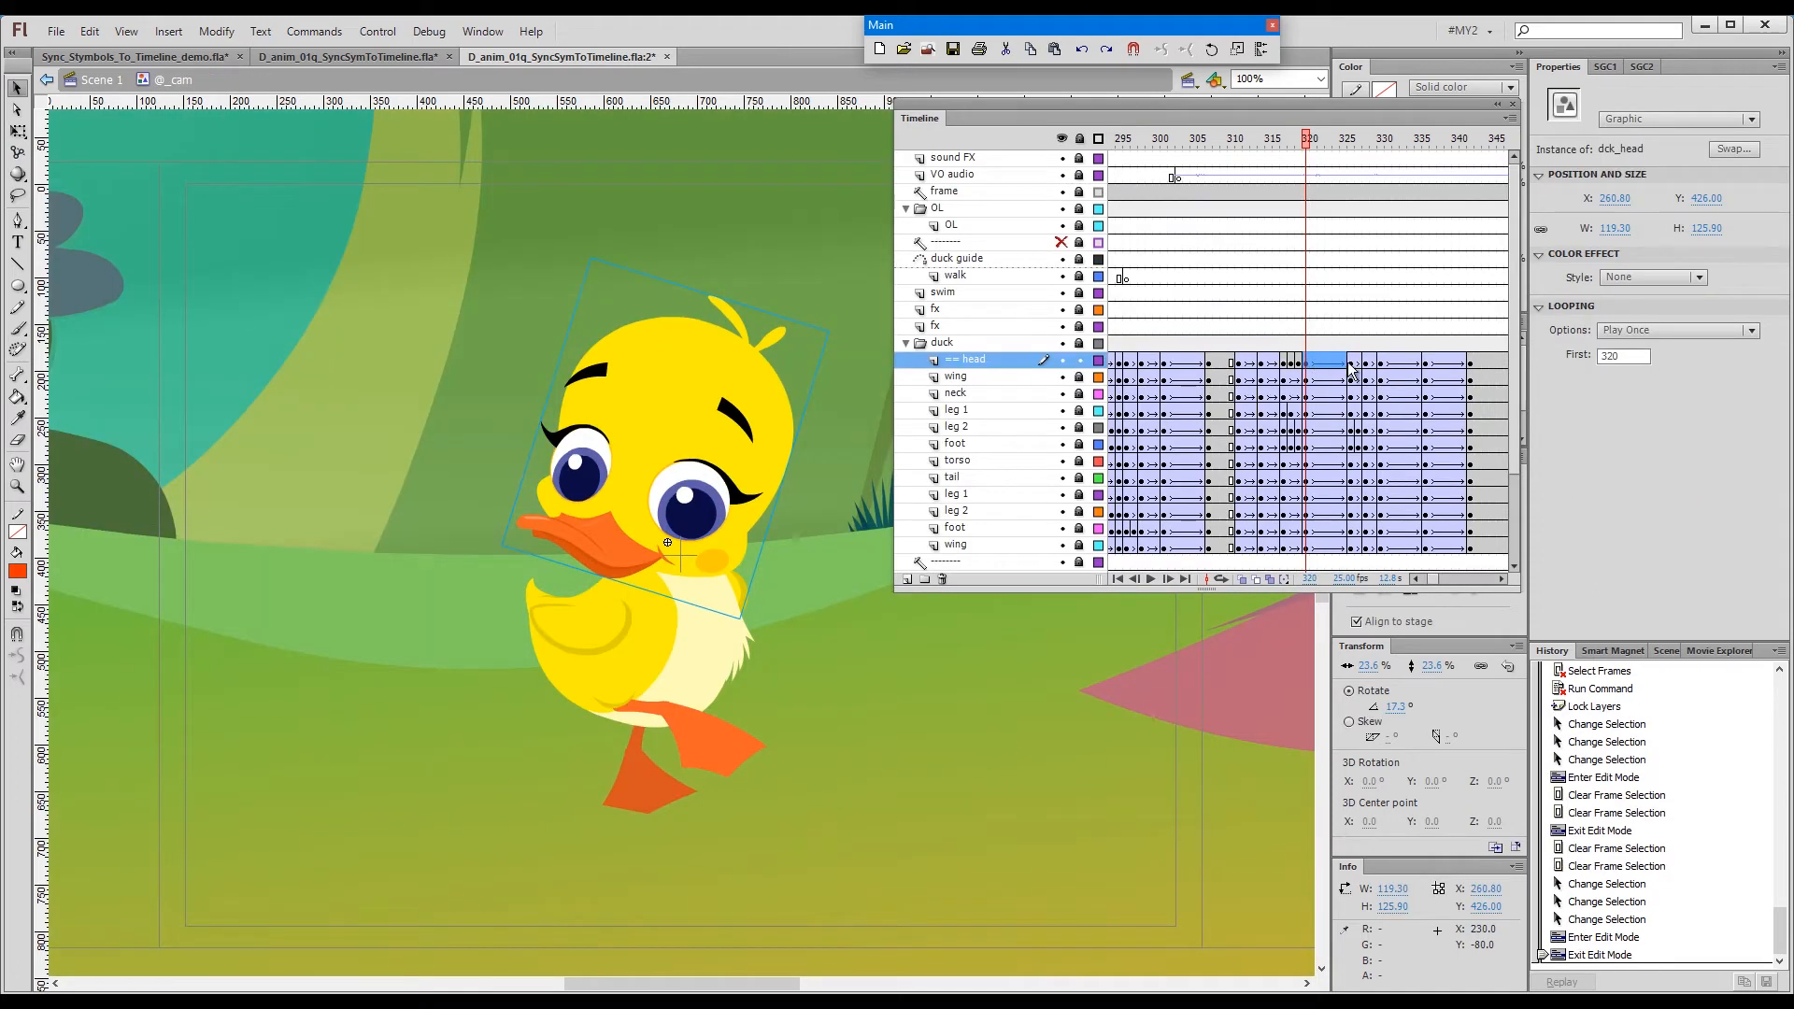
- Scrub frames 329–351 and adjust the duck layers' frames so they all end at frame 345
{"action": "left_click", "coordinate": [1379, 138]}
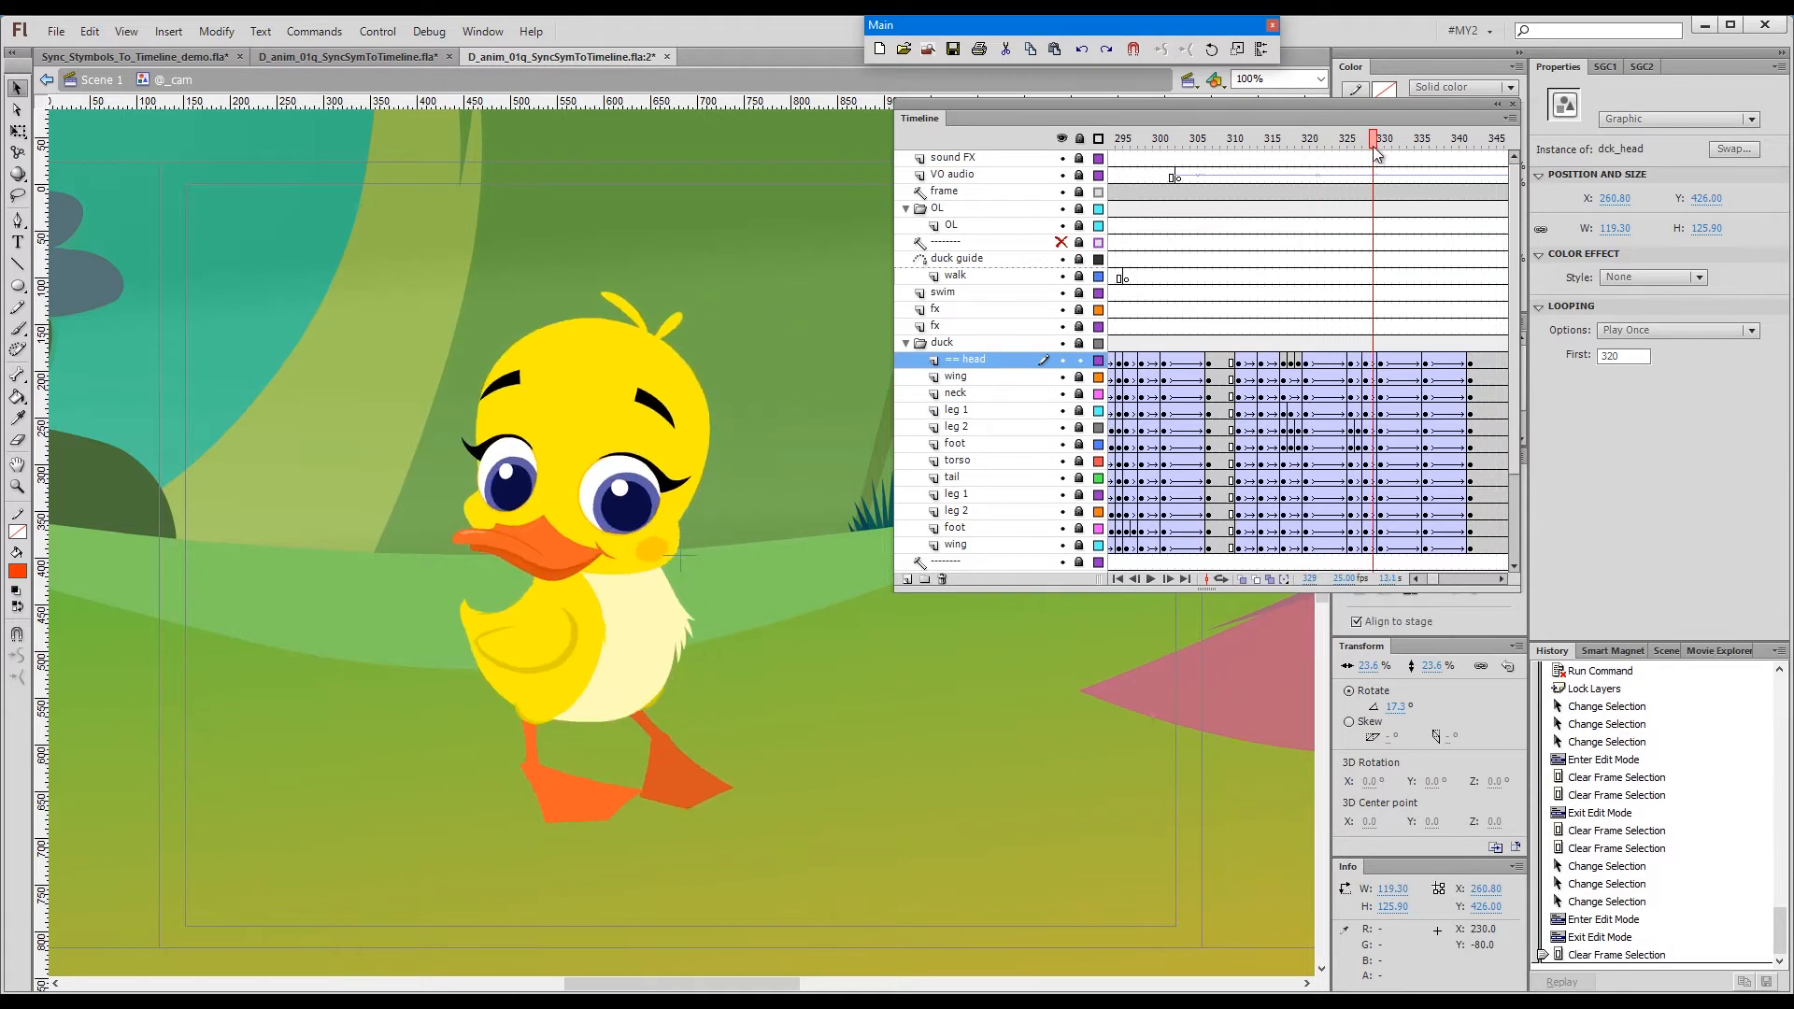
{"action": "left_click_drag", "start_coordinate": [1376, 138], "coordinate": [1359, 138]}
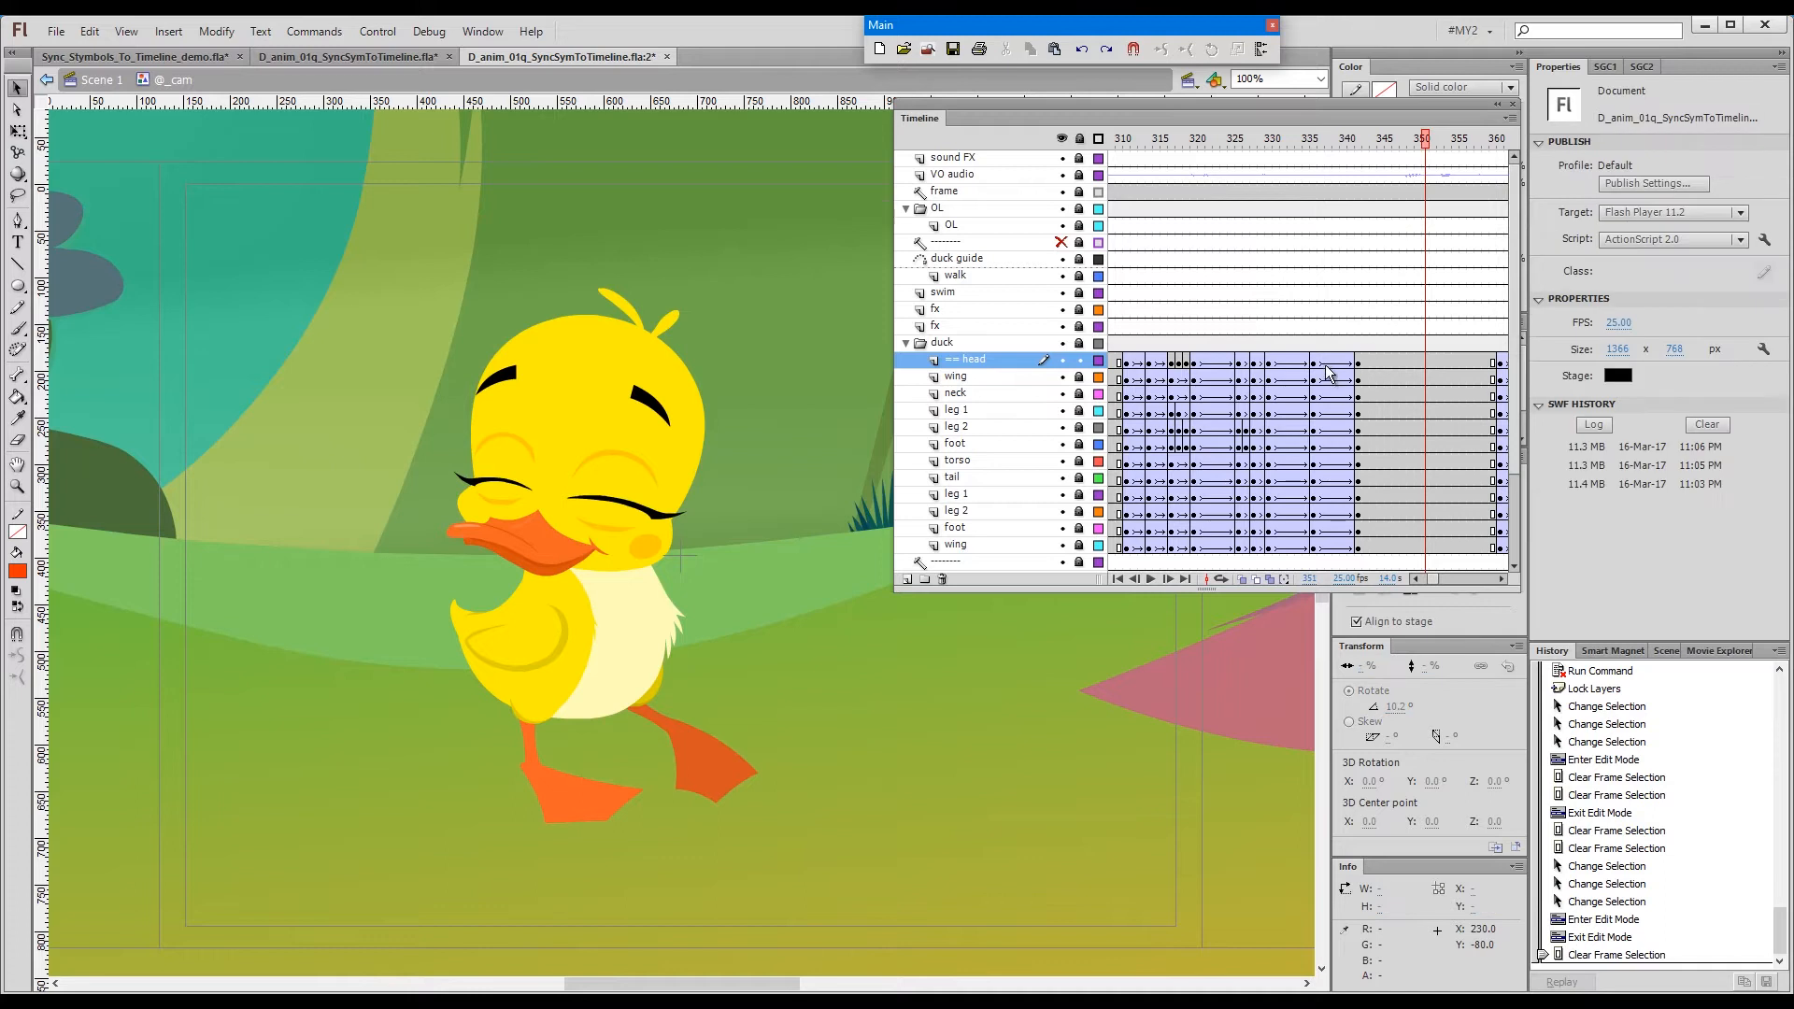
{"action": "left_click", "coordinate": [1335, 138]}
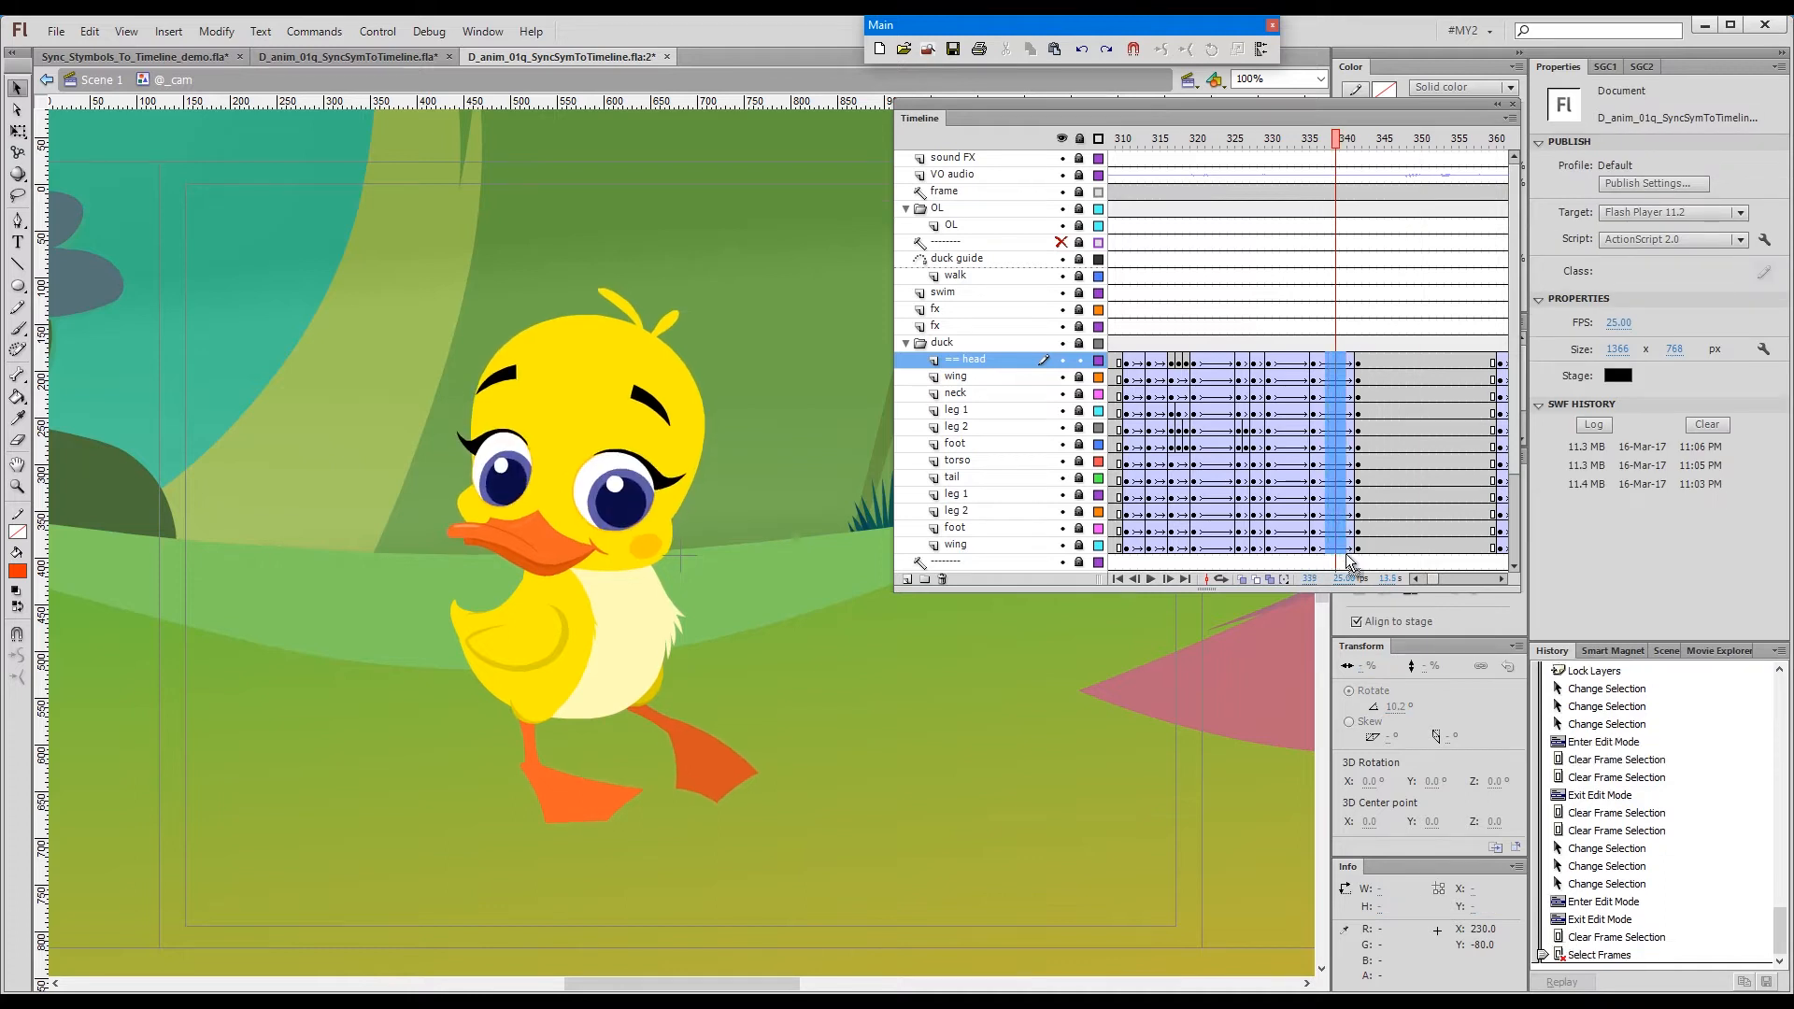
{"action": "left_click", "coordinate": [954, 544]}
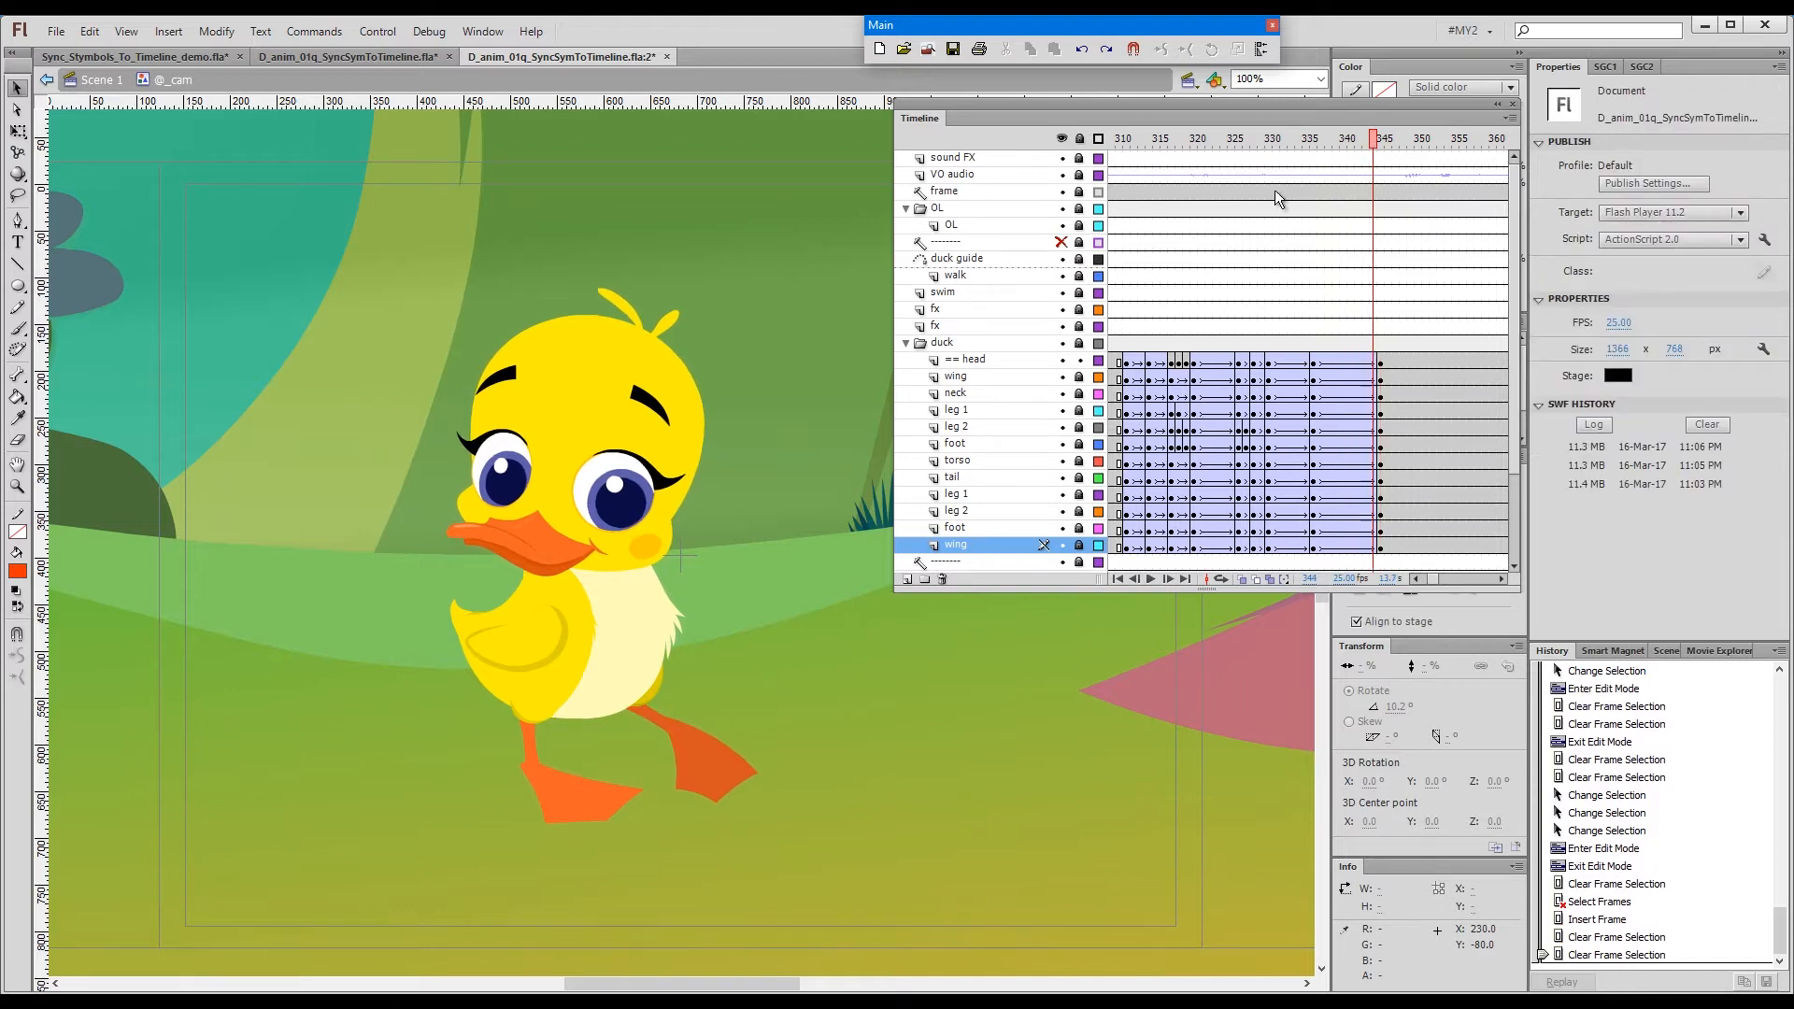
{"action": "left_click", "coordinate": [967, 359]}
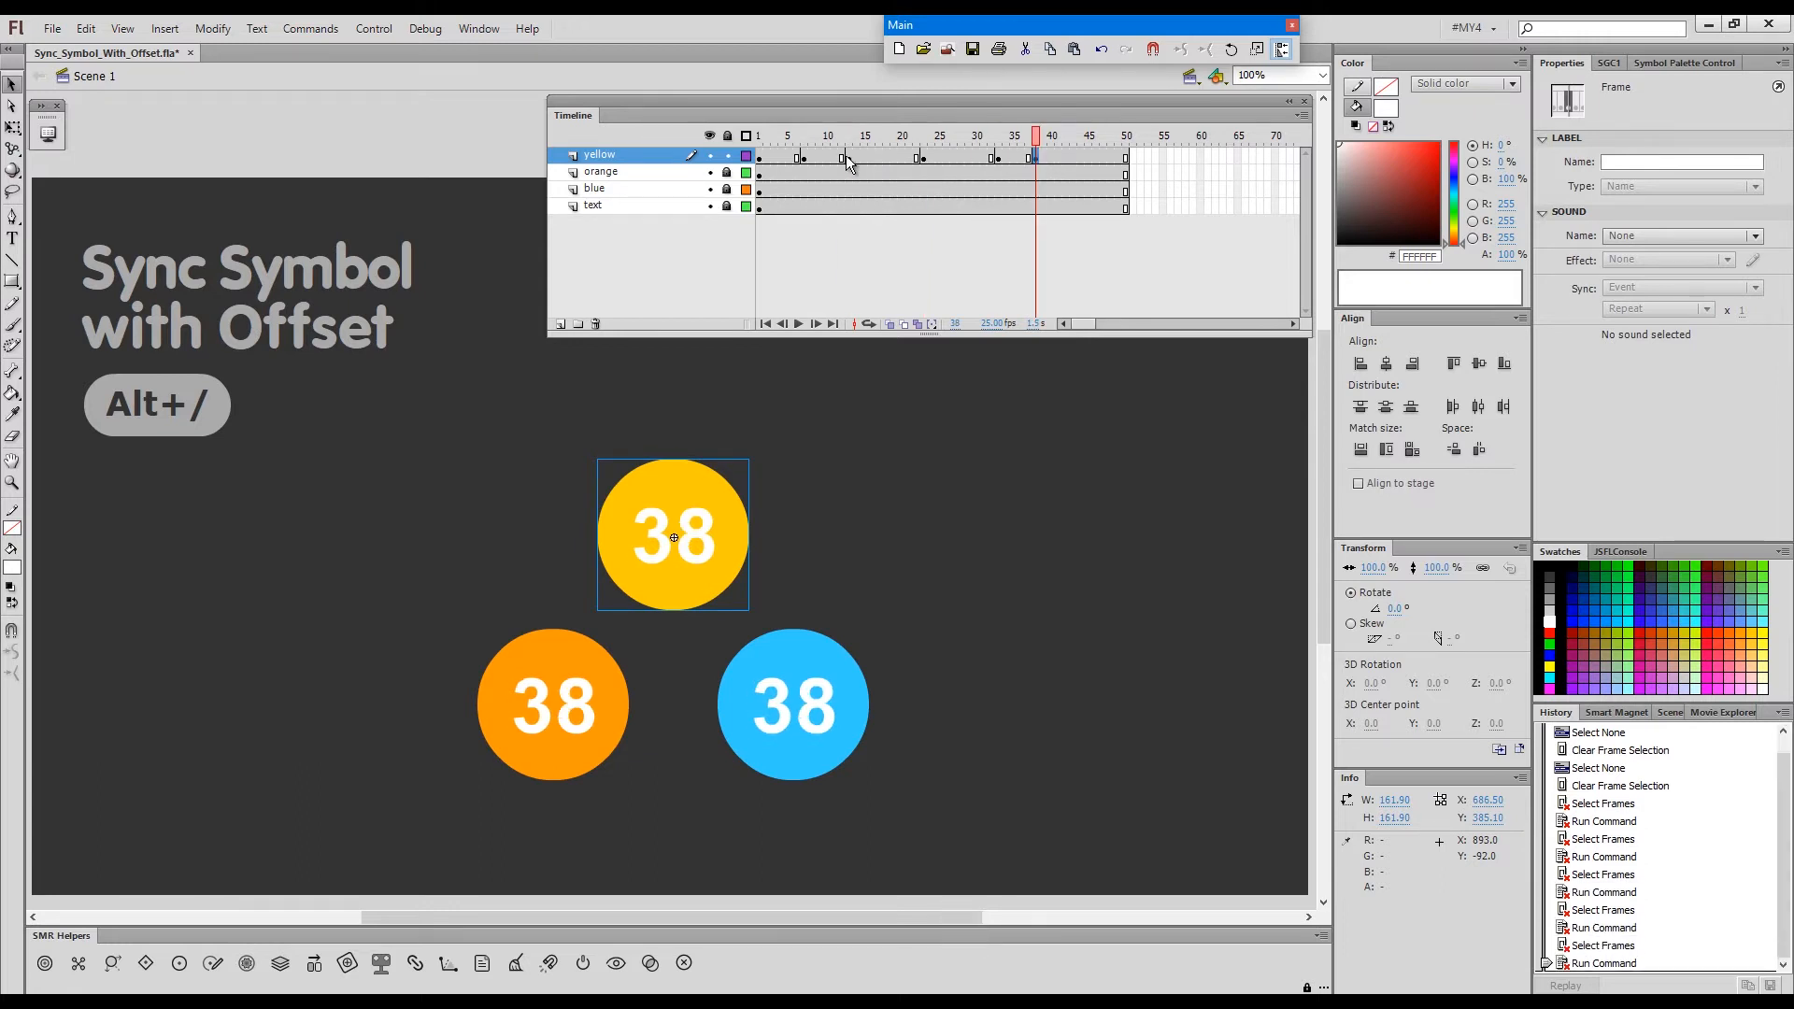
- Inspect the yellow keyframes near frames 12 and 25, comparing circles at frames 12–13
{"action": "left_click", "coordinate": [1035, 157]}
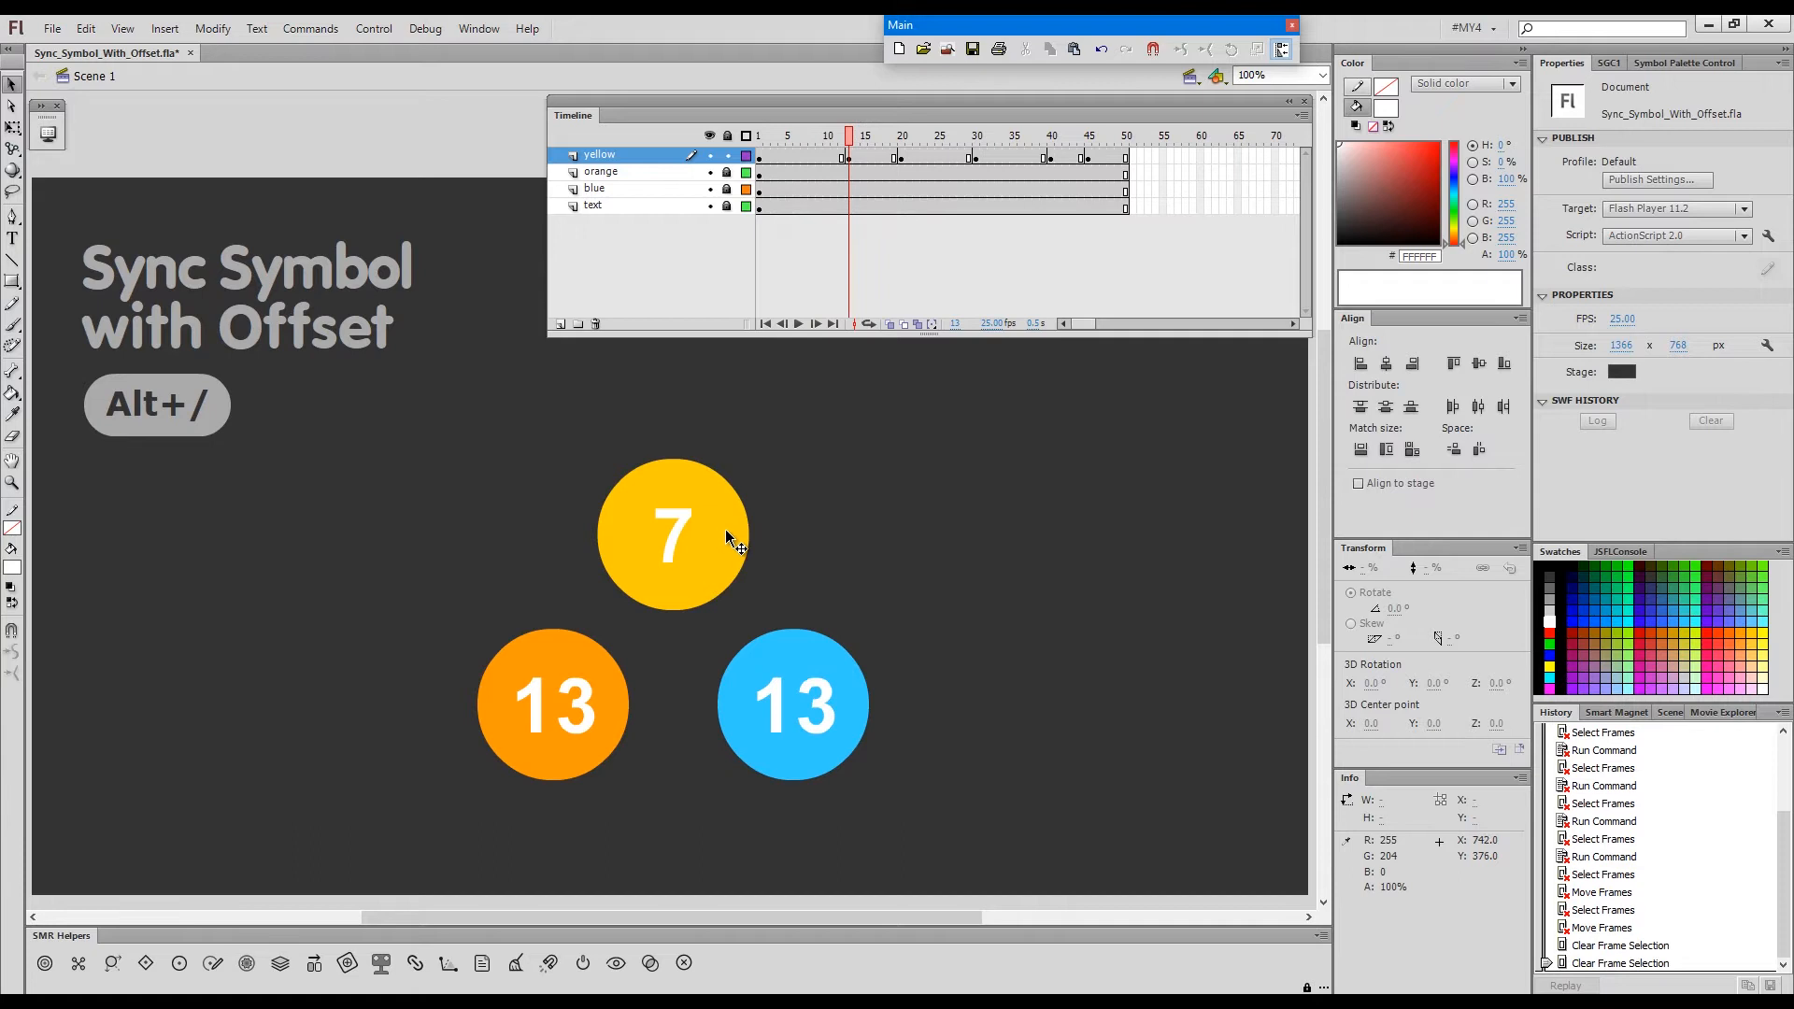
{"action": "left_click", "coordinate": [673, 535]}
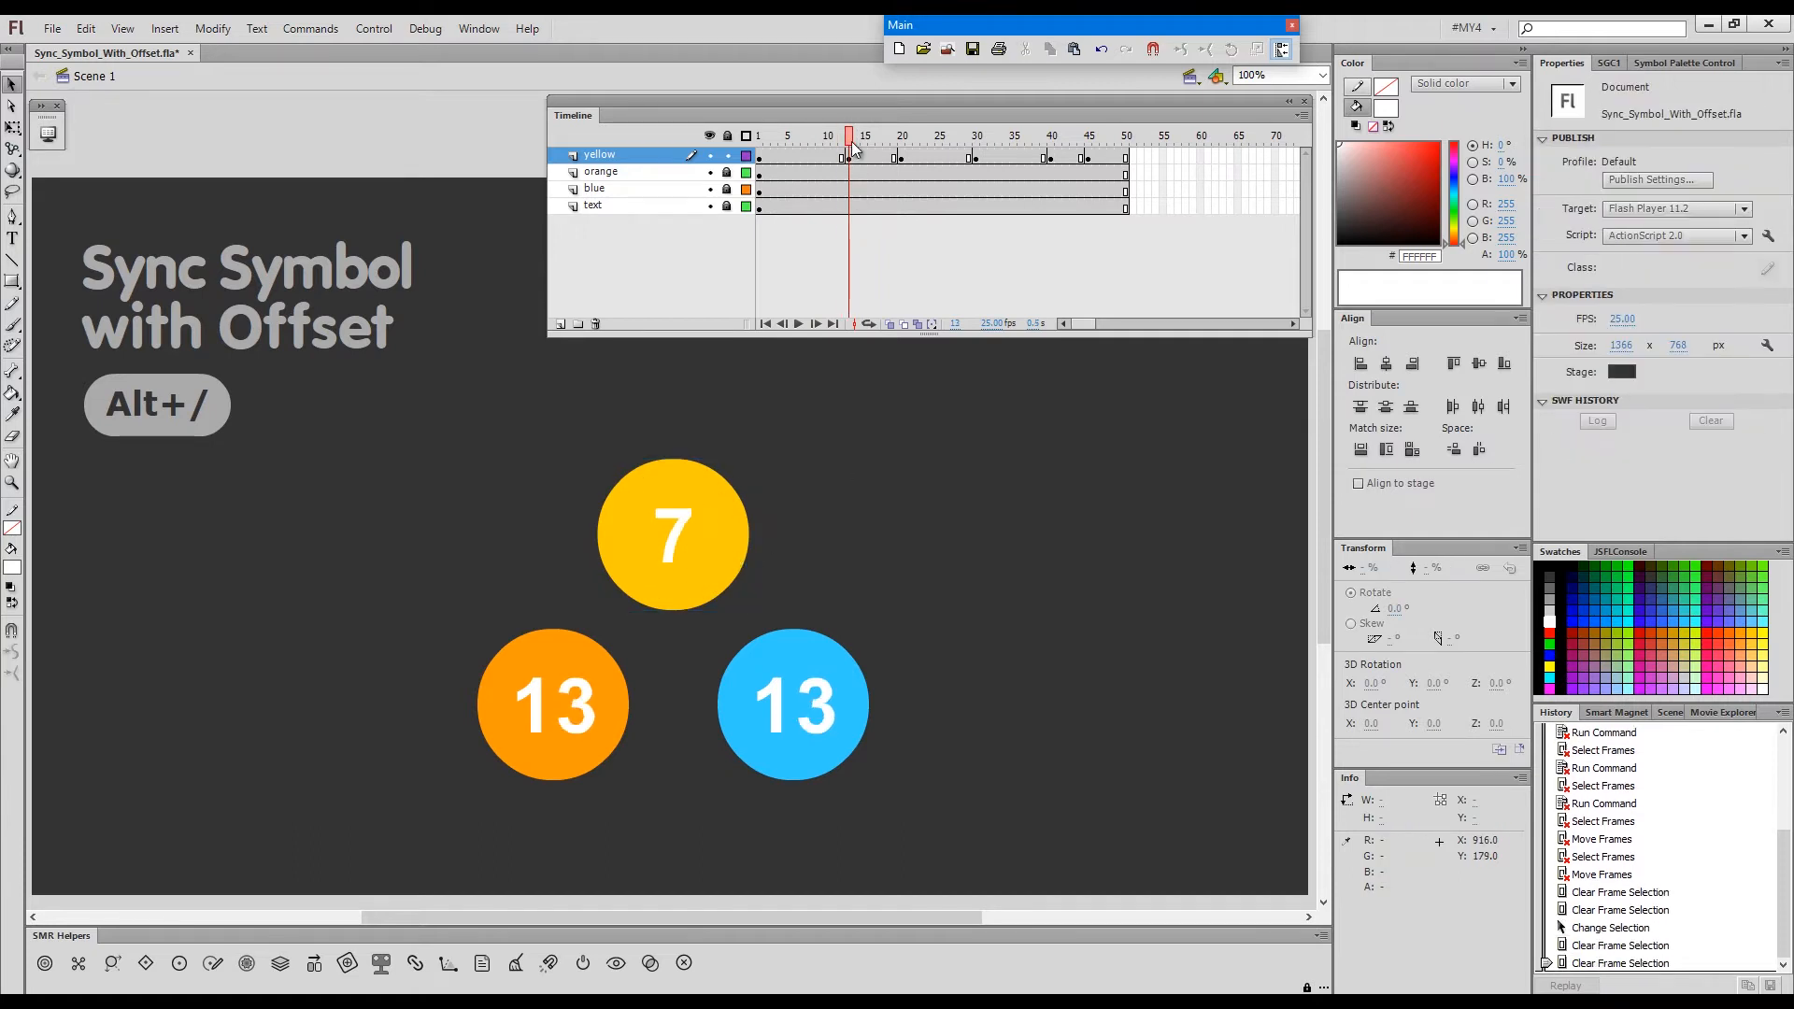
{"action": "left_click", "coordinate": [841, 134]}
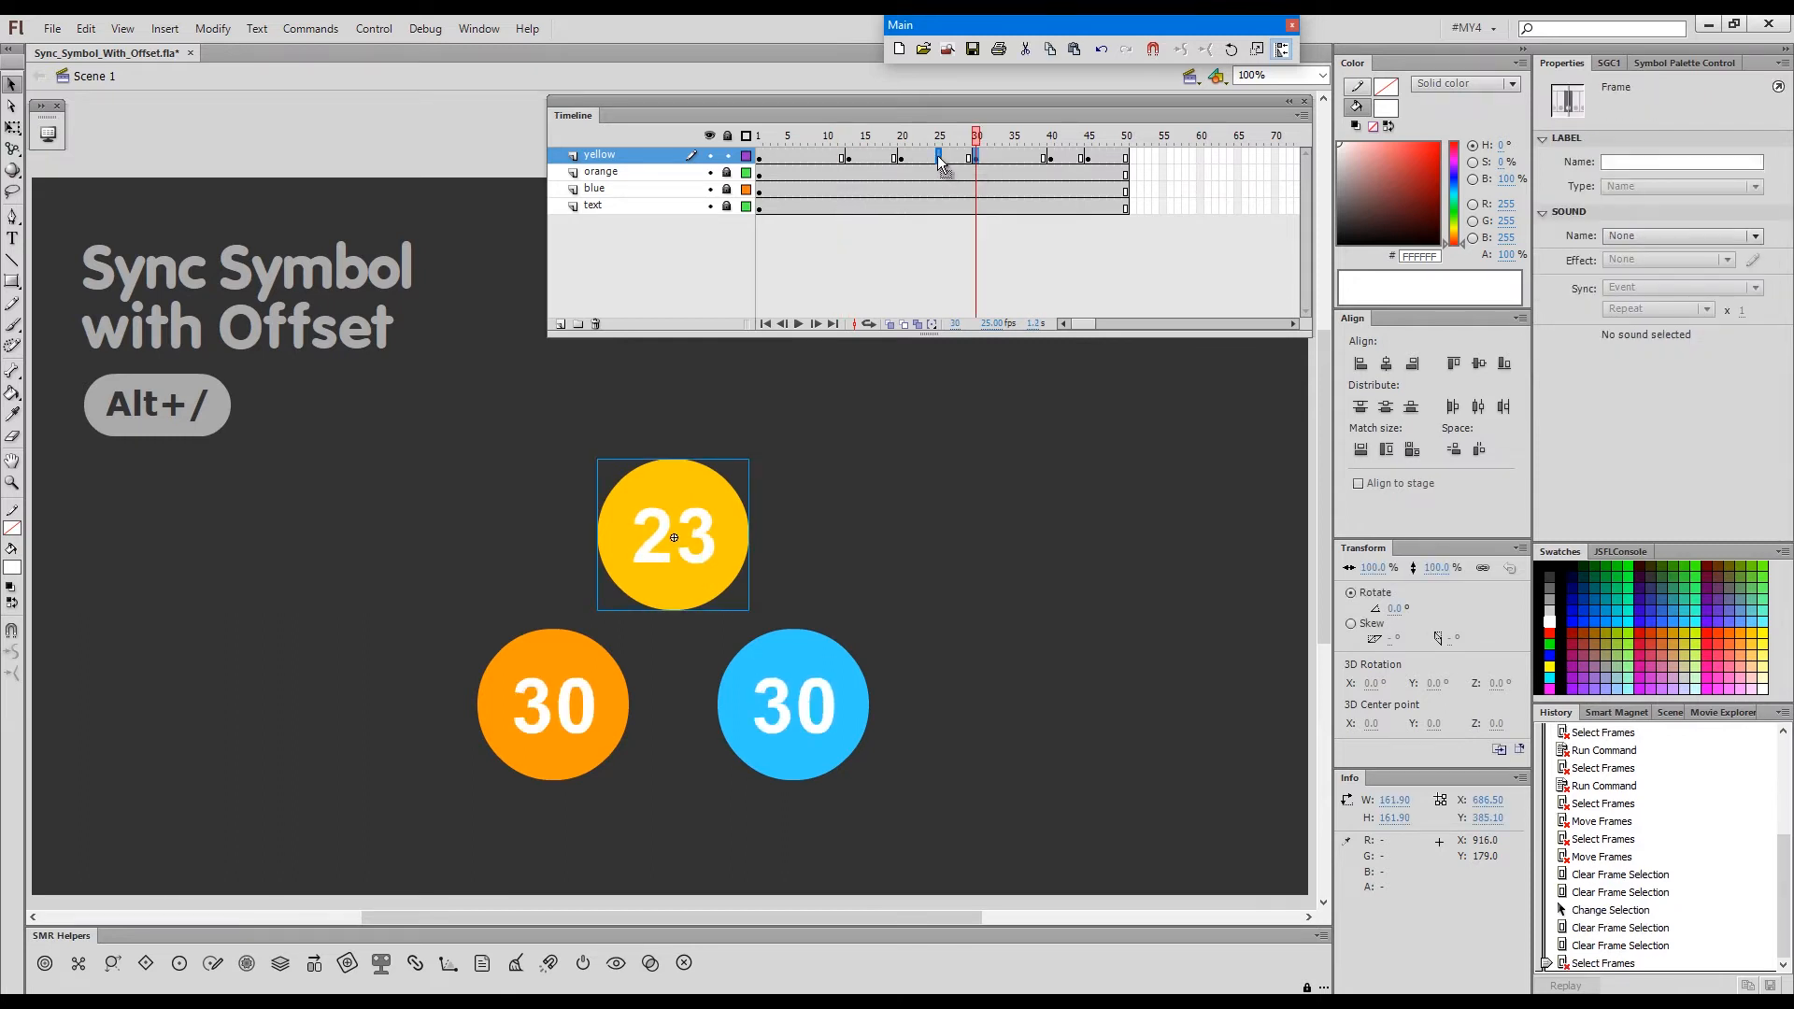
{"action": "left_click", "coordinate": [1050, 135]}
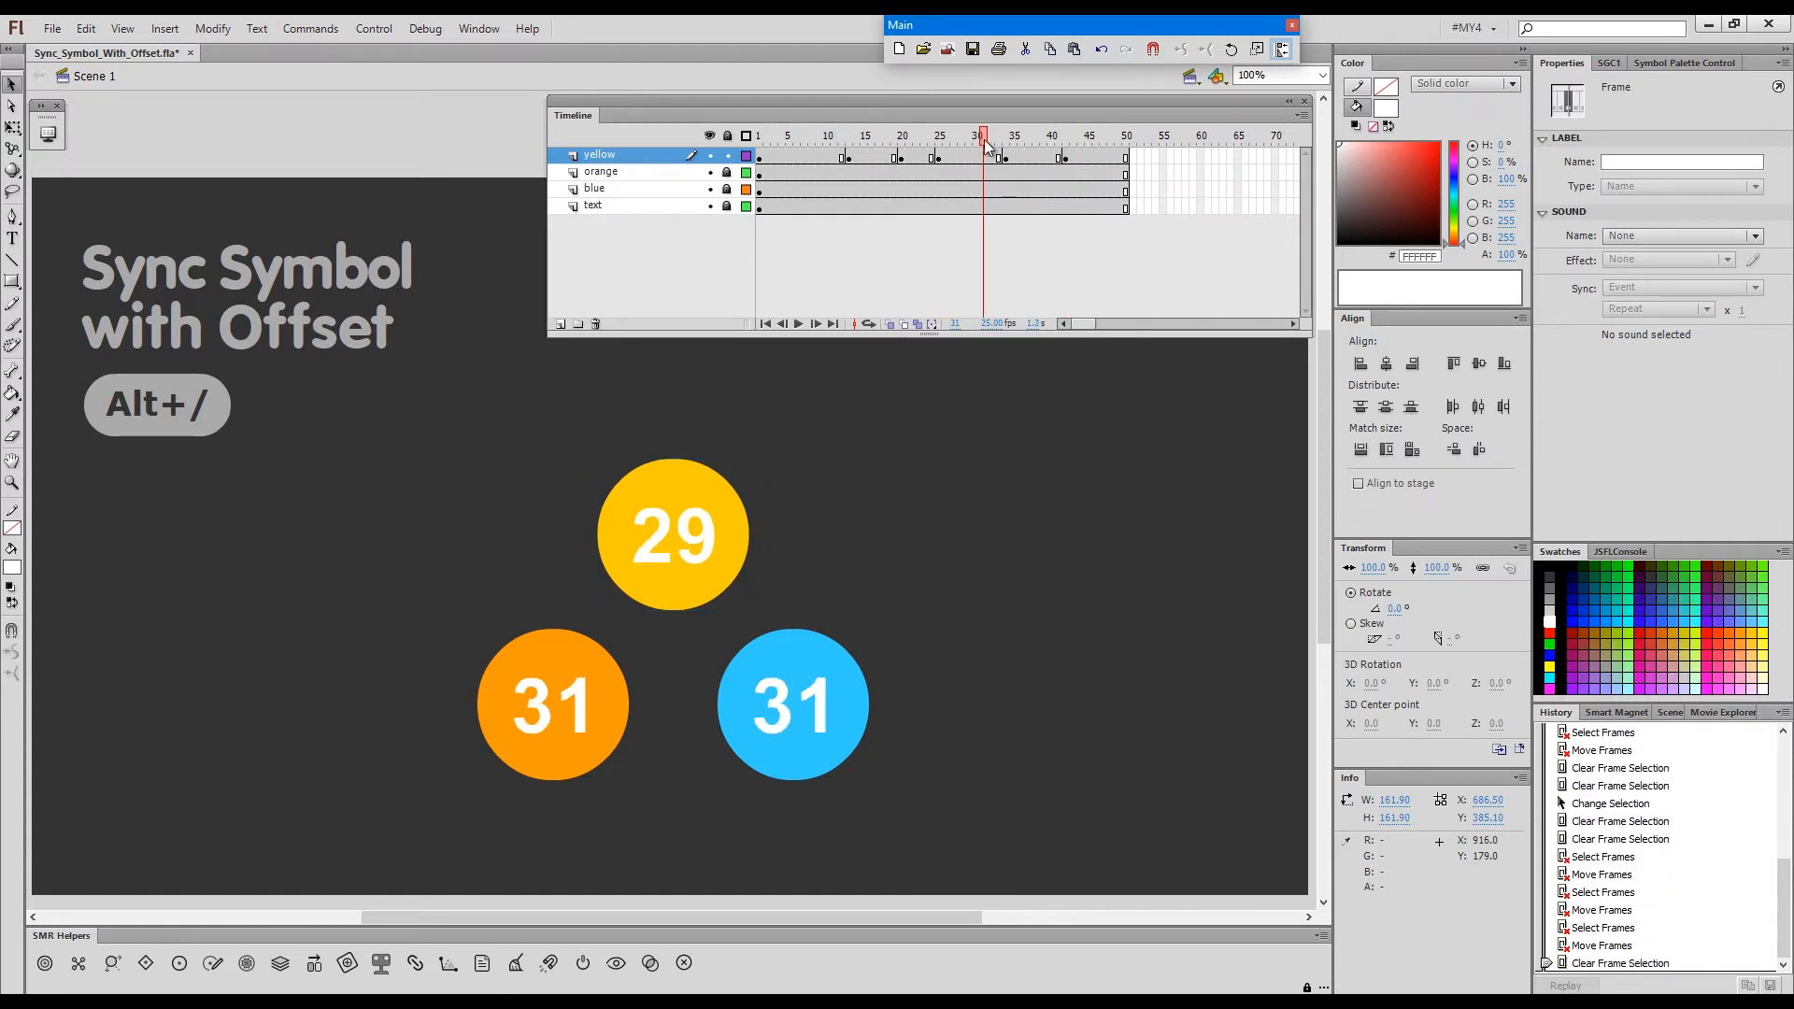
{"action": "left_click", "coordinate": [841, 134]}
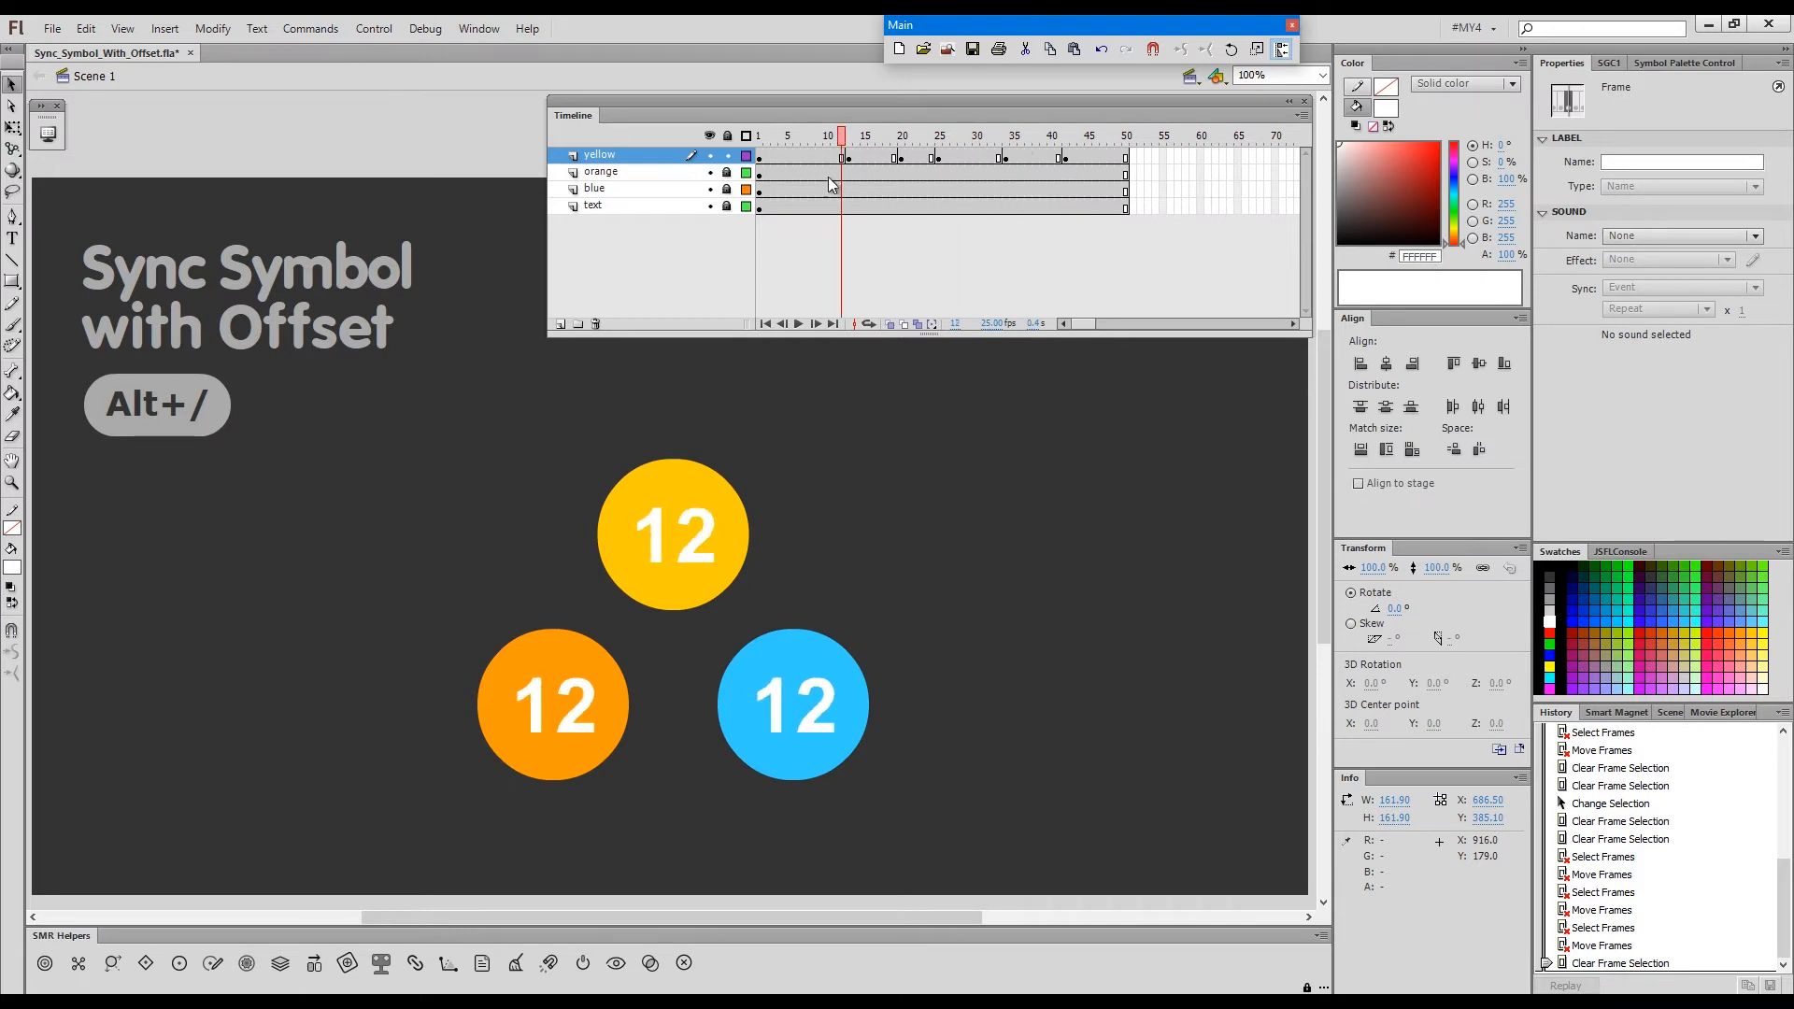
{"action": "left_click", "coordinate": [852, 134]}
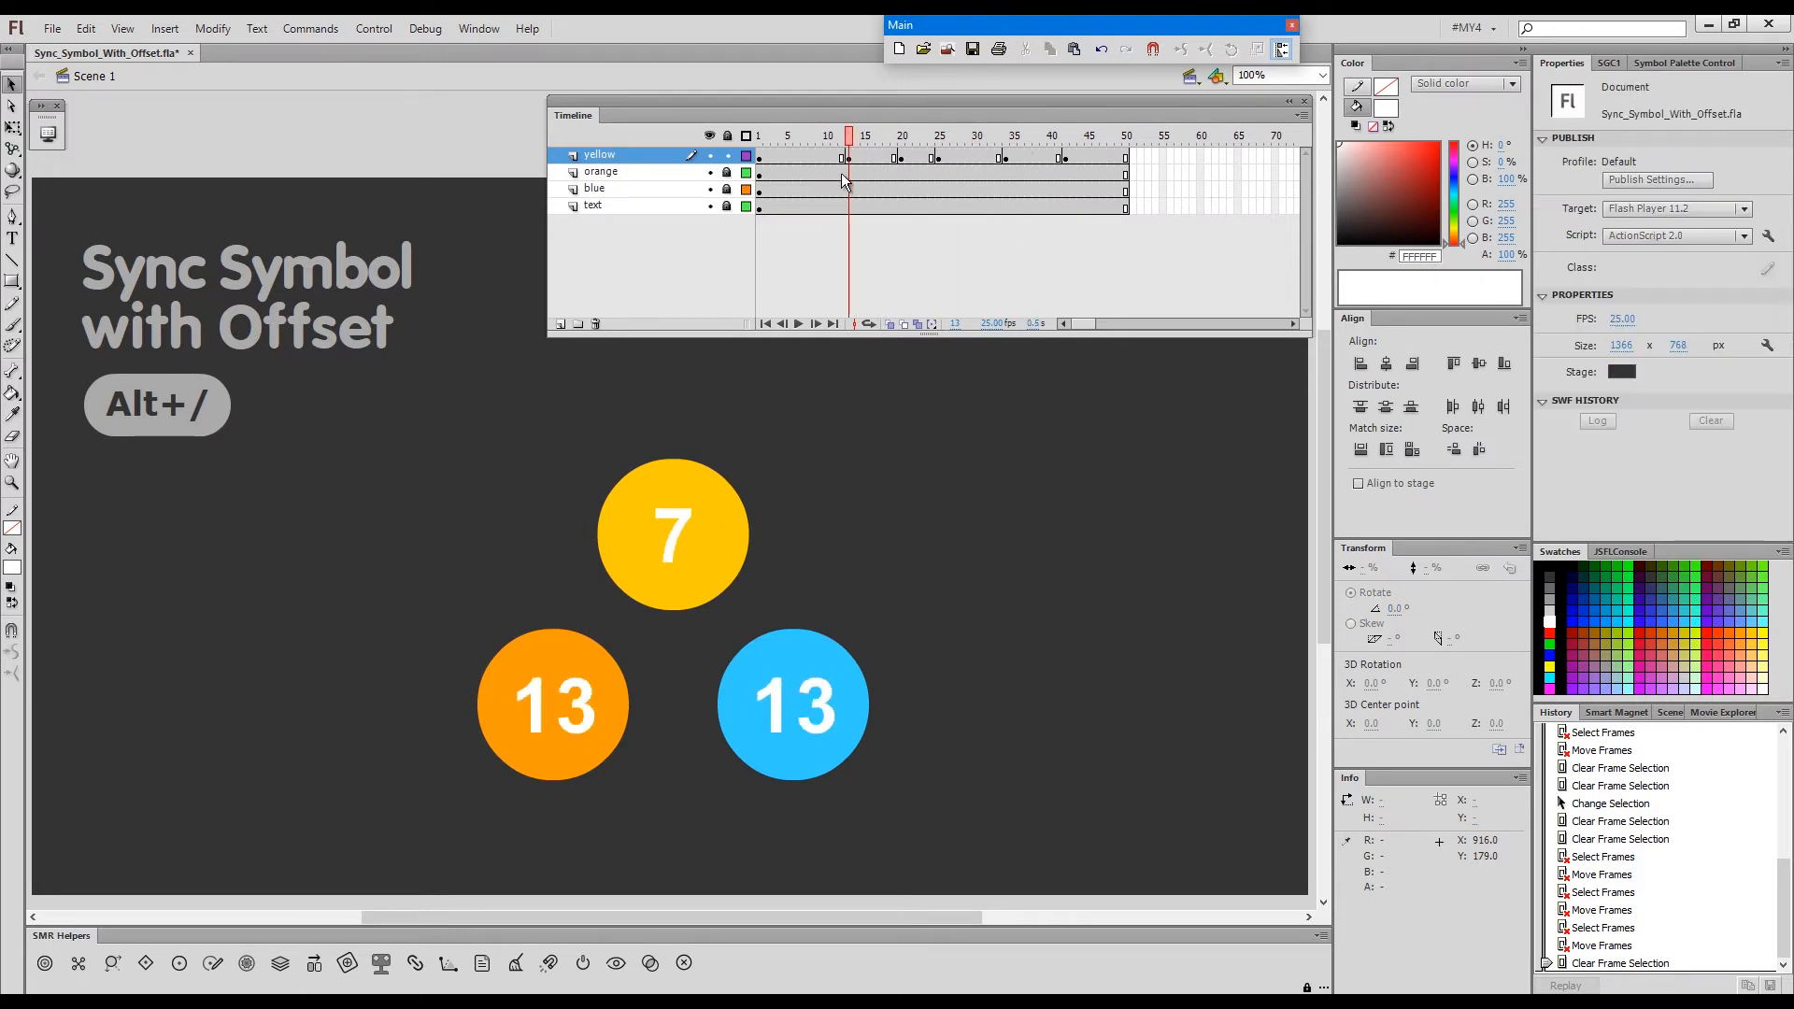
{"action": "mouse_move", "coordinate": [849, 158]}
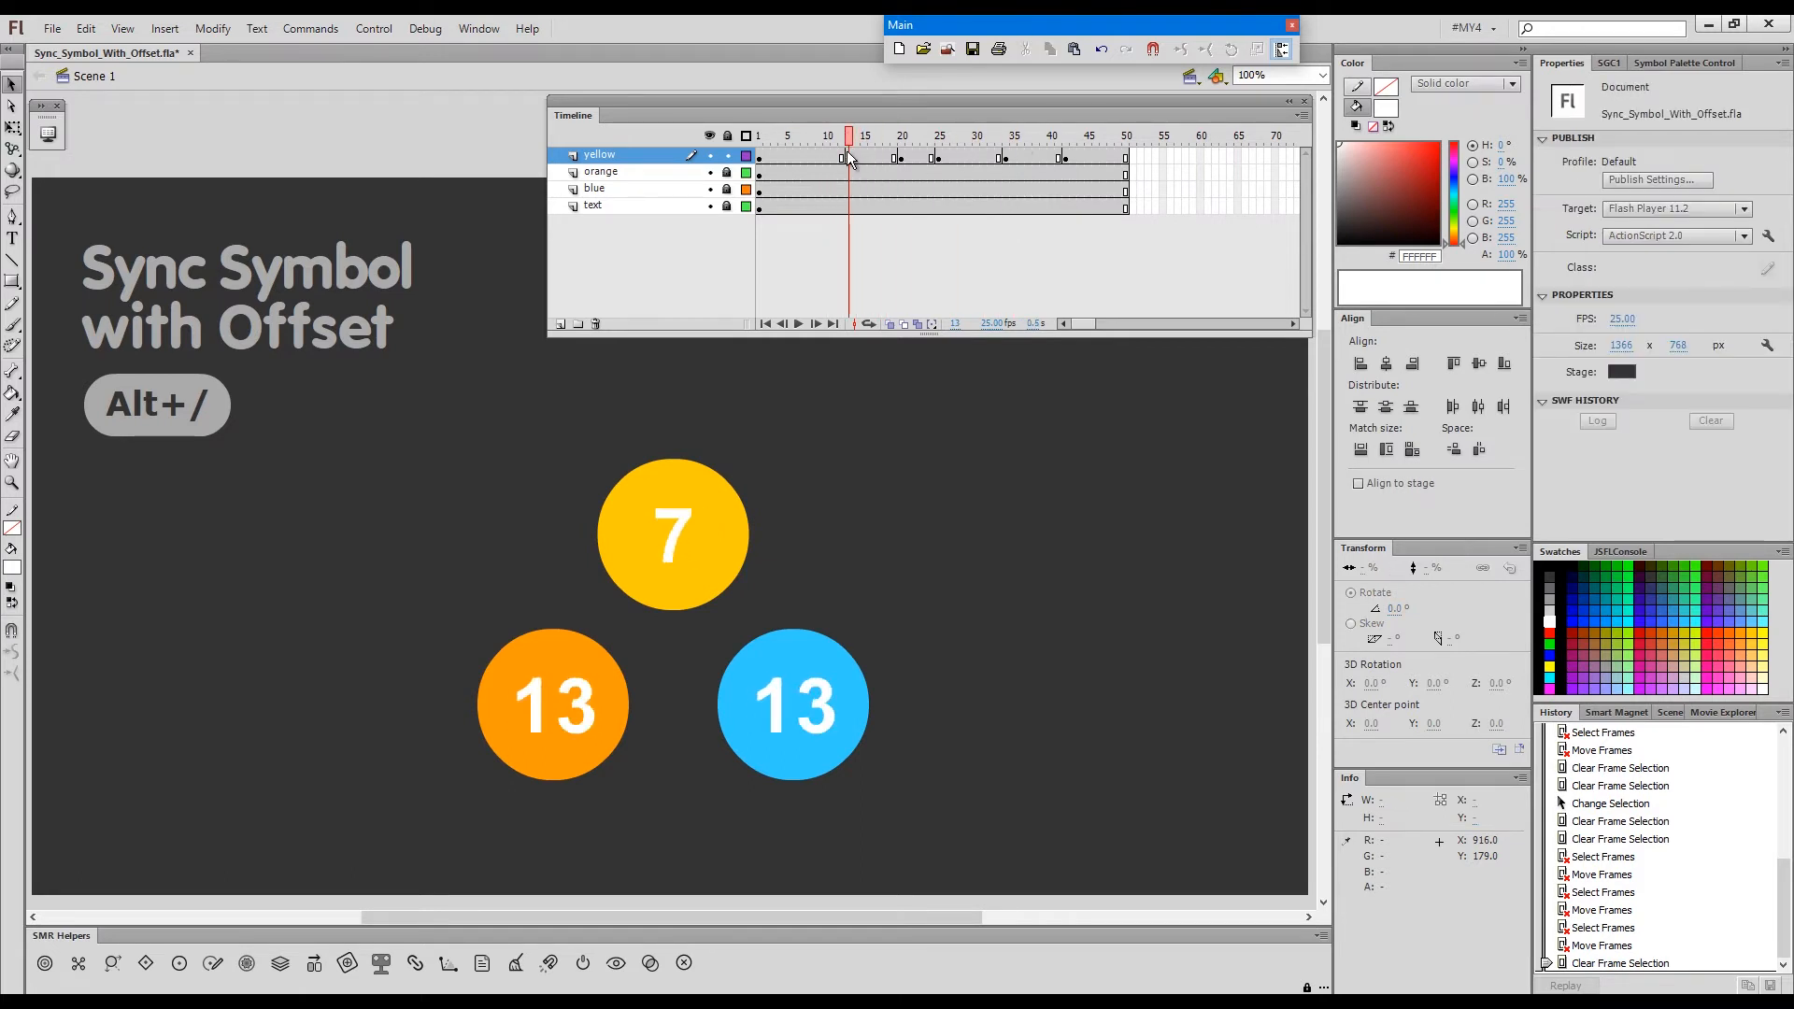
- Select all frames of the yellow layer
{"action": "left_click", "coordinate": [792, 703]}
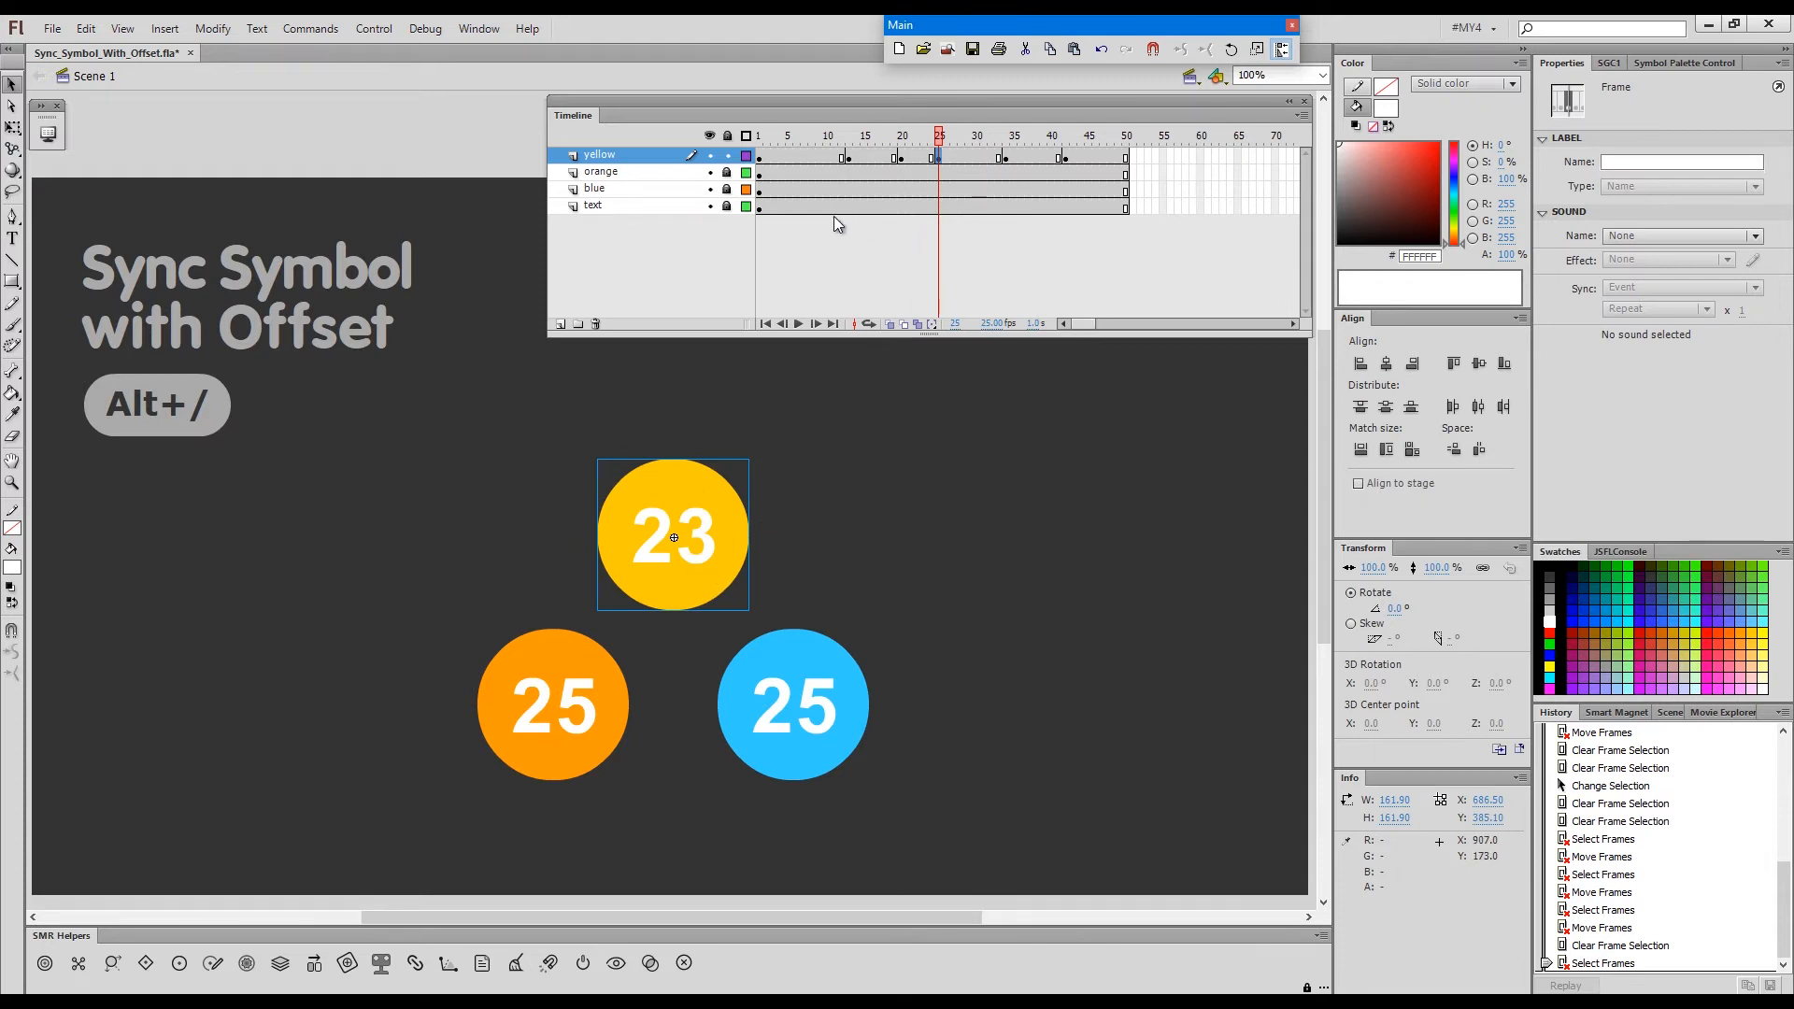
{"action": "left_click", "coordinate": [597, 155]}
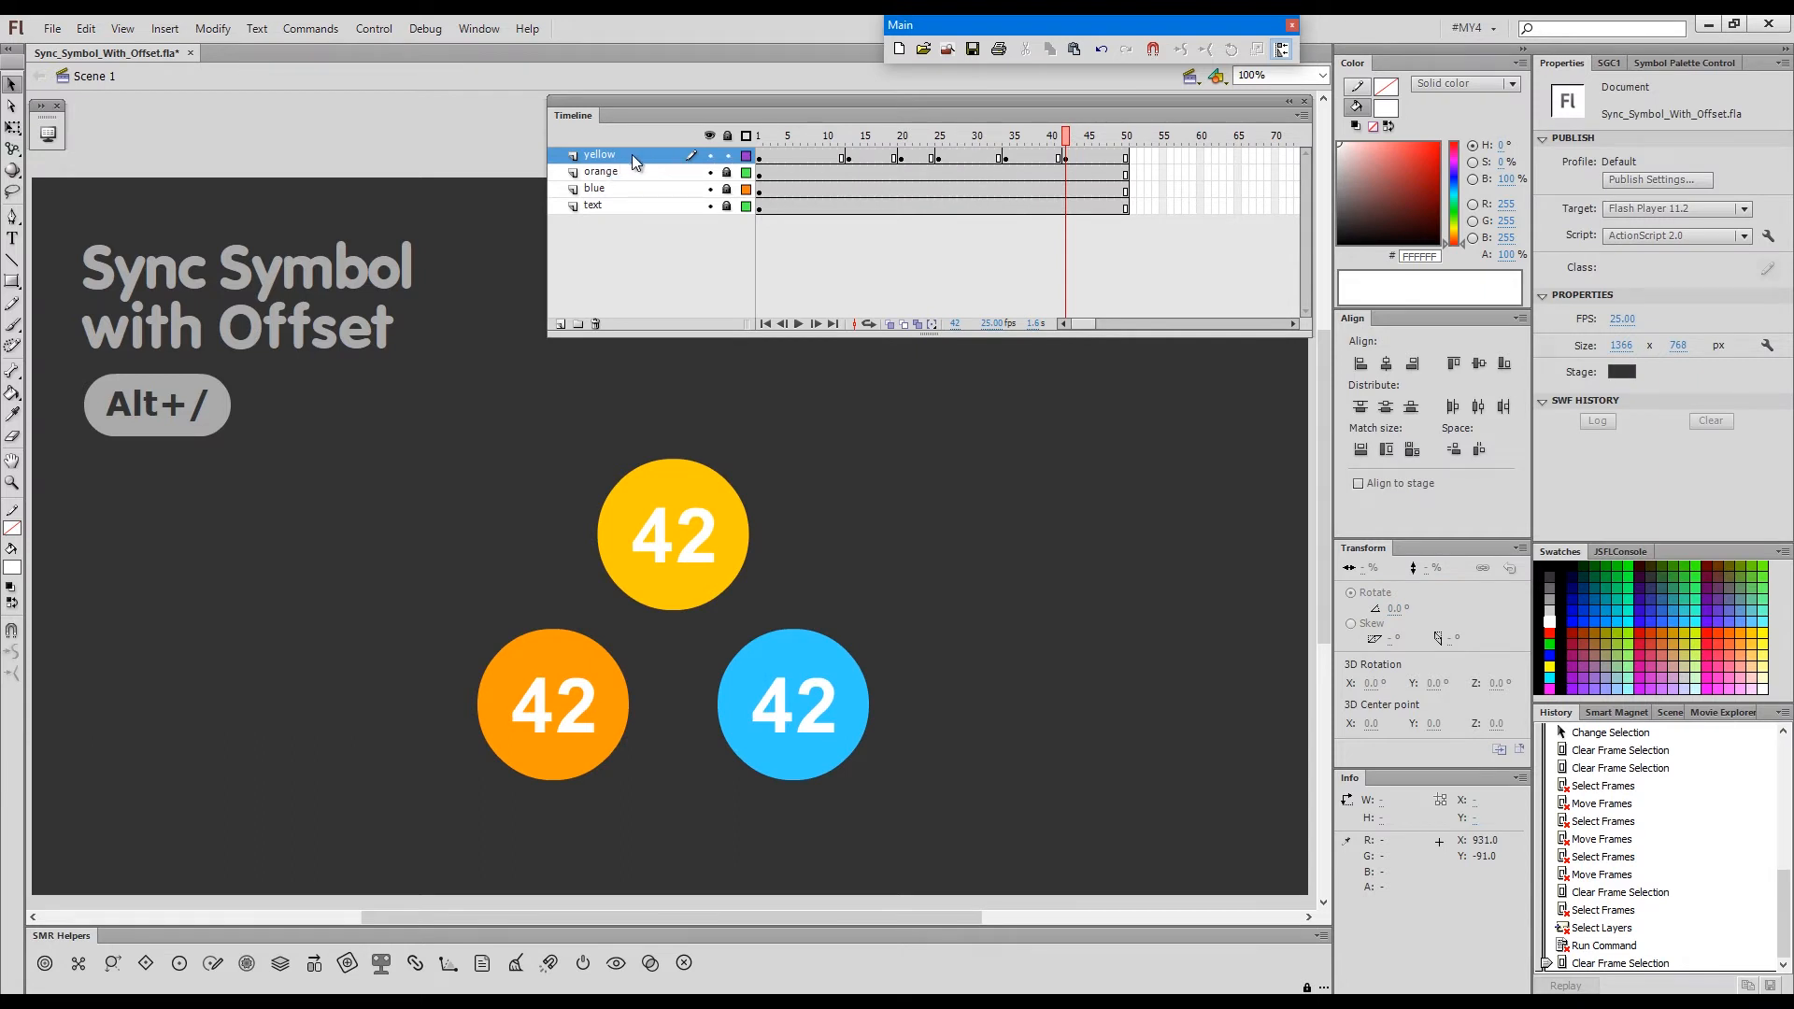
{"action": "left_click", "coordinate": [672, 536]}
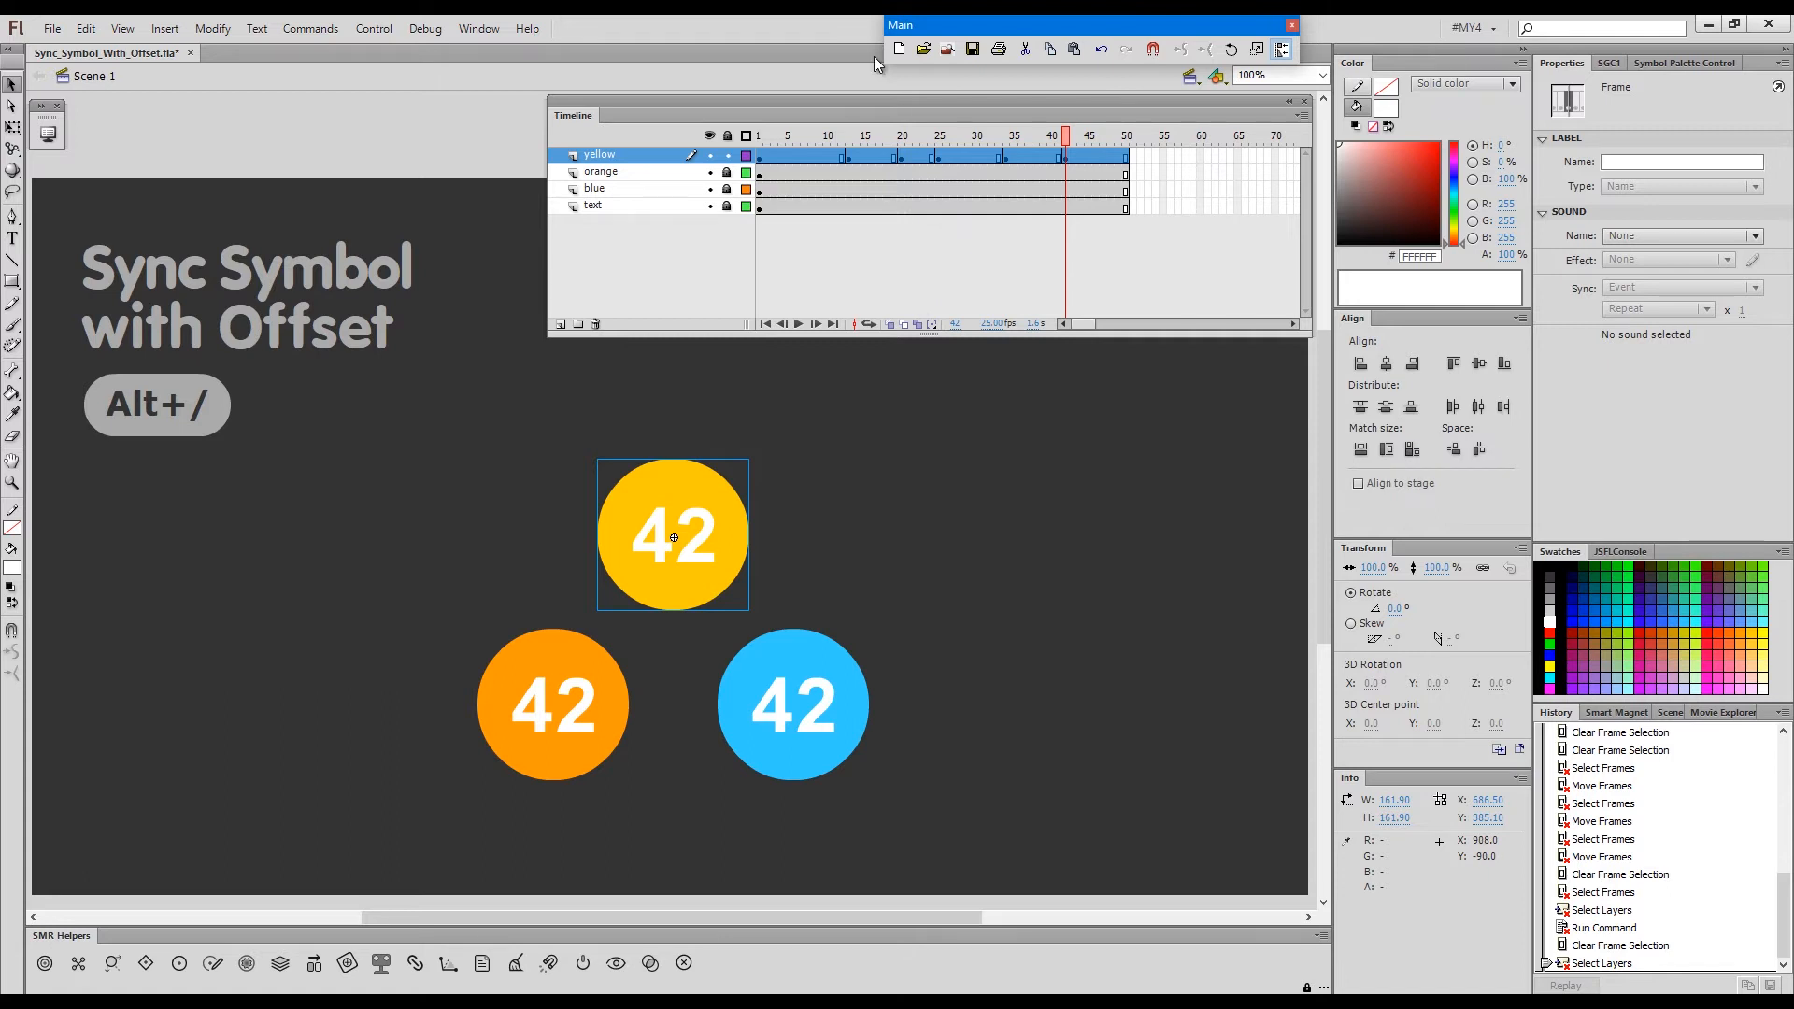
- Apply a +2 offset to the yellow layer's keyframes with Sync Symbols To Timeline (Alt+/)
{"action": "key", "text": "alt"}
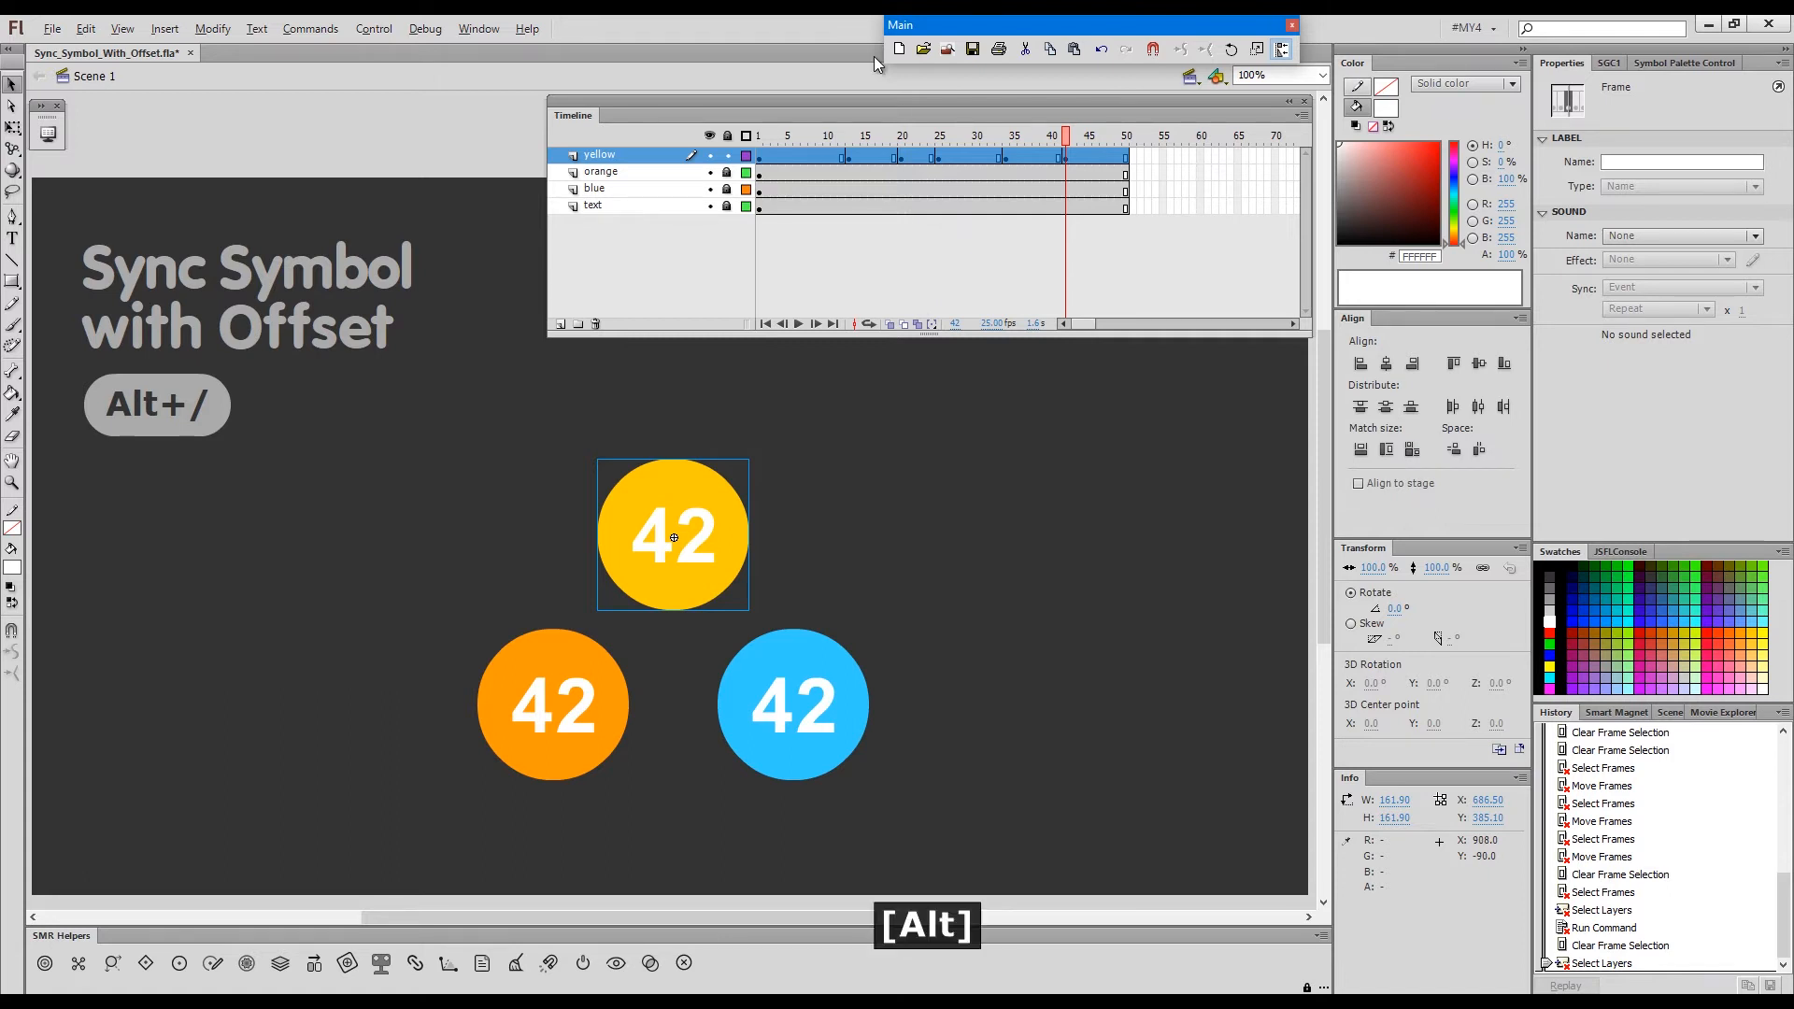
{"action": "key", "text": "Alt+/"}
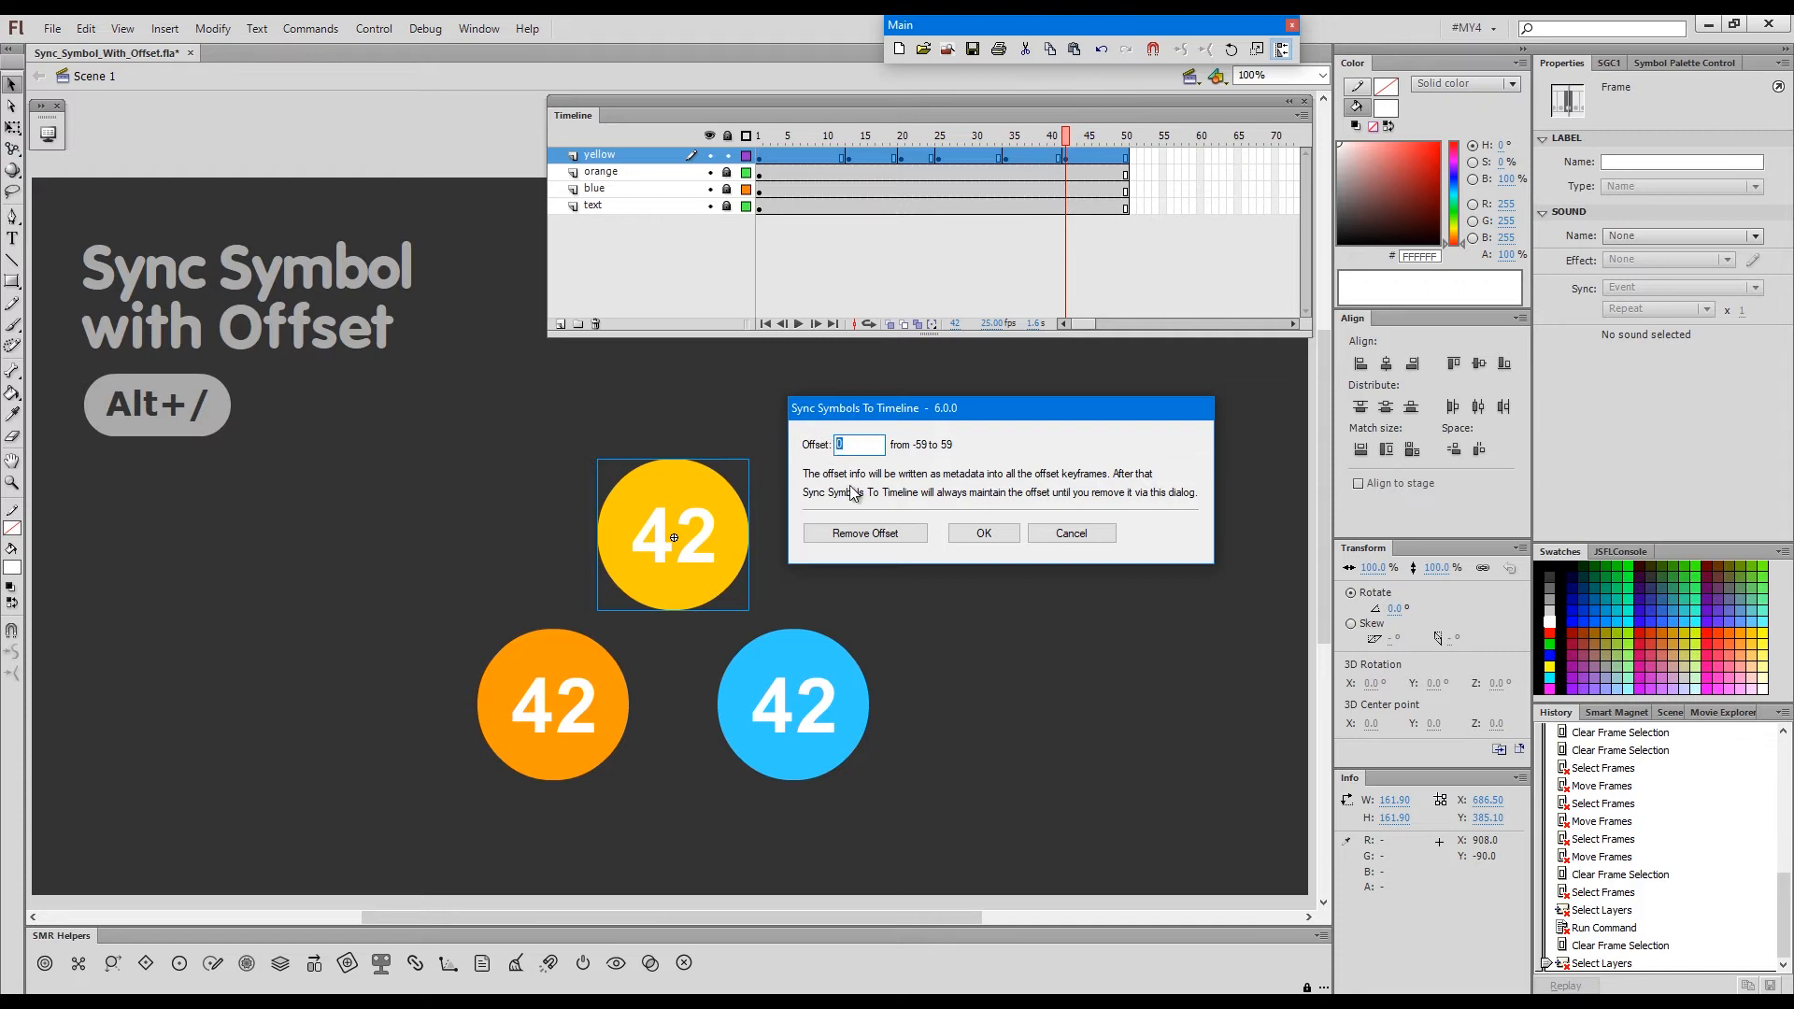
{"action": "left_click", "coordinate": [981, 534]}
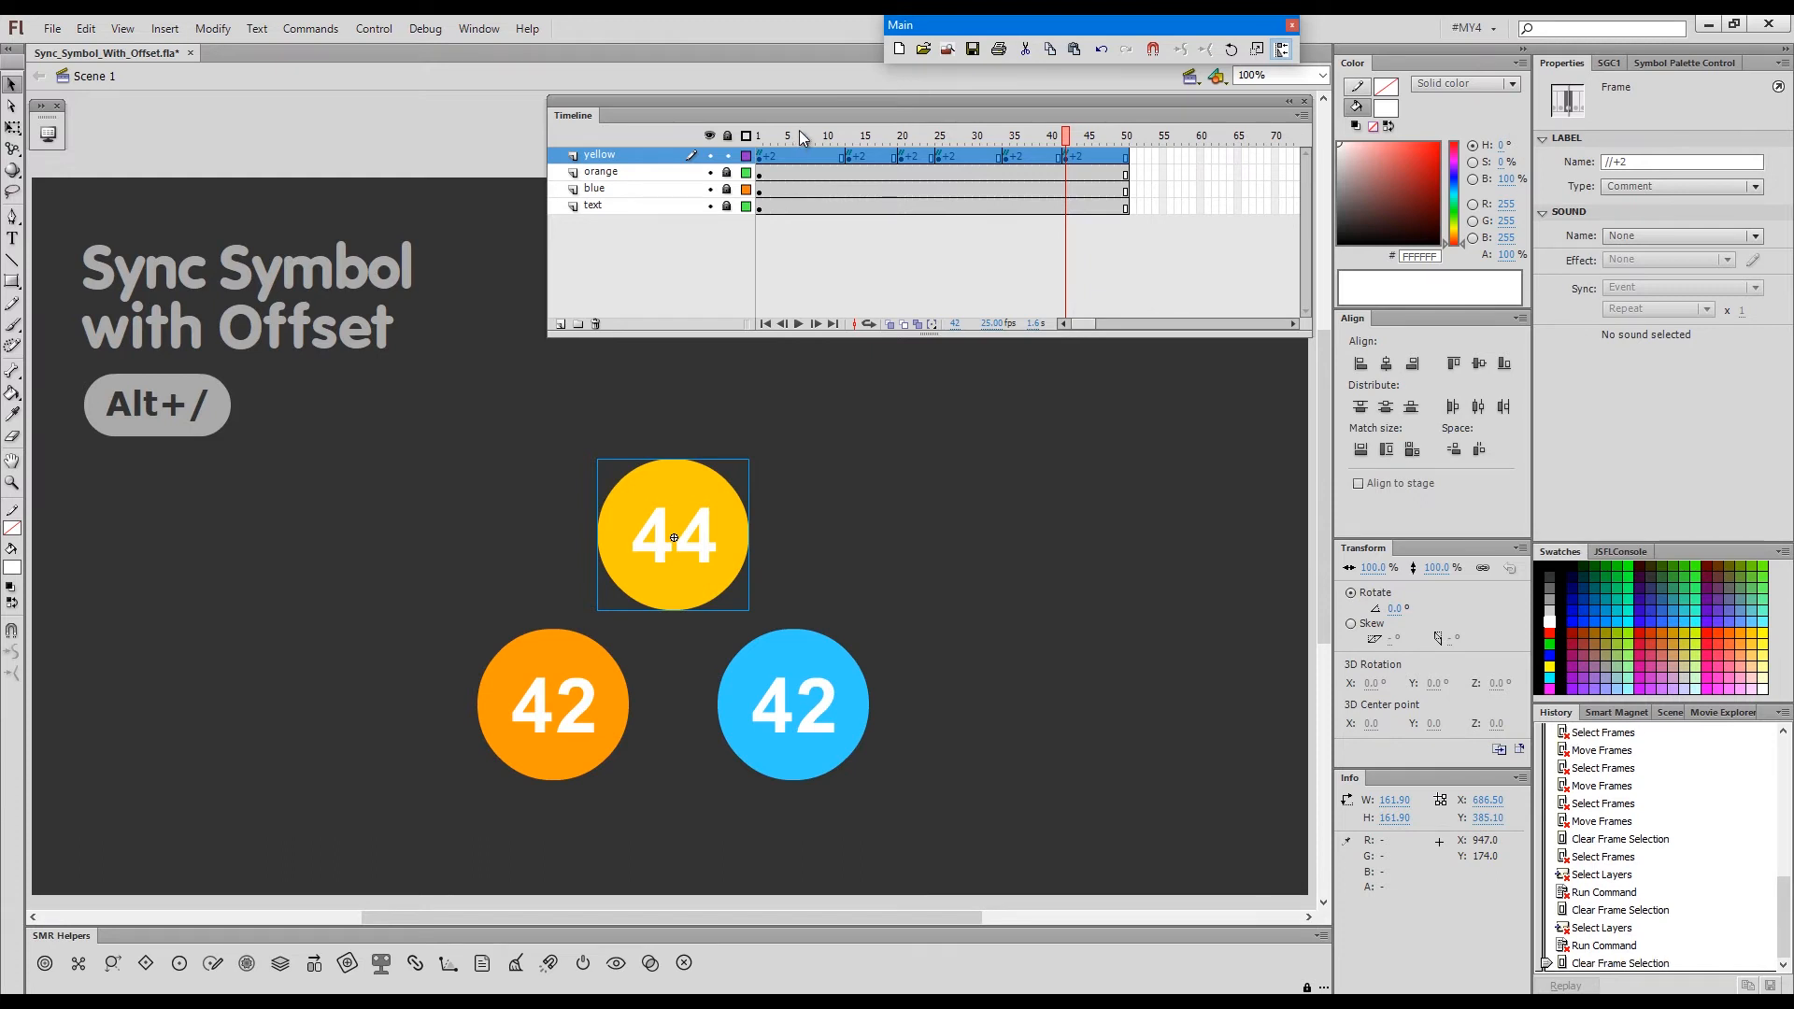
- Drag a yellow +2 keyframe to a new frame and check the offset at frames 42 and 30
{"action": "left_click", "coordinate": [794, 135]}
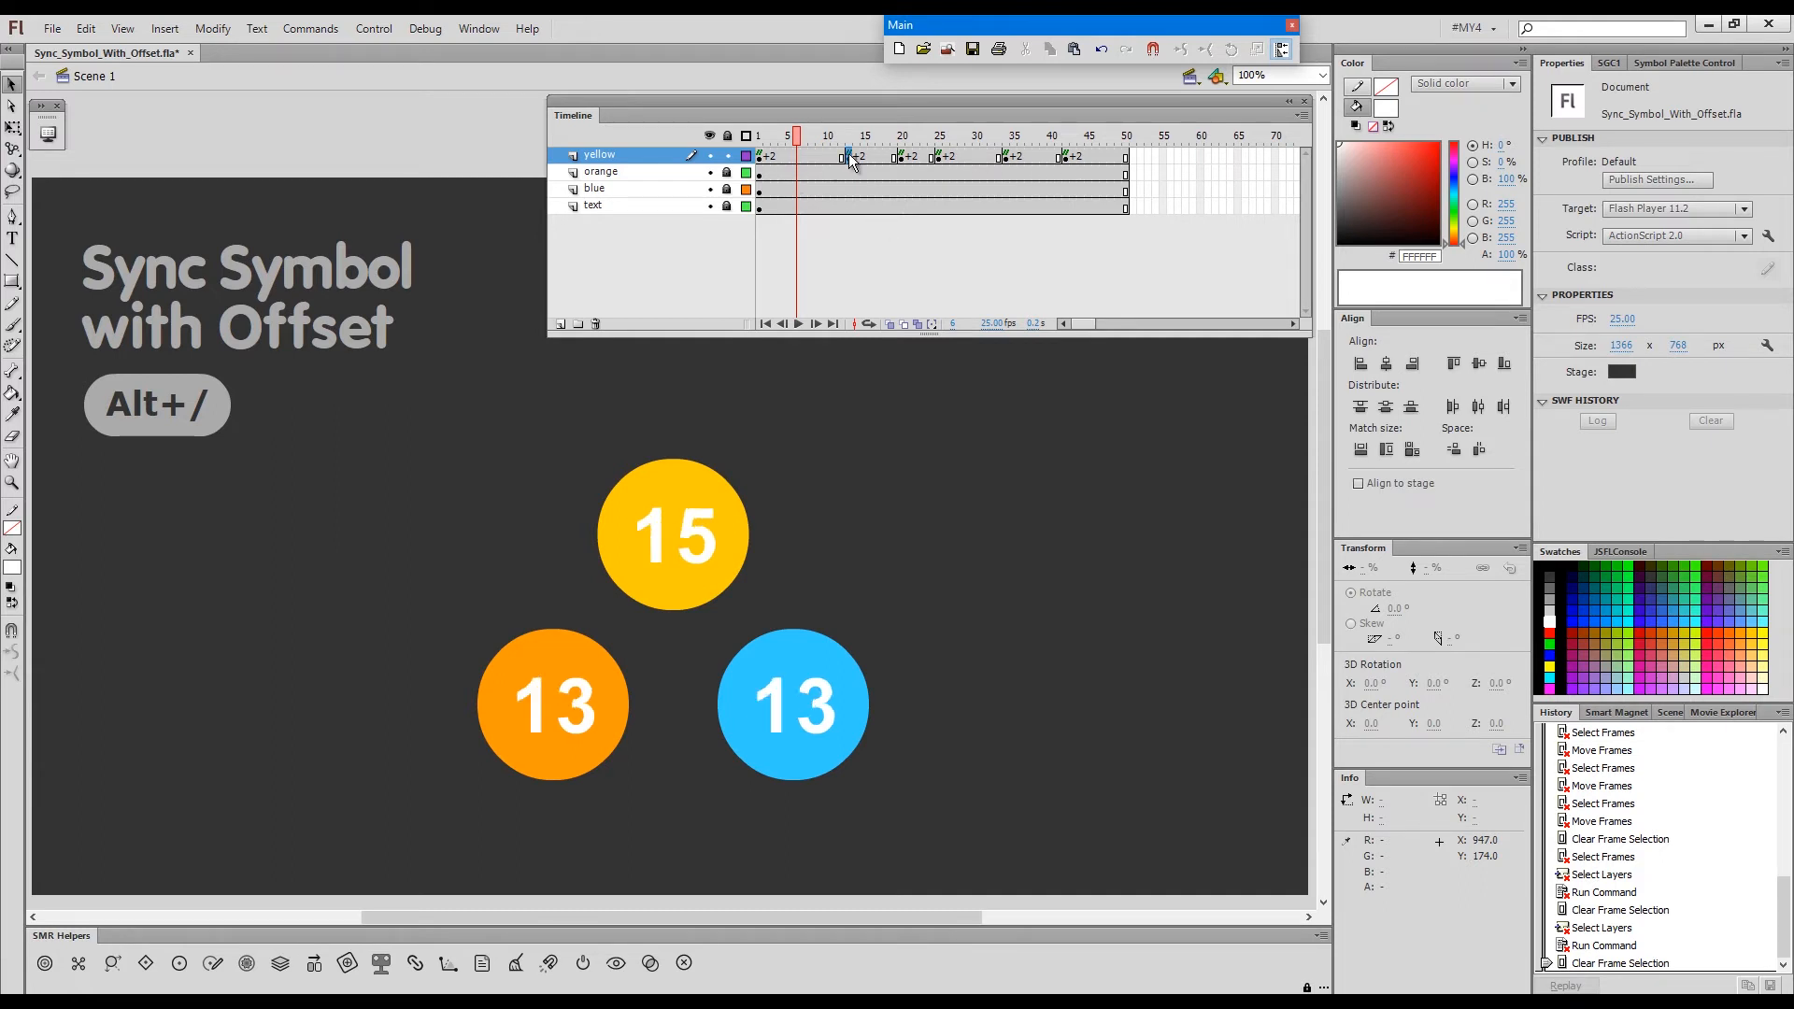
{"action": "left_click_drag", "start_coordinate": [791, 134], "coordinate": [1058, 135]}
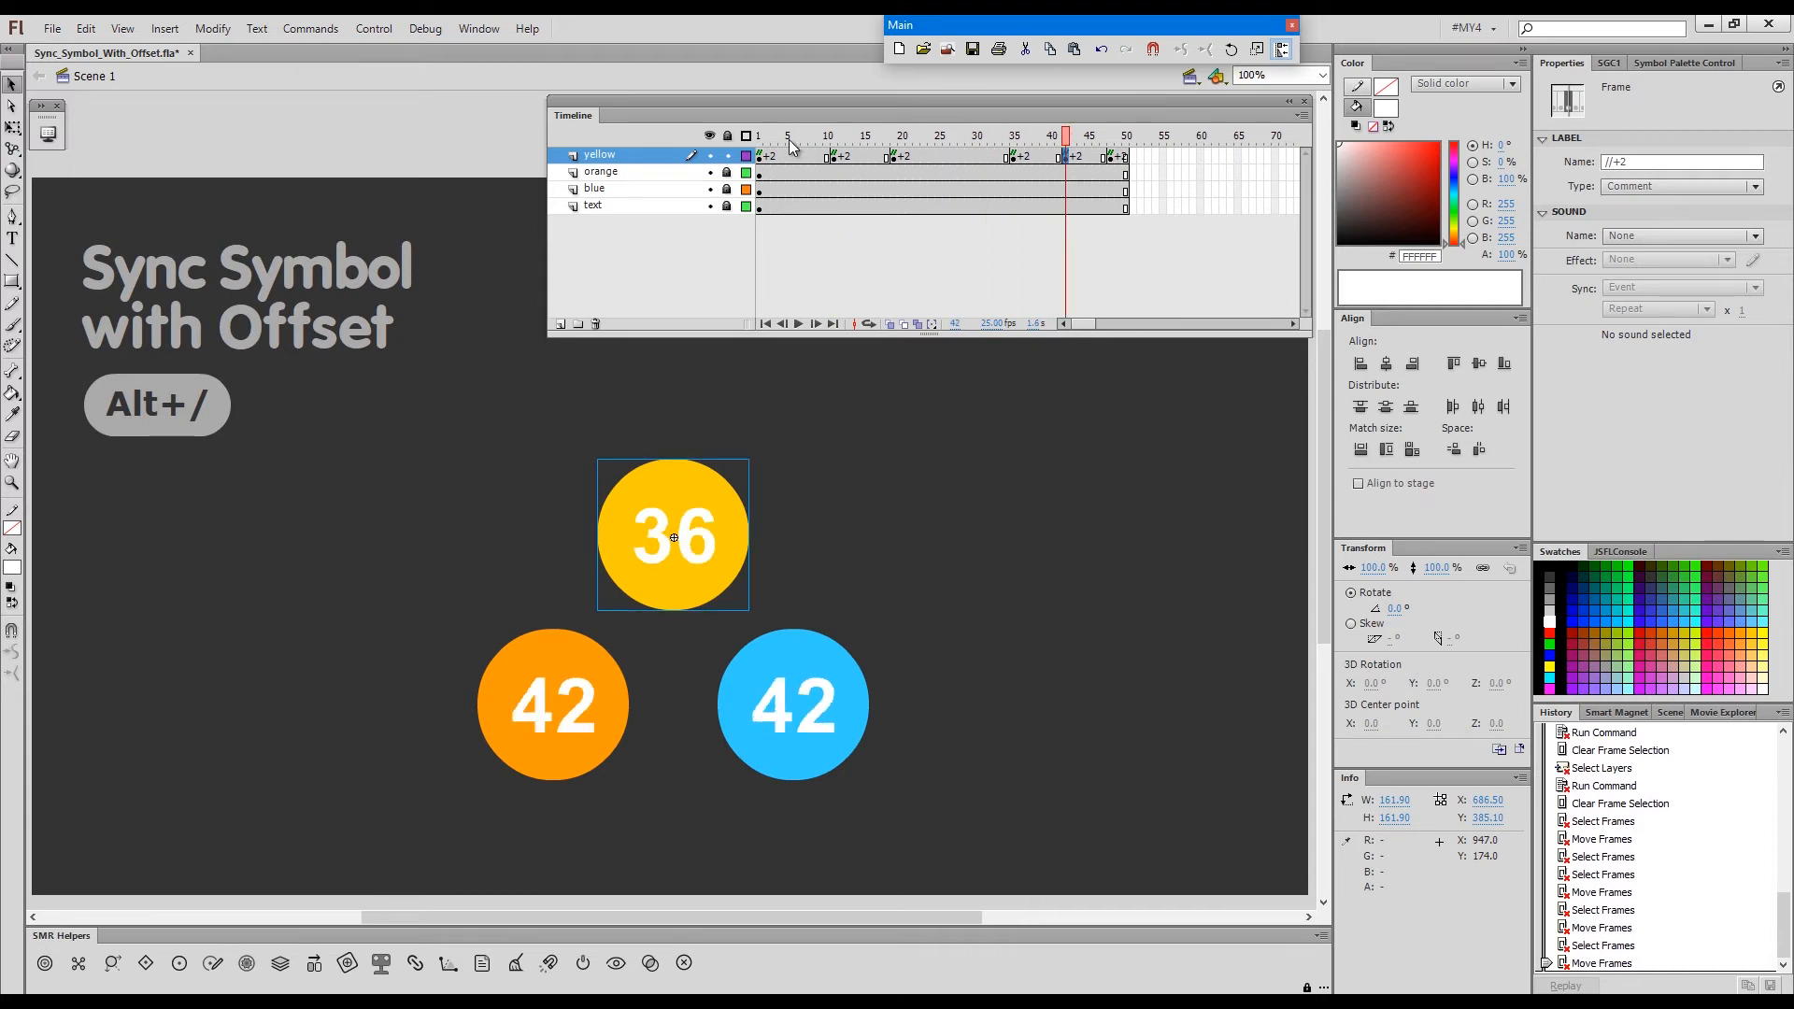
{"action": "left_click", "coordinate": [905, 135]}
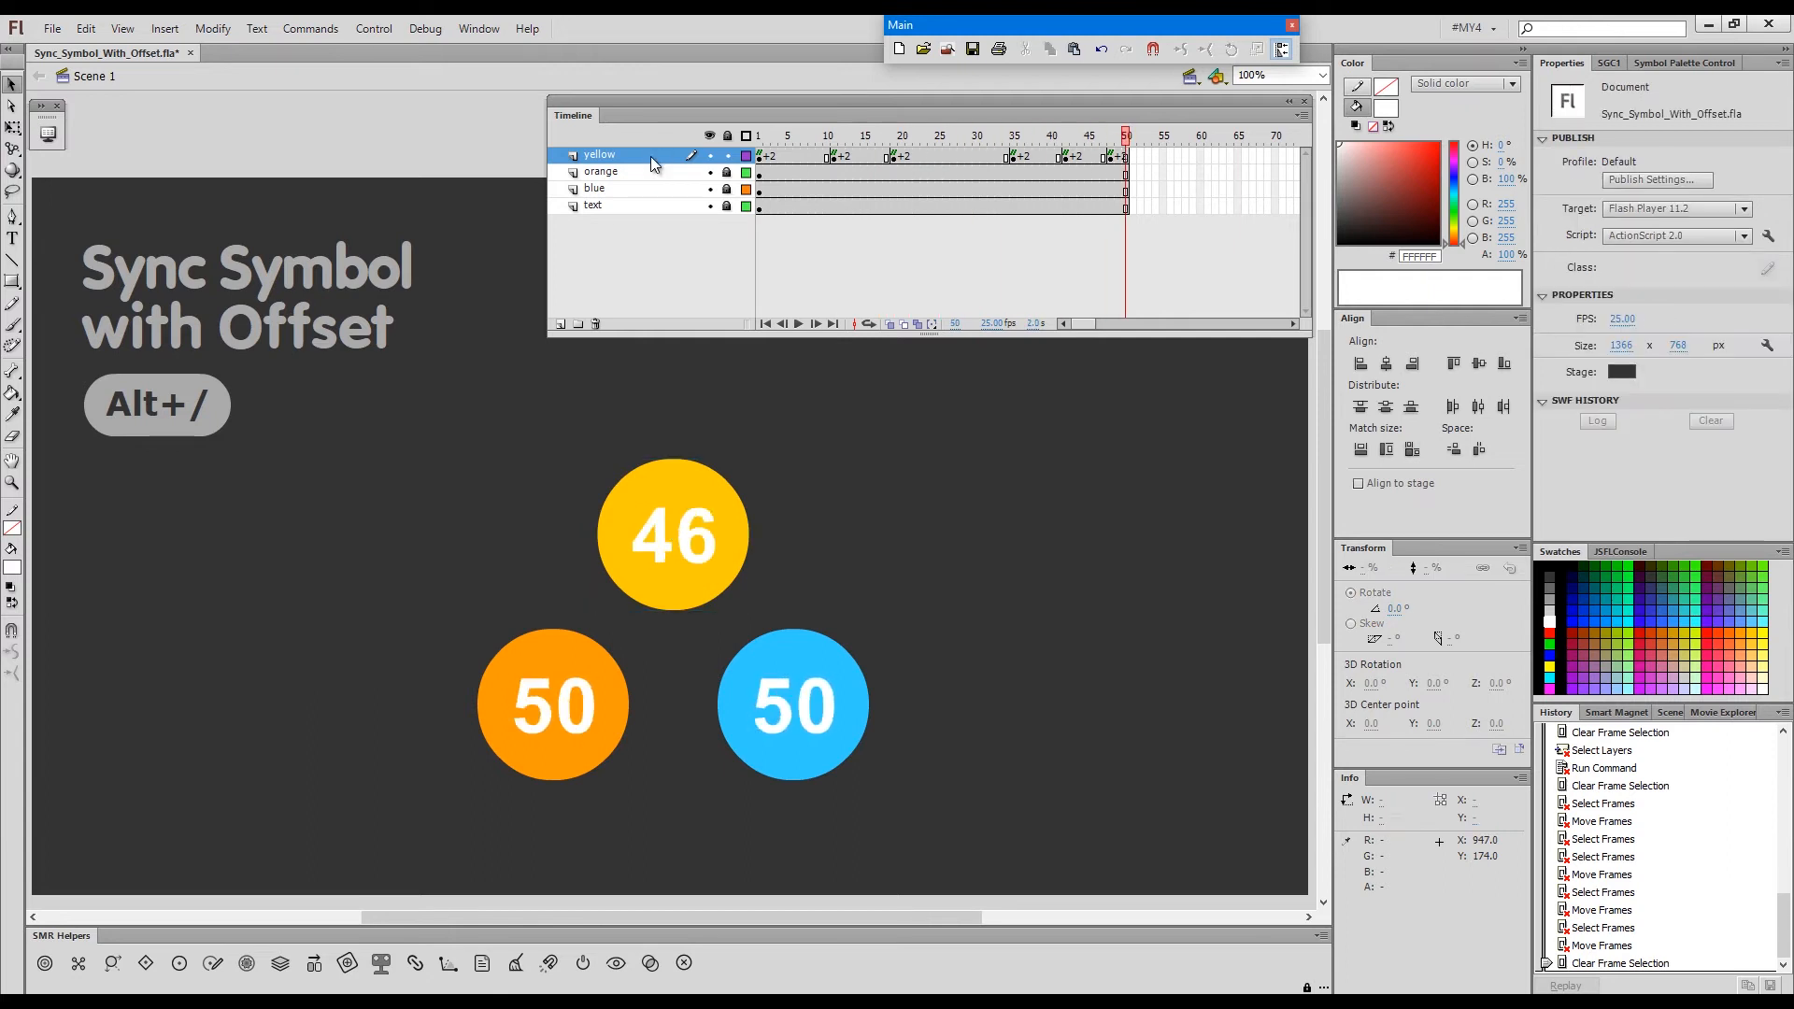
{"action": "left_click", "coordinate": [672, 536]}
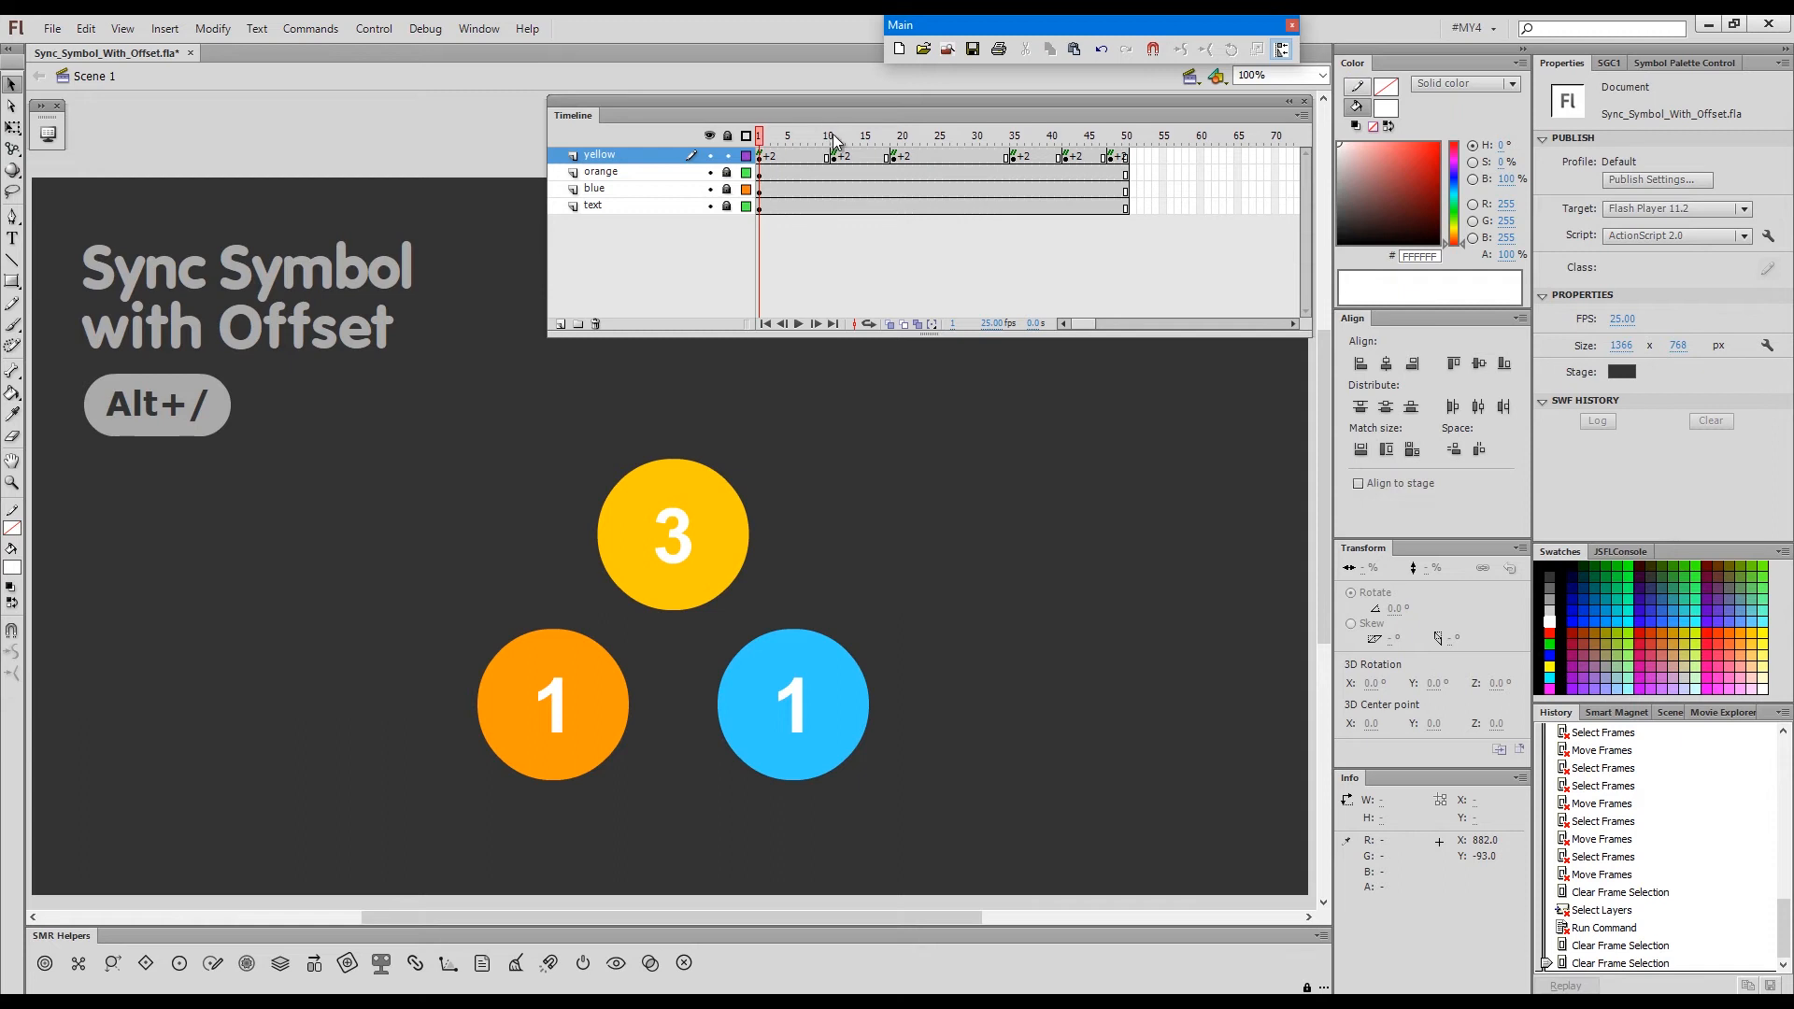
{"action": "left_click", "coordinate": [832, 134]}
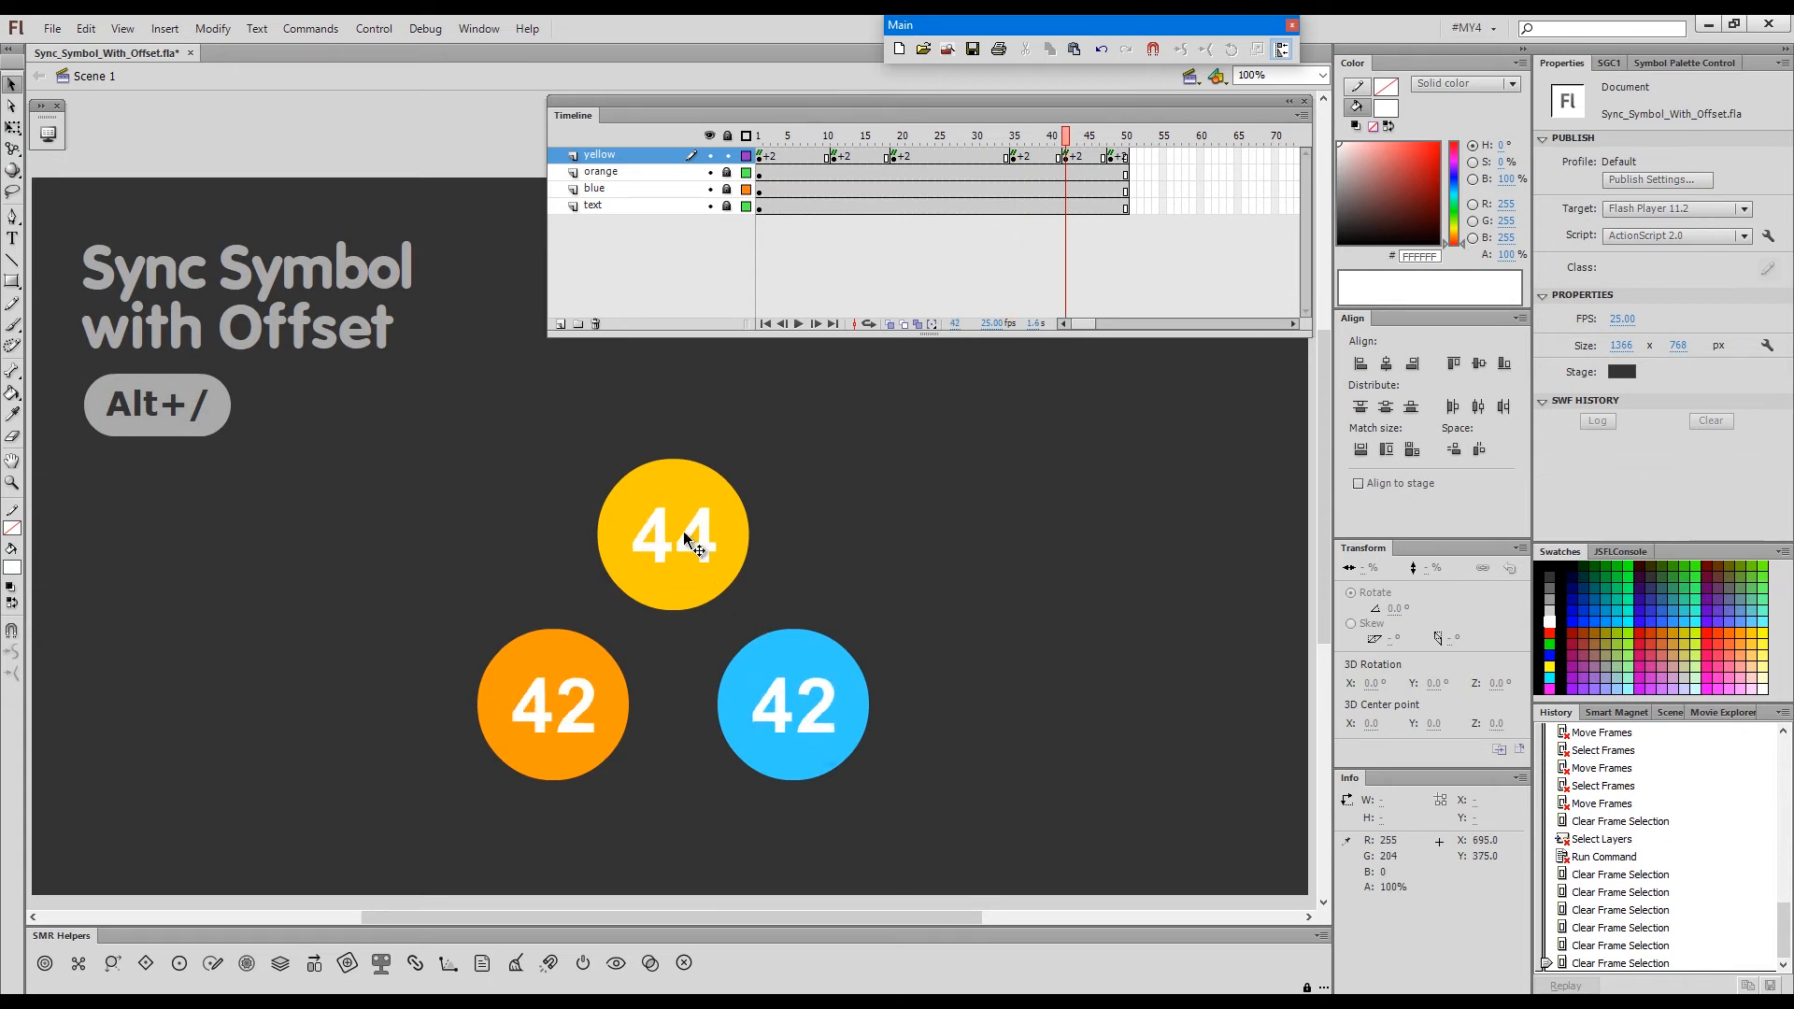
{"action": "left_click", "coordinate": [1011, 135]}
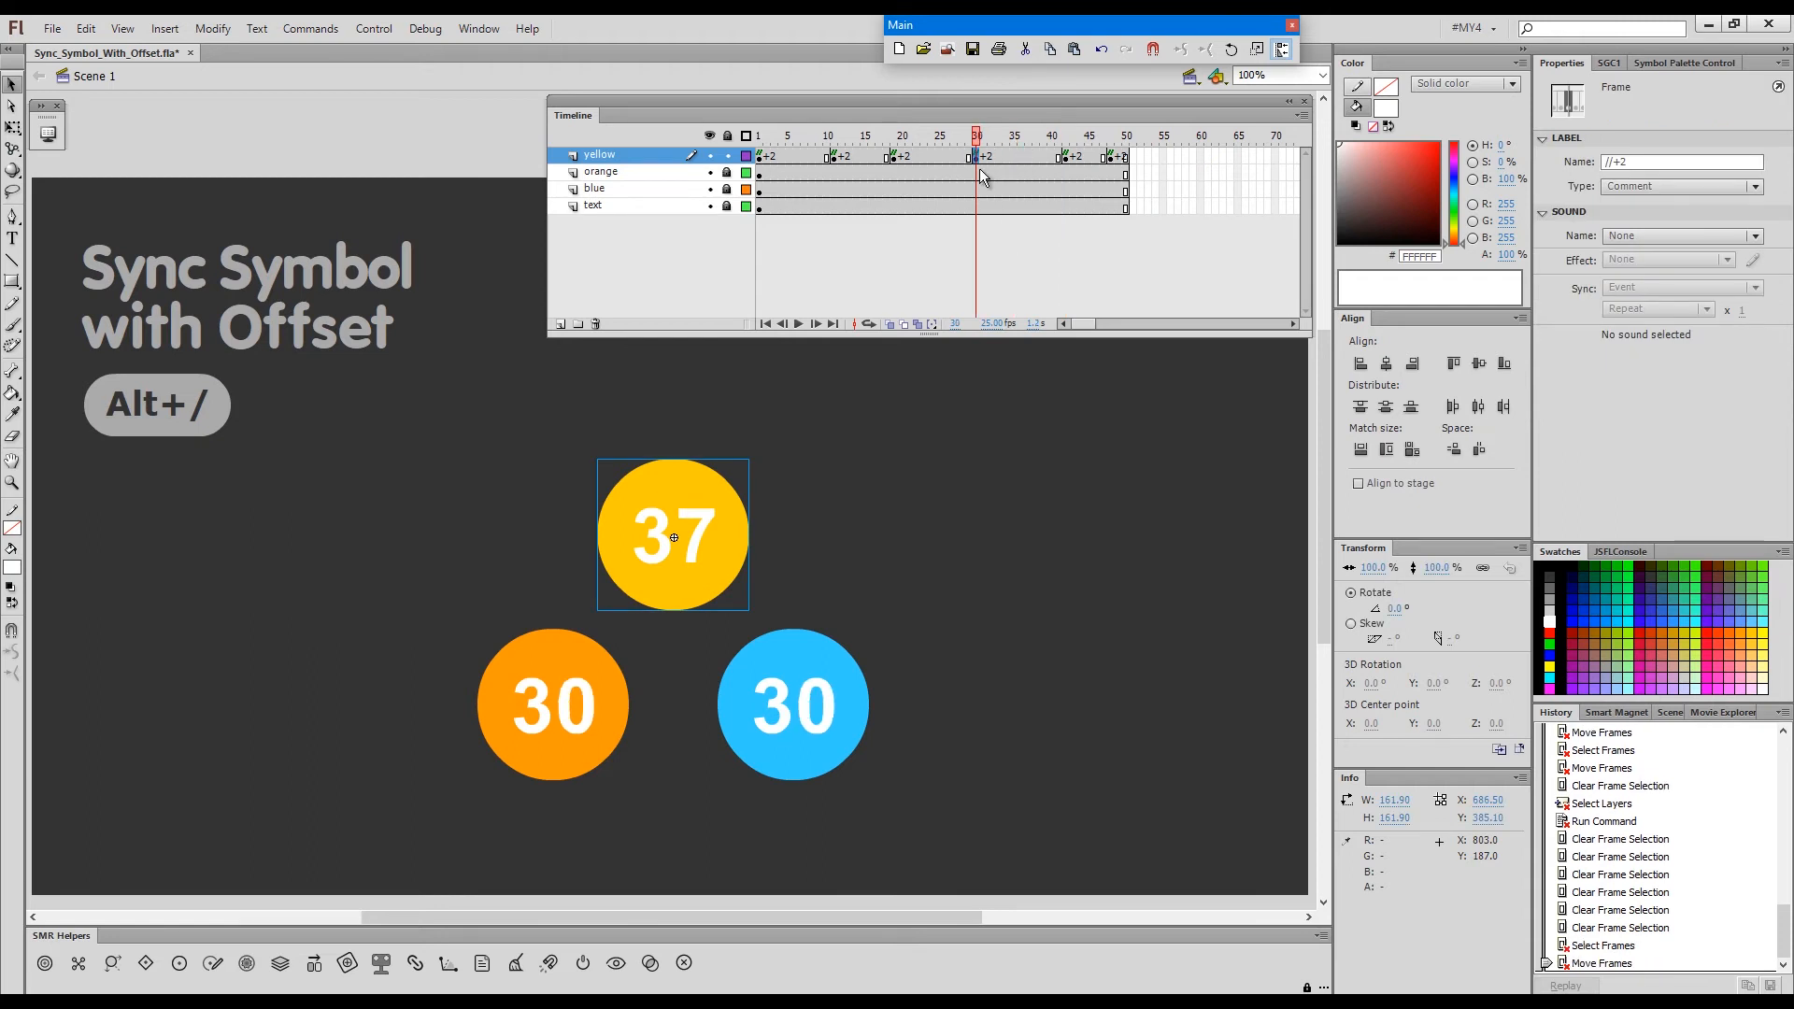
{"action": "mouse_move", "coordinate": [972, 48]}
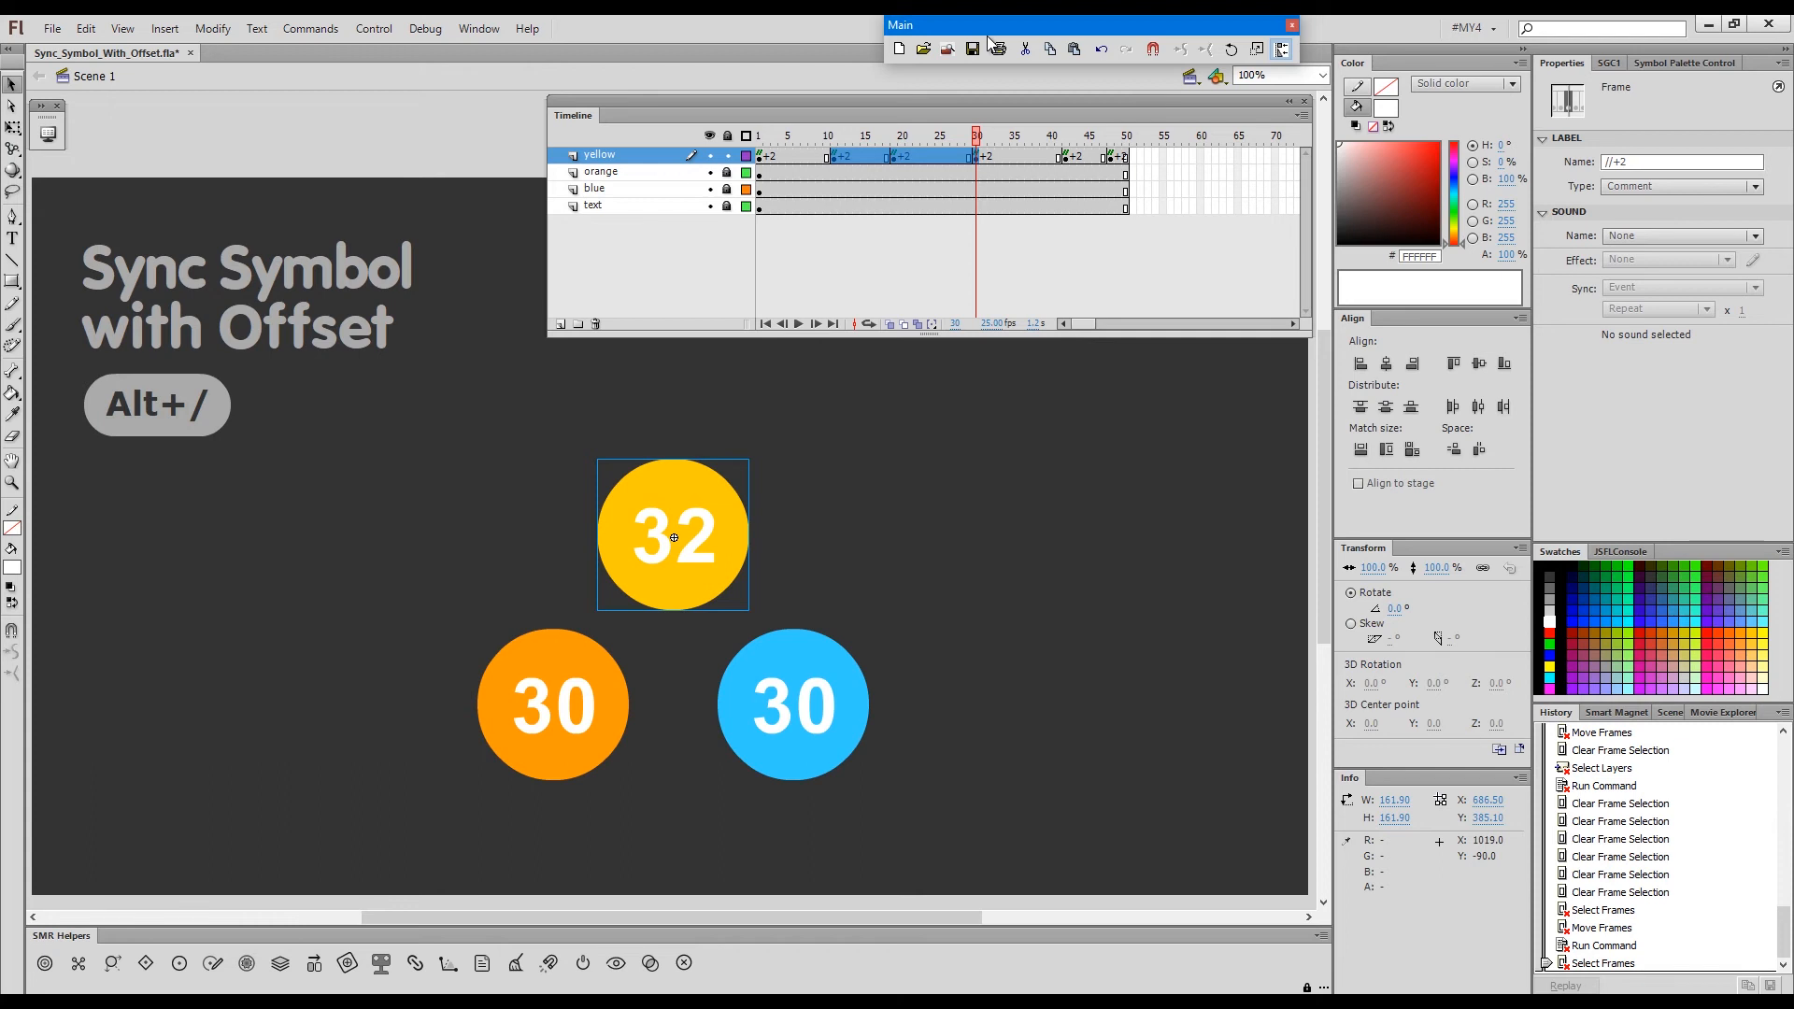
- Replace the yellow keyframes' offset value with -2 in Sync Symbols To Timeline
{"action": "key", "text": "alt+/"}
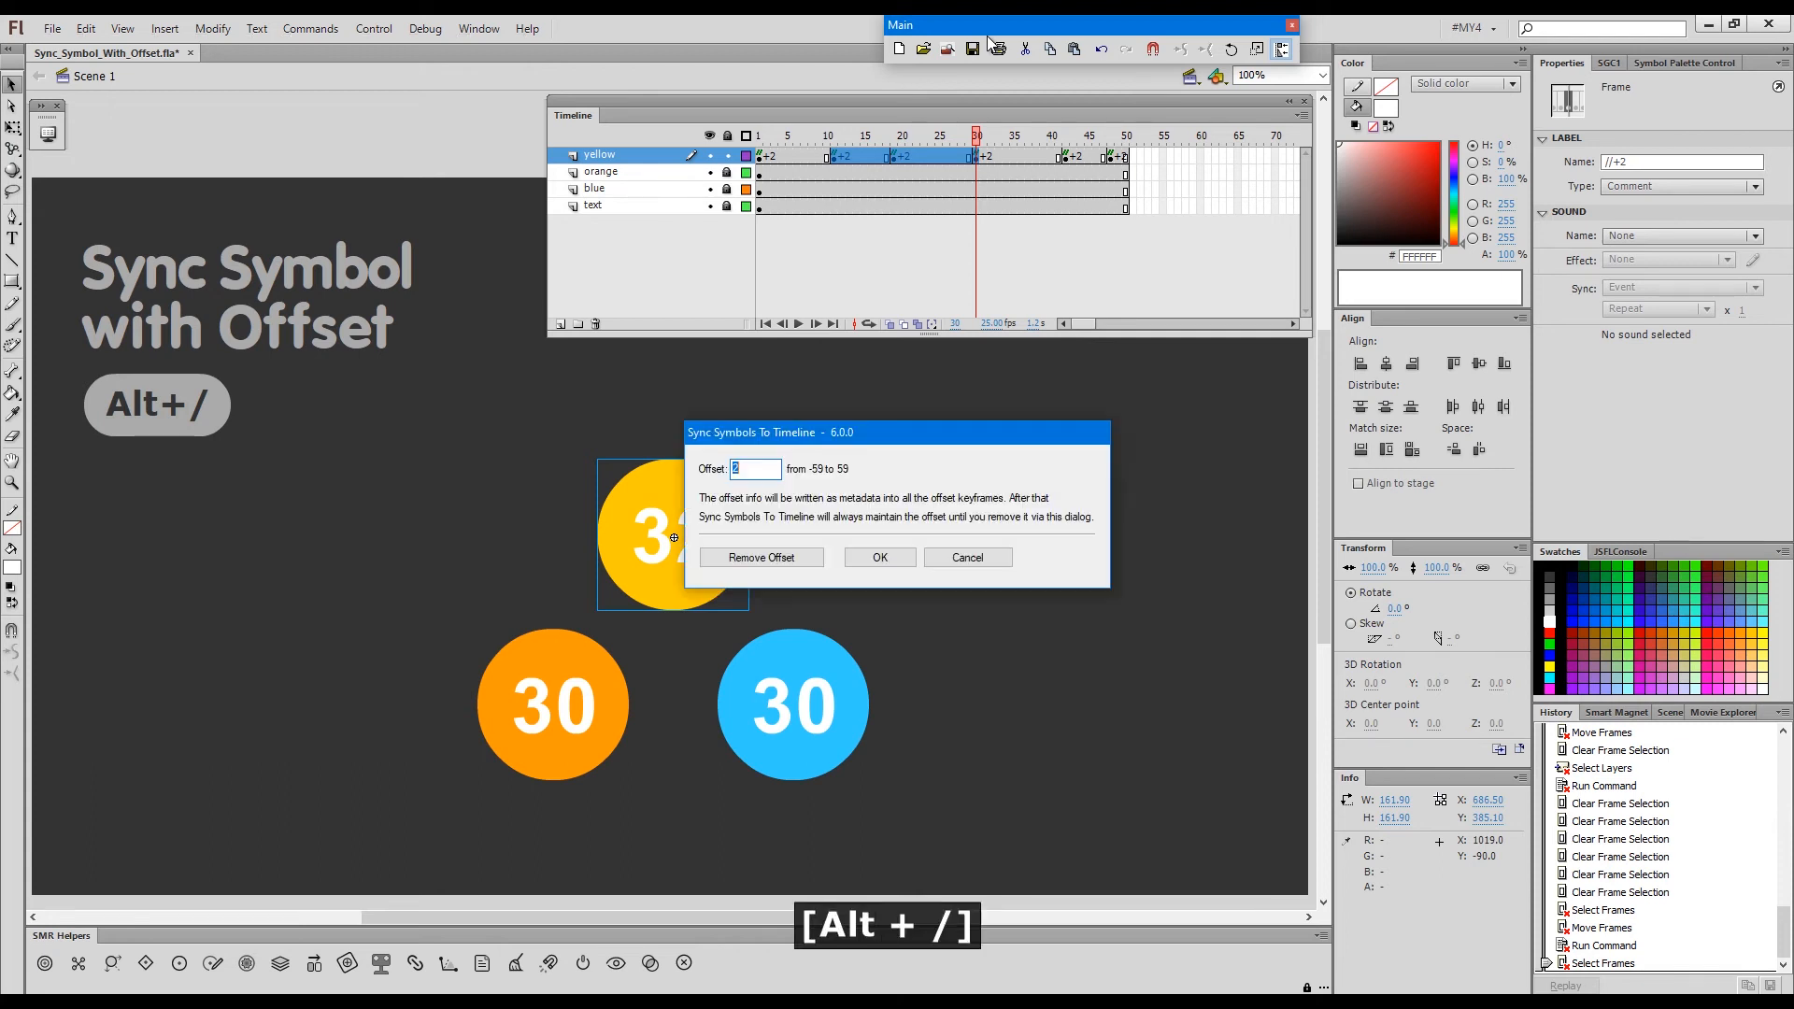
{"action": "left_click_drag", "start_coordinate": [898, 432], "coordinate": [978, 409]}
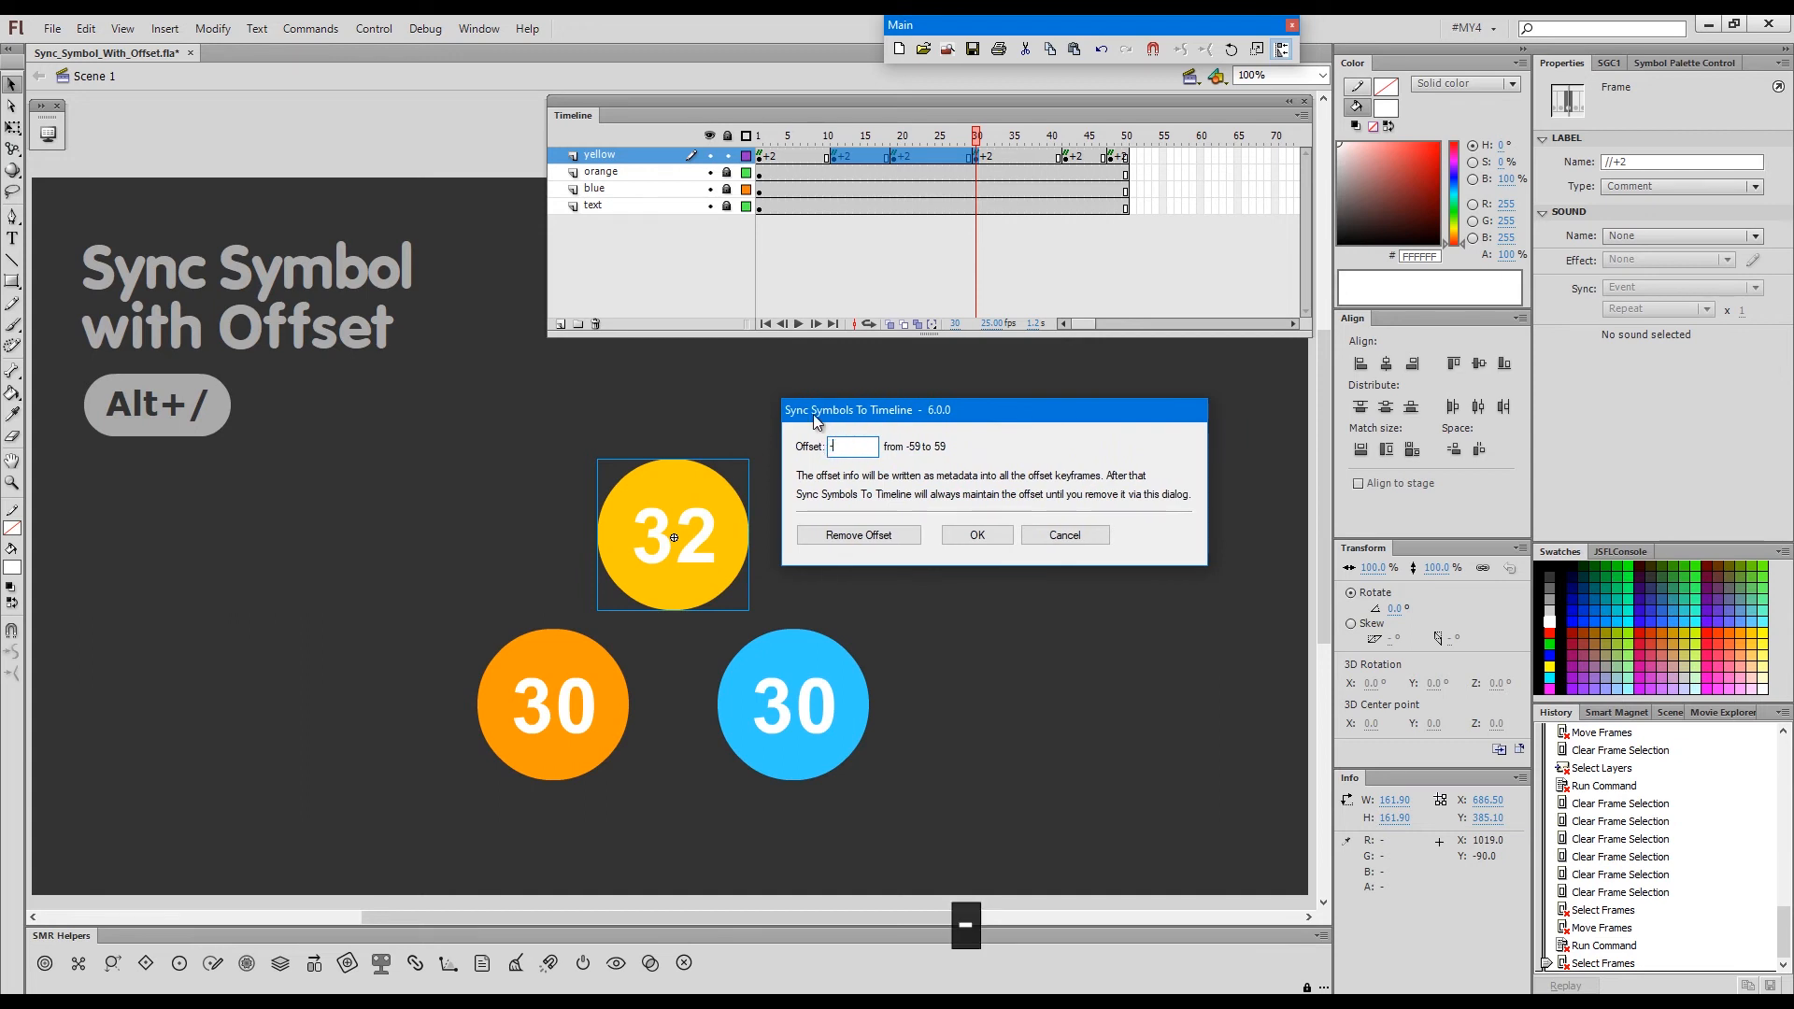
{"action": "type", "text": "-2"}
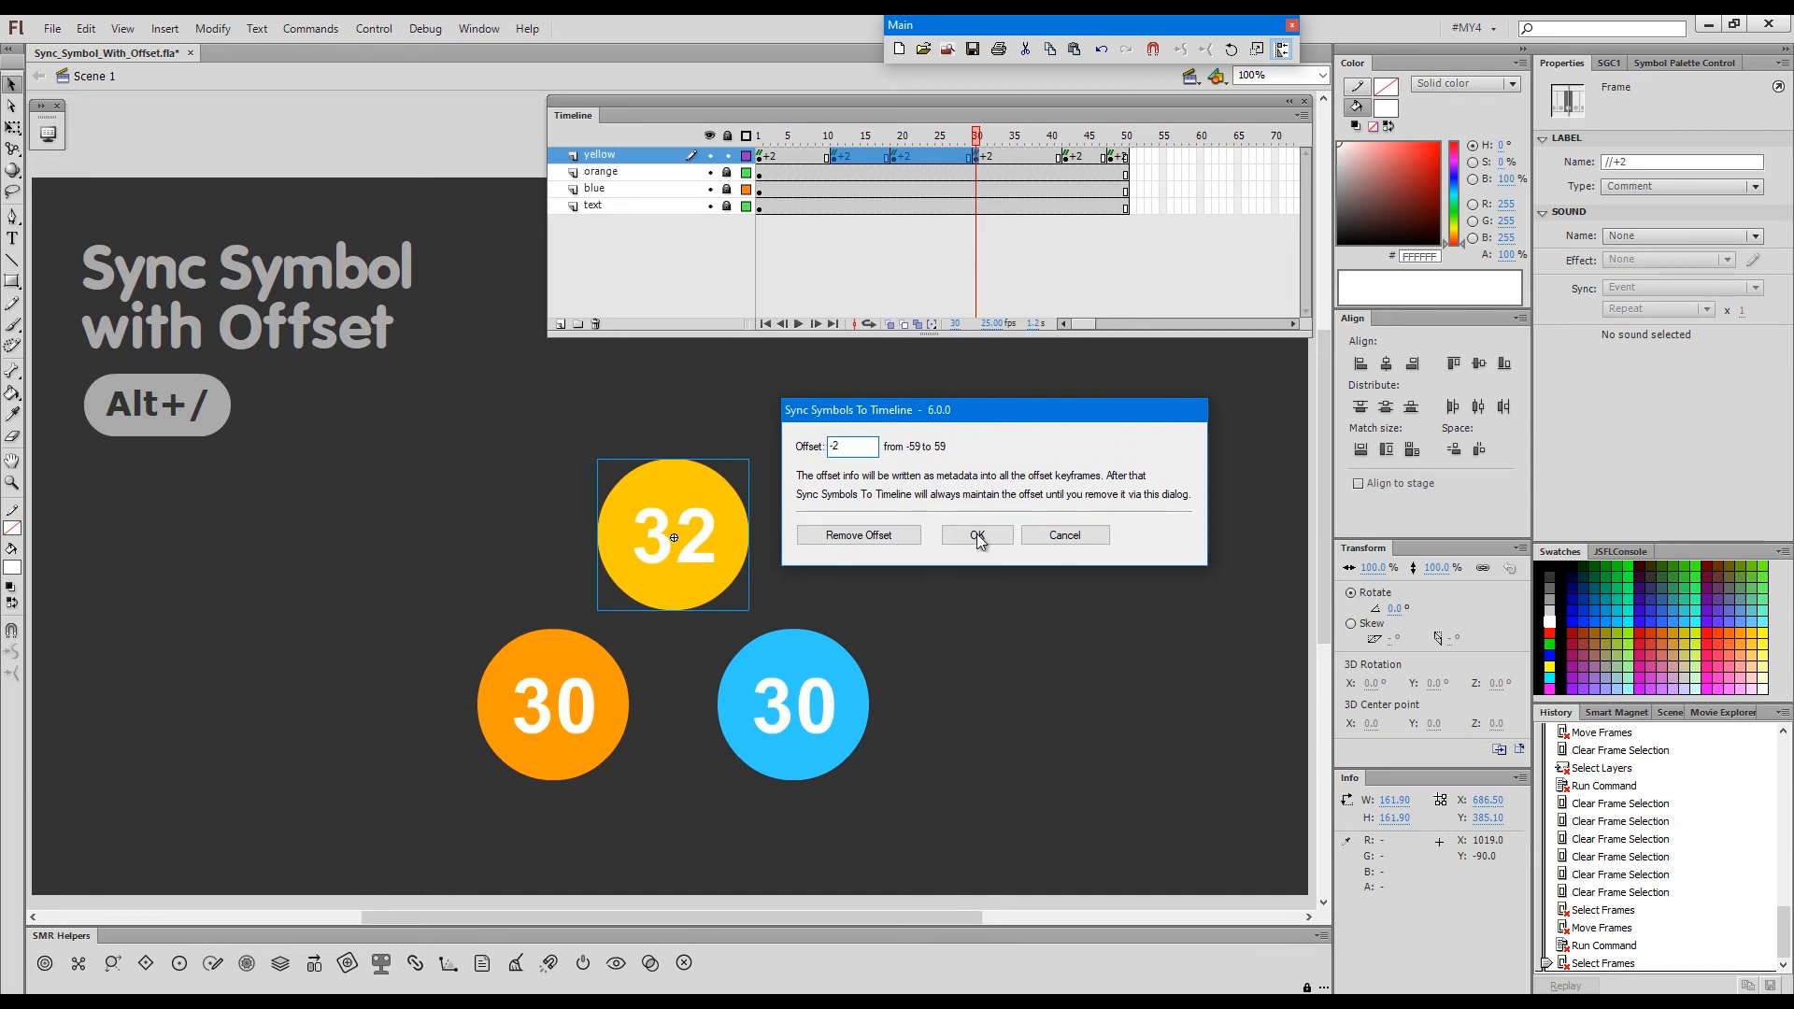
{"action": "left_click", "coordinate": [975, 534]}
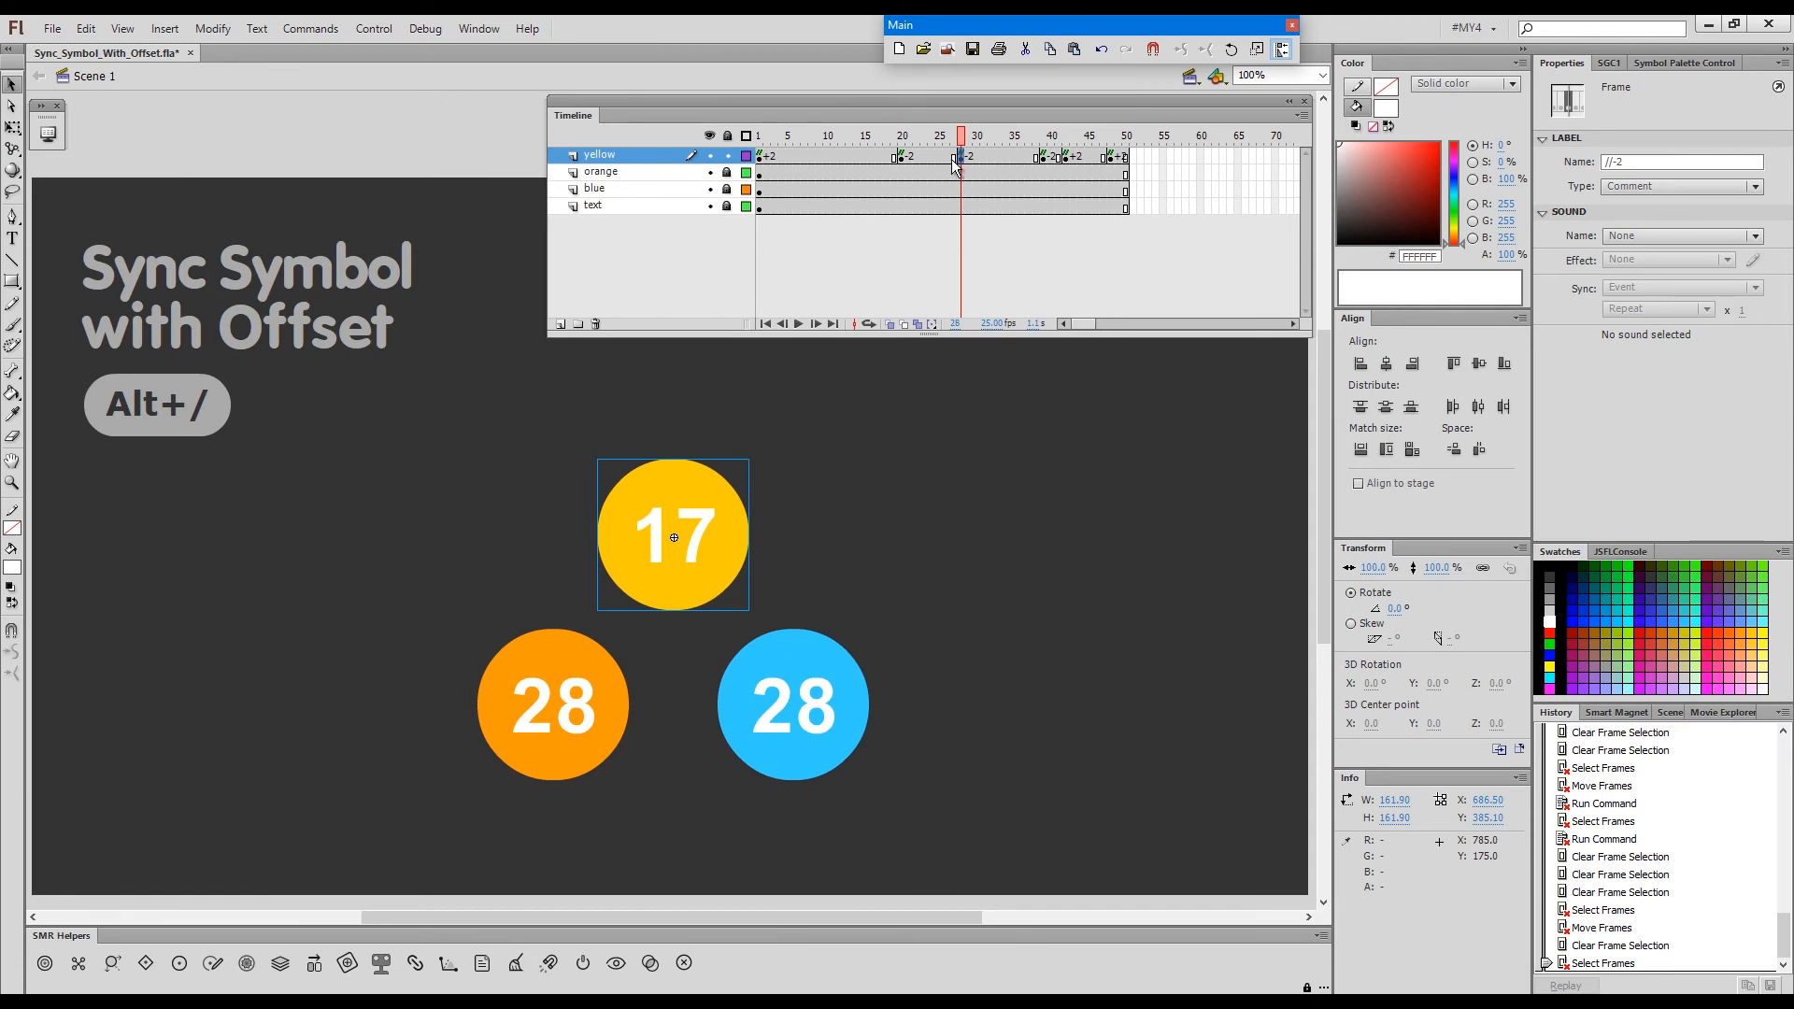
- Scrub the timeline to check the mixed +2/−2 offsets, then select all yellow layer frames
{"action": "left_click", "coordinate": [901, 134]}
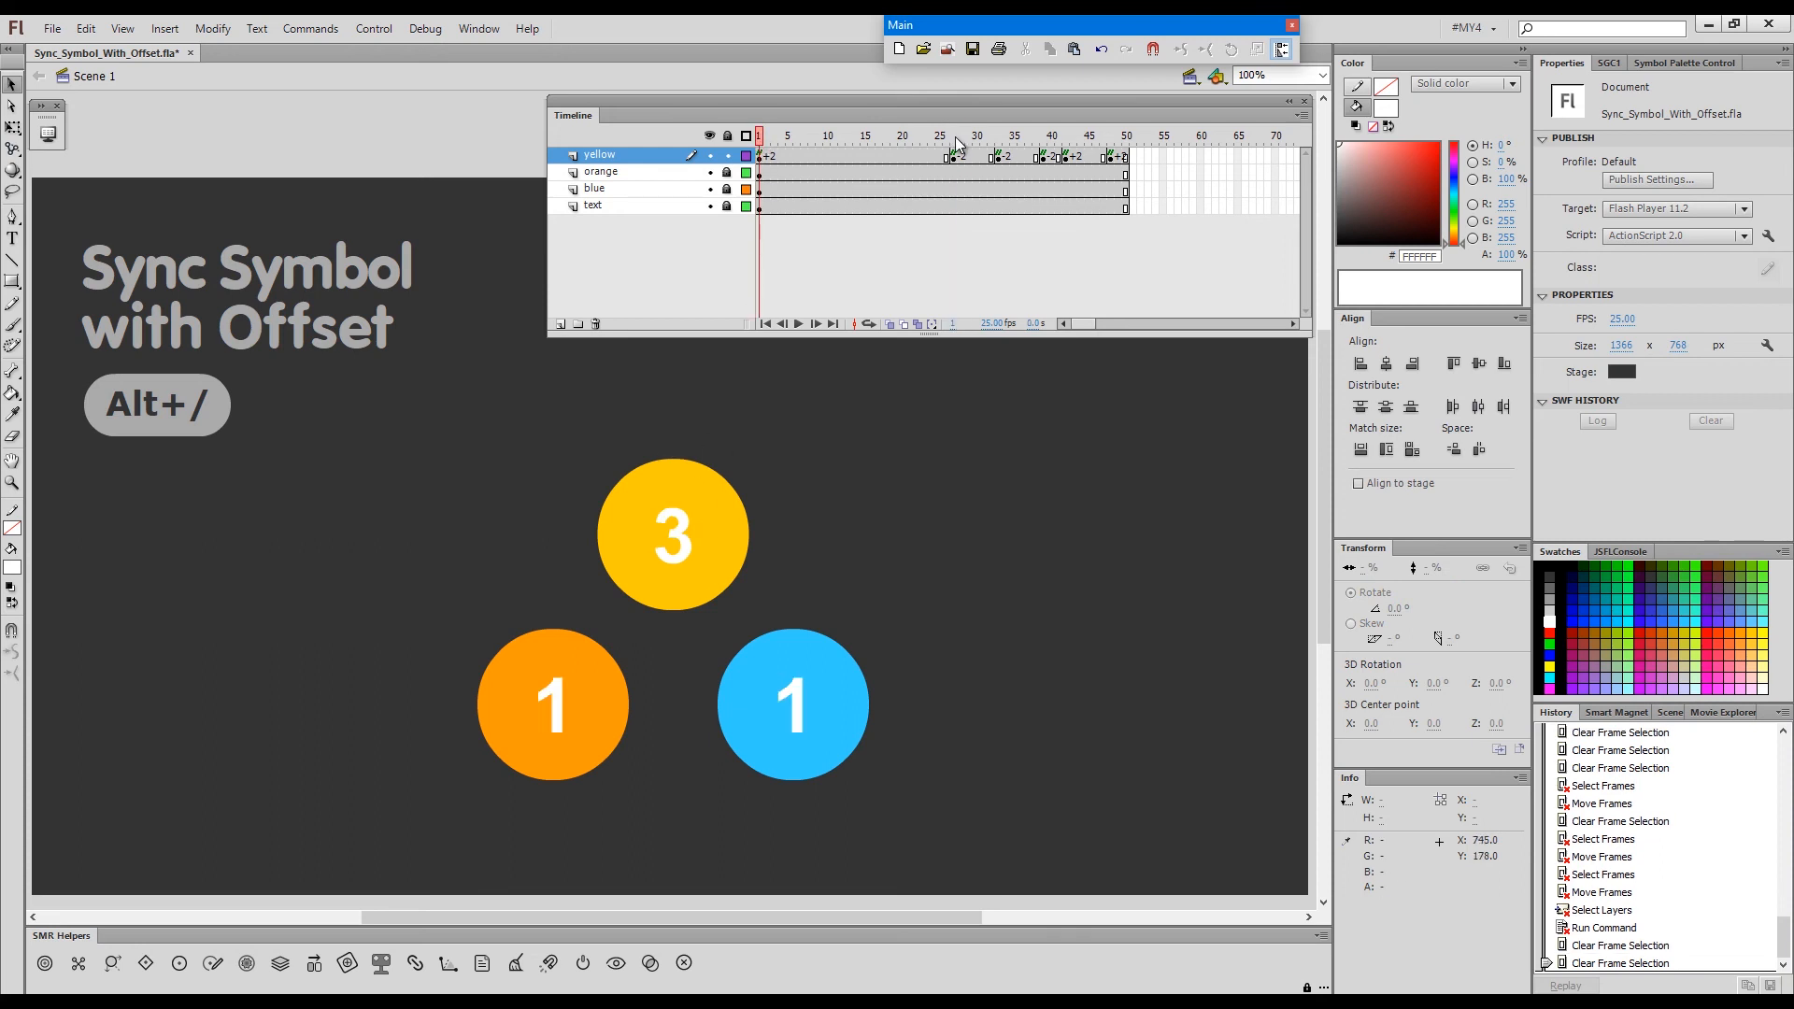
{"action": "left_click", "coordinate": [953, 135]}
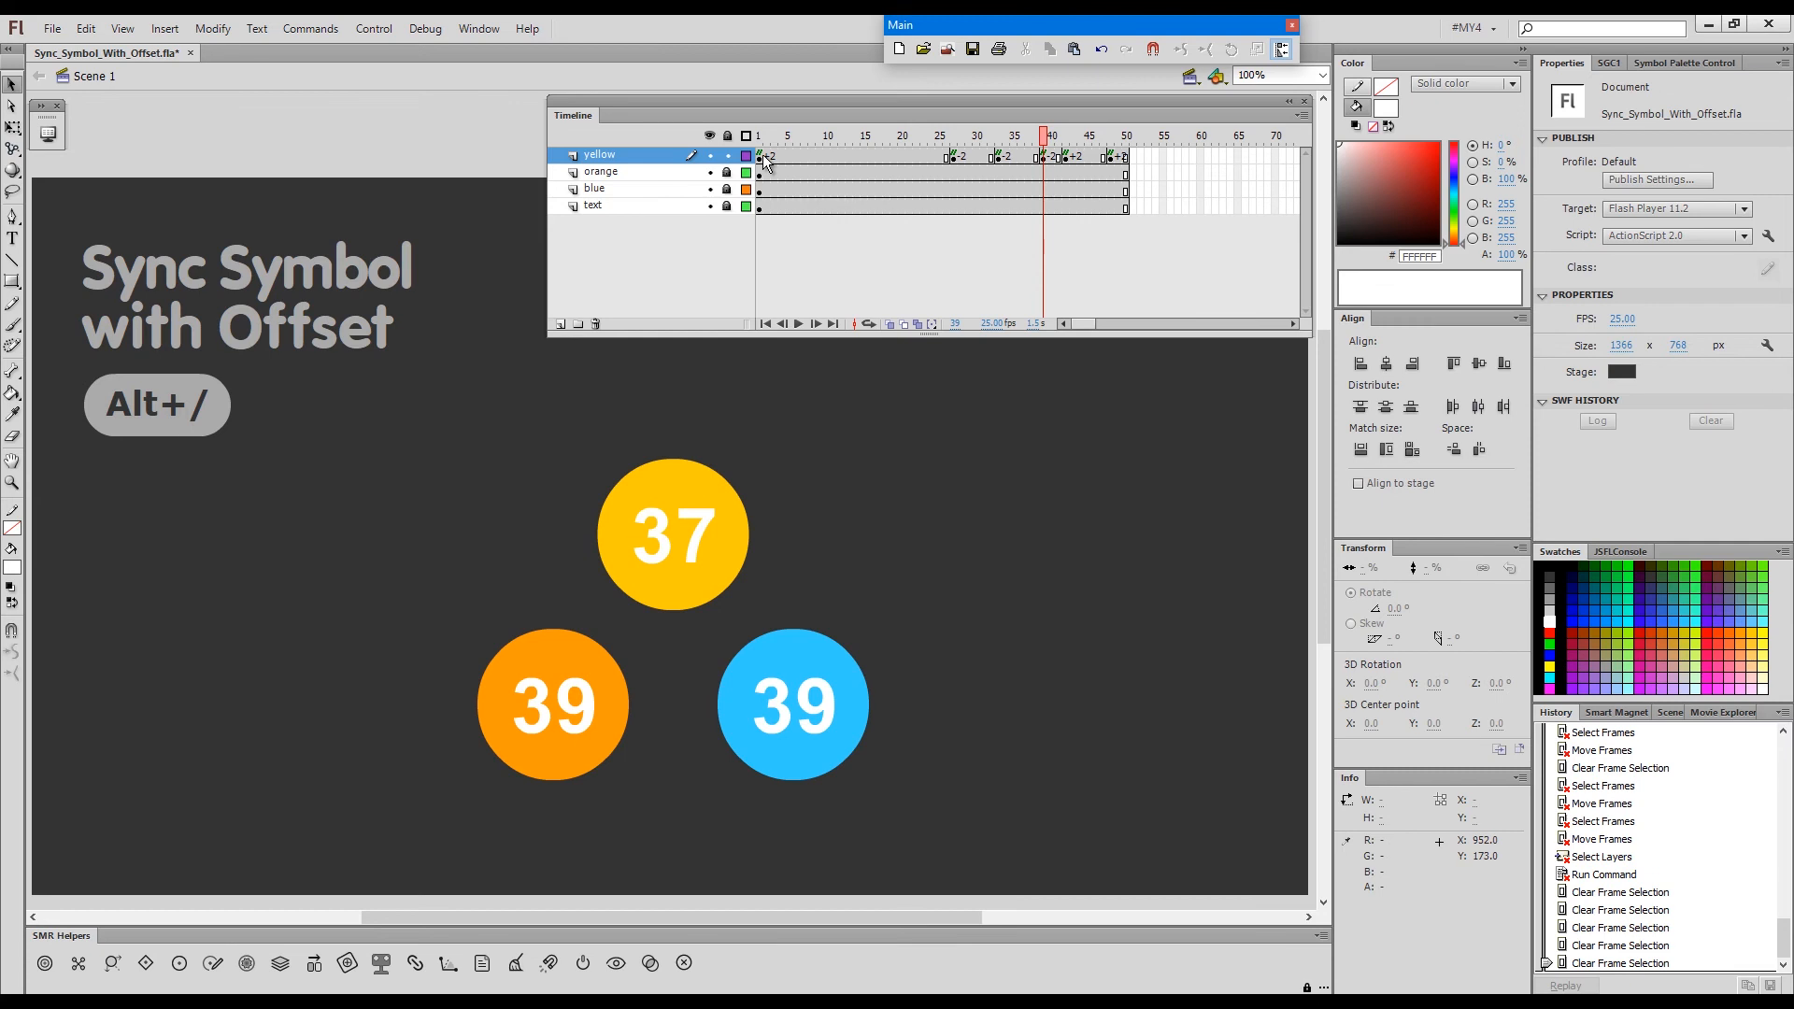
{"action": "mouse_move", "coordinate": [832, 163]}
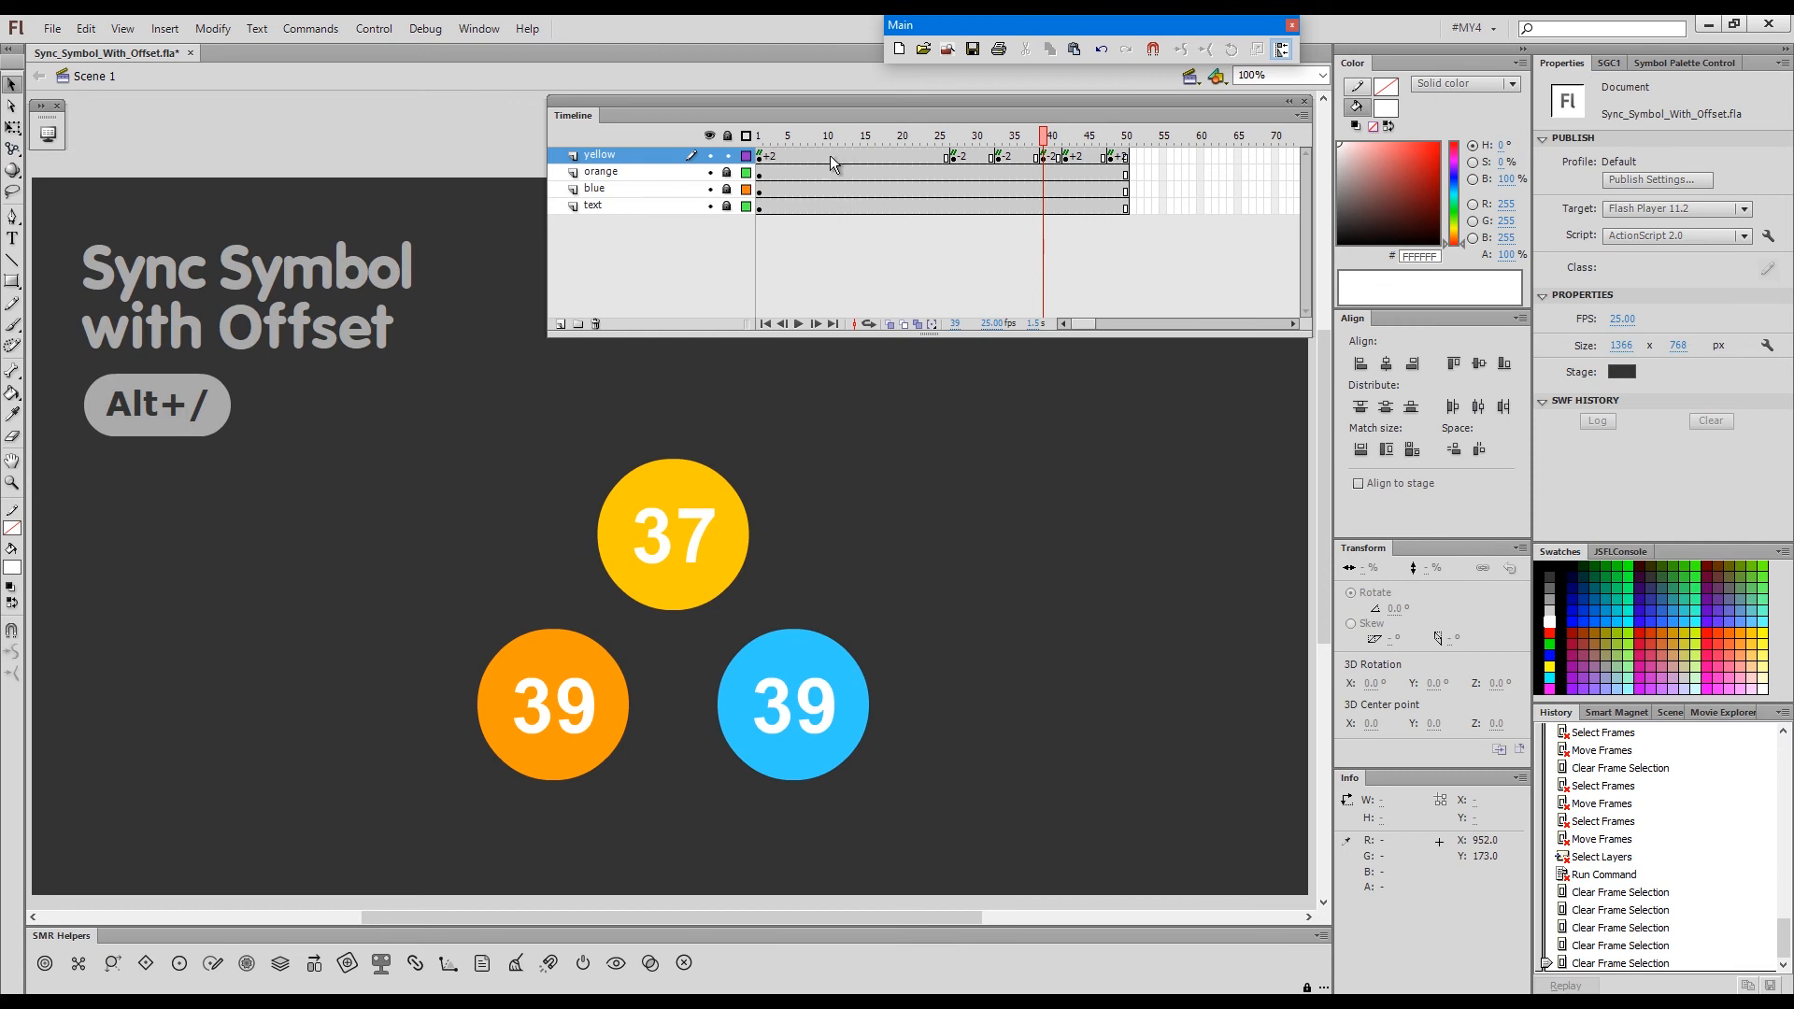
{"action": "left_click", "coordinate": [826, 134]}
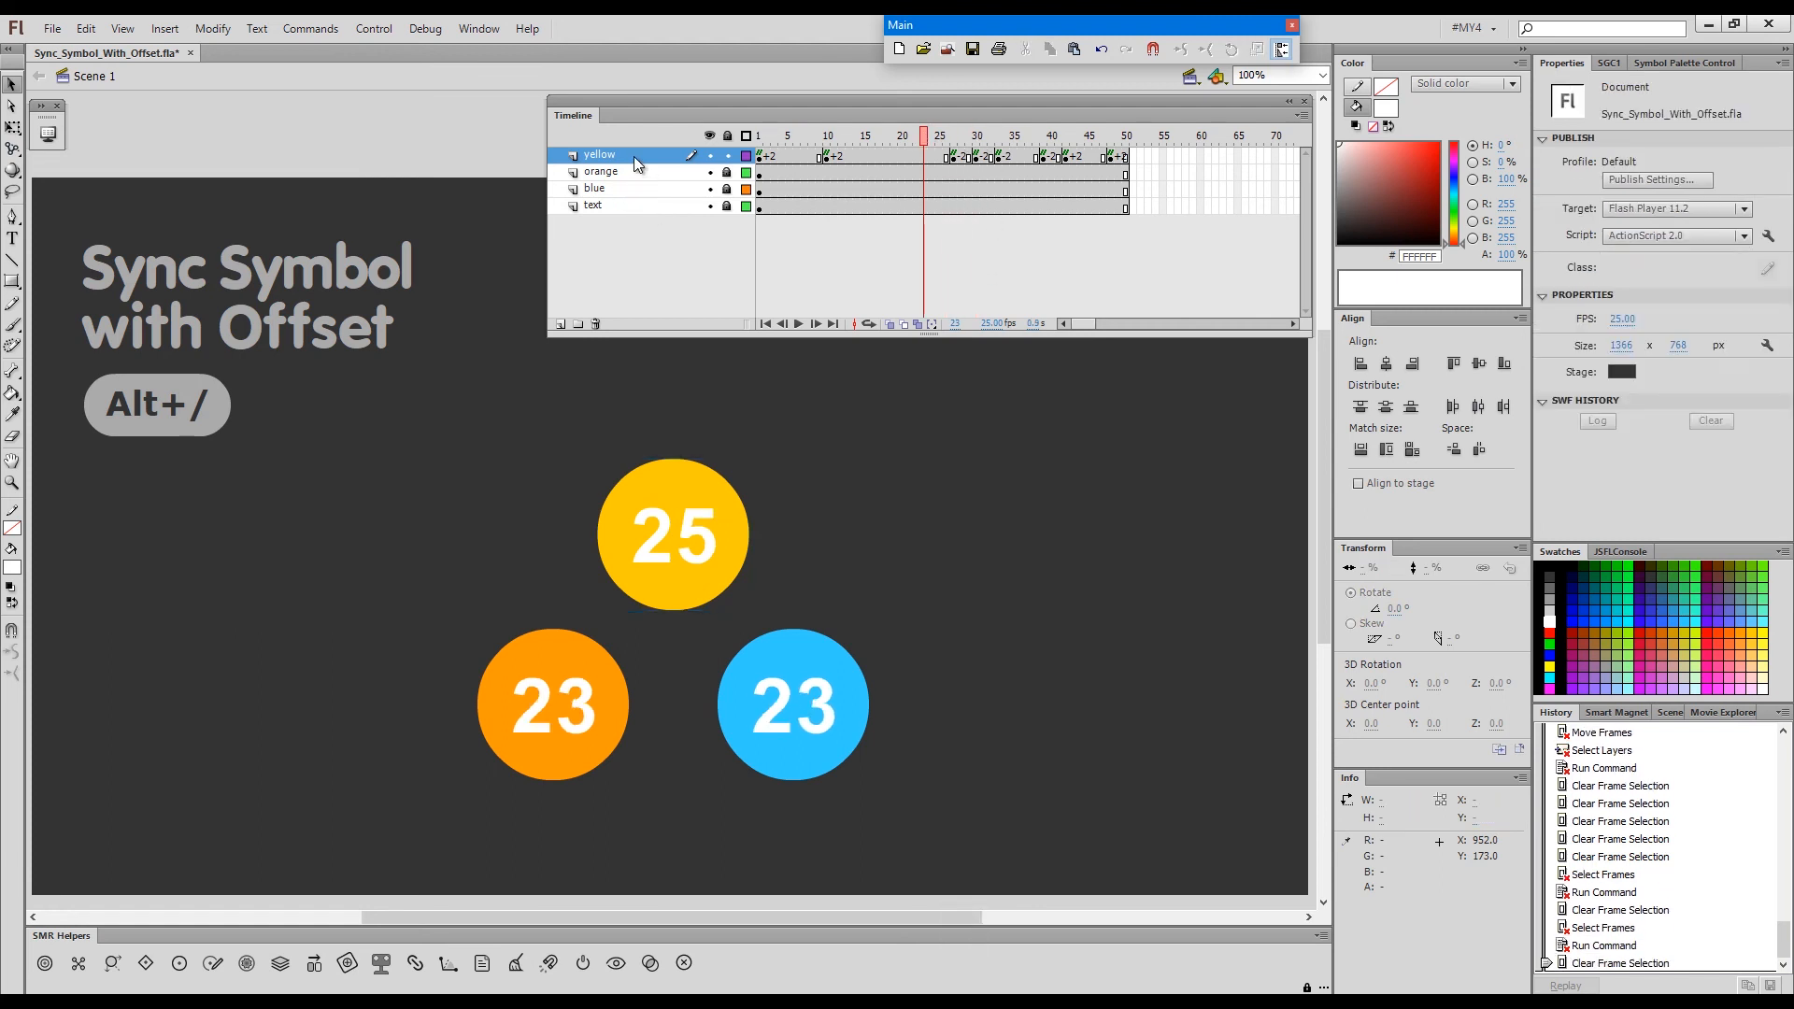
{"action": "left_click", "coordinate": [672, 534]}
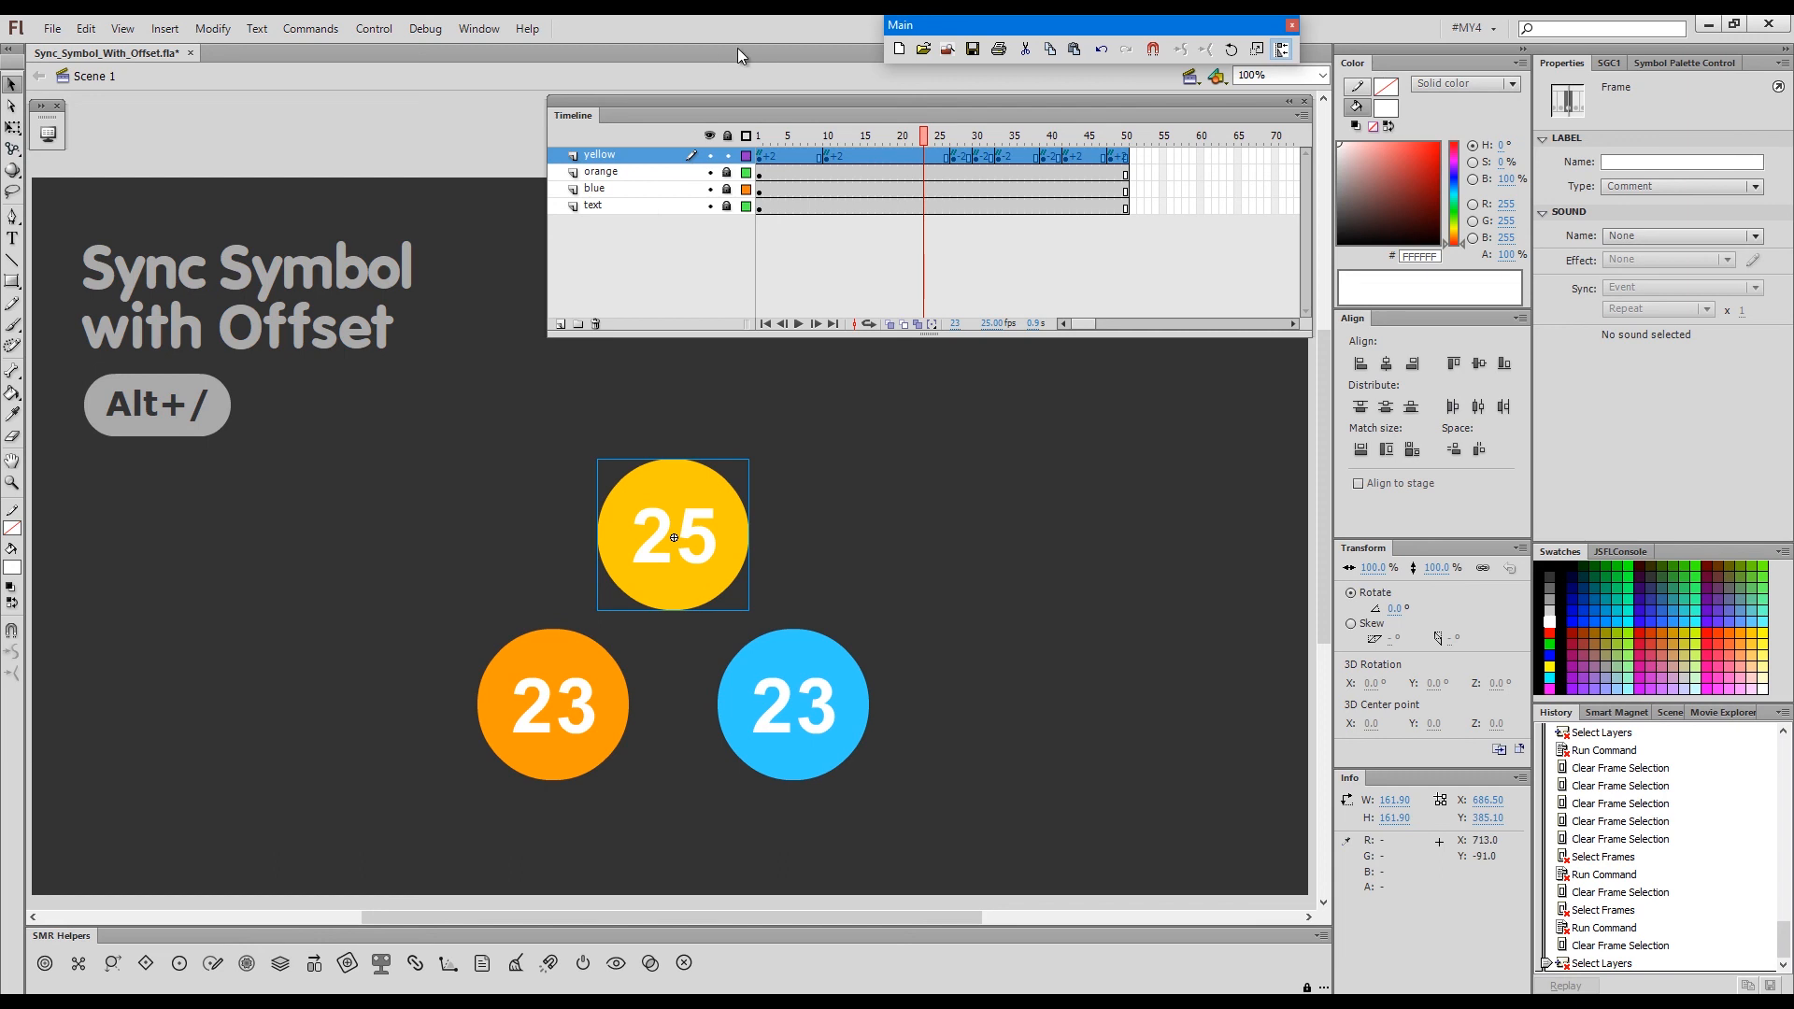
{"action": "key", "text": "alt"}
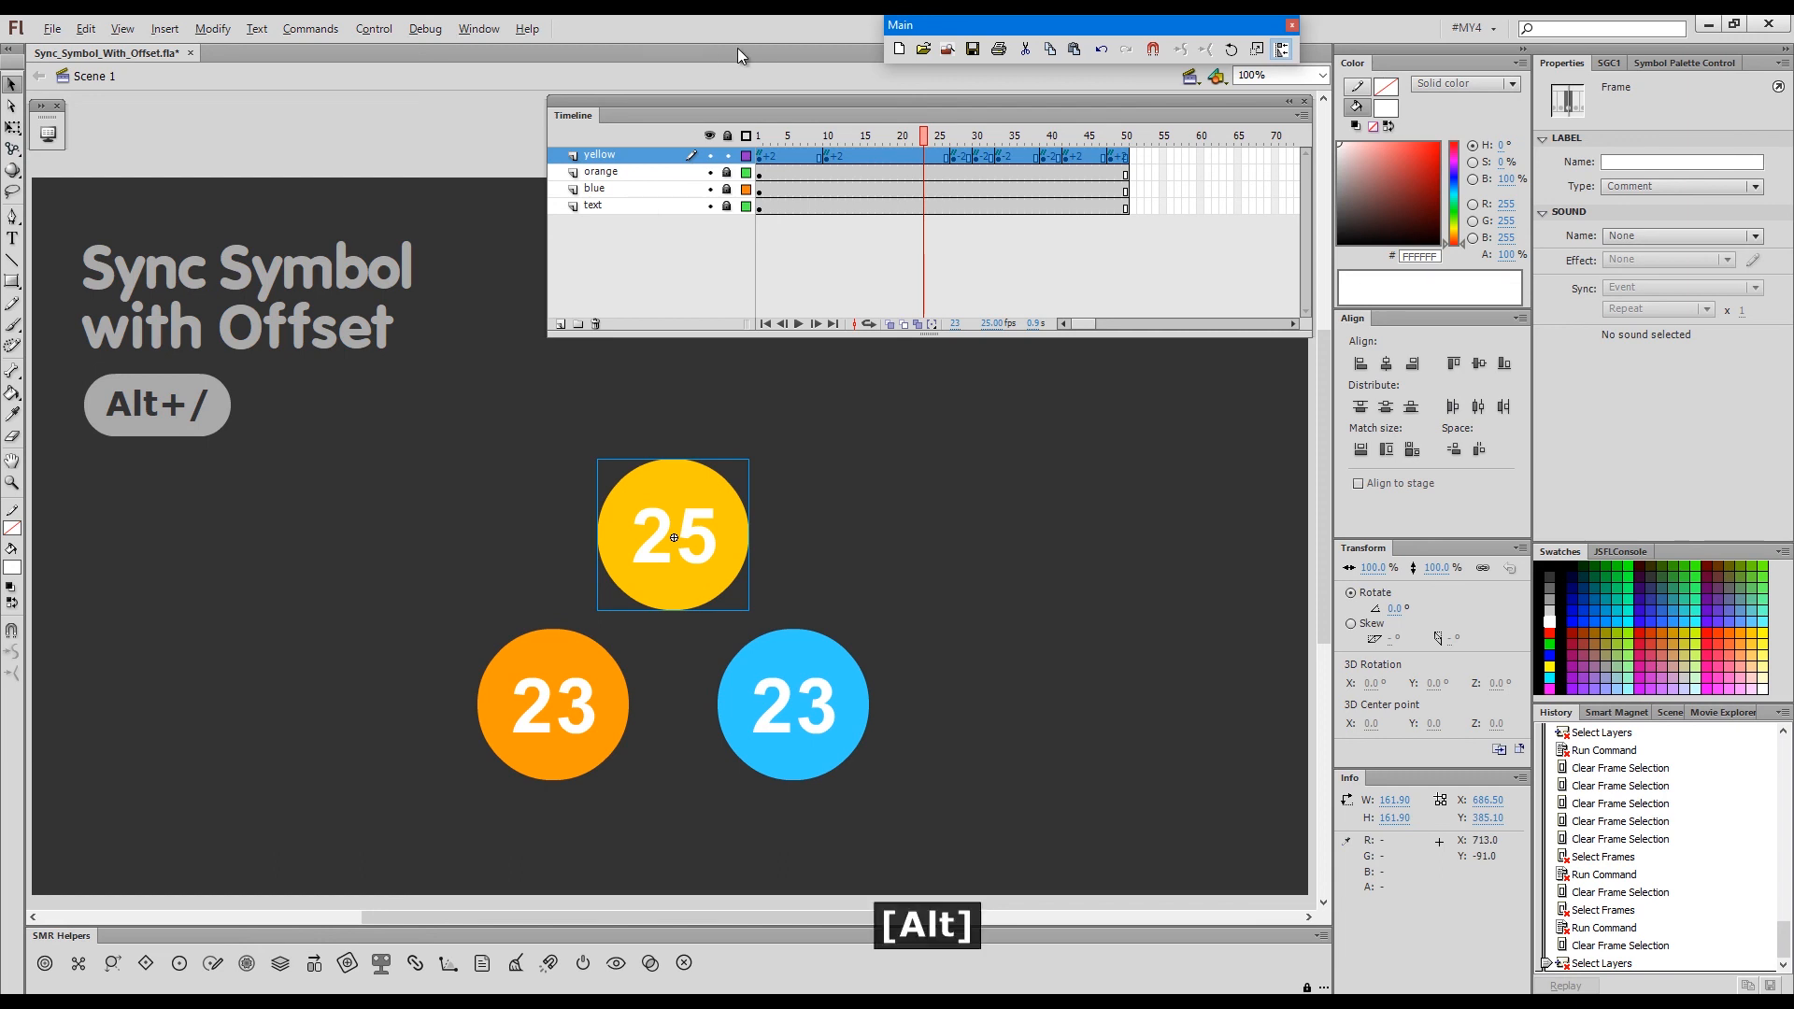